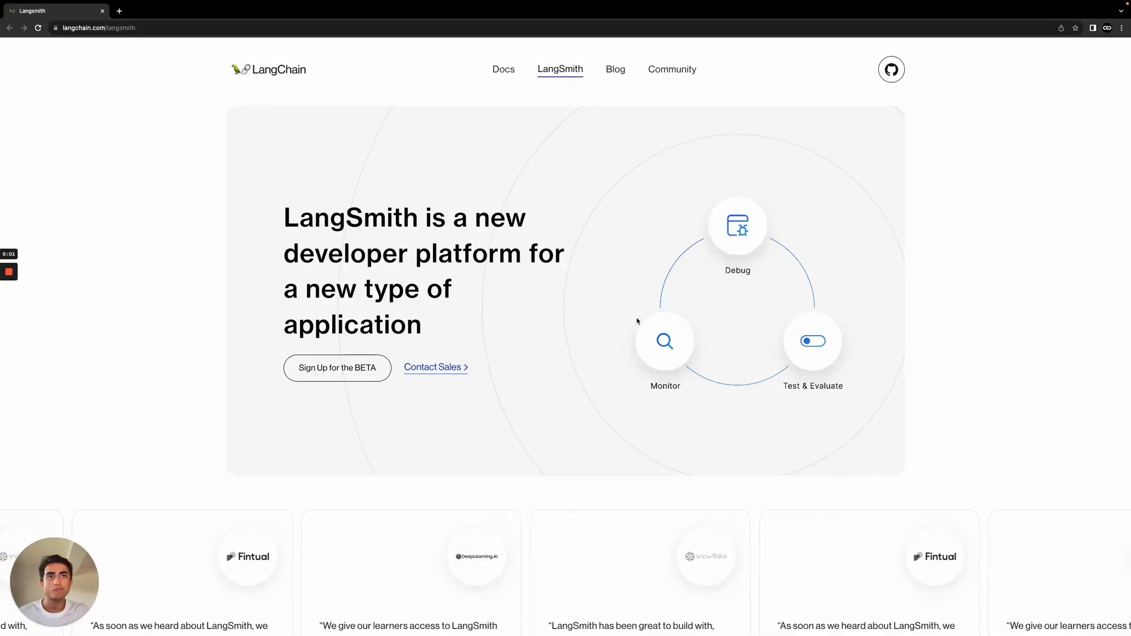
mouse_move(618, 330)
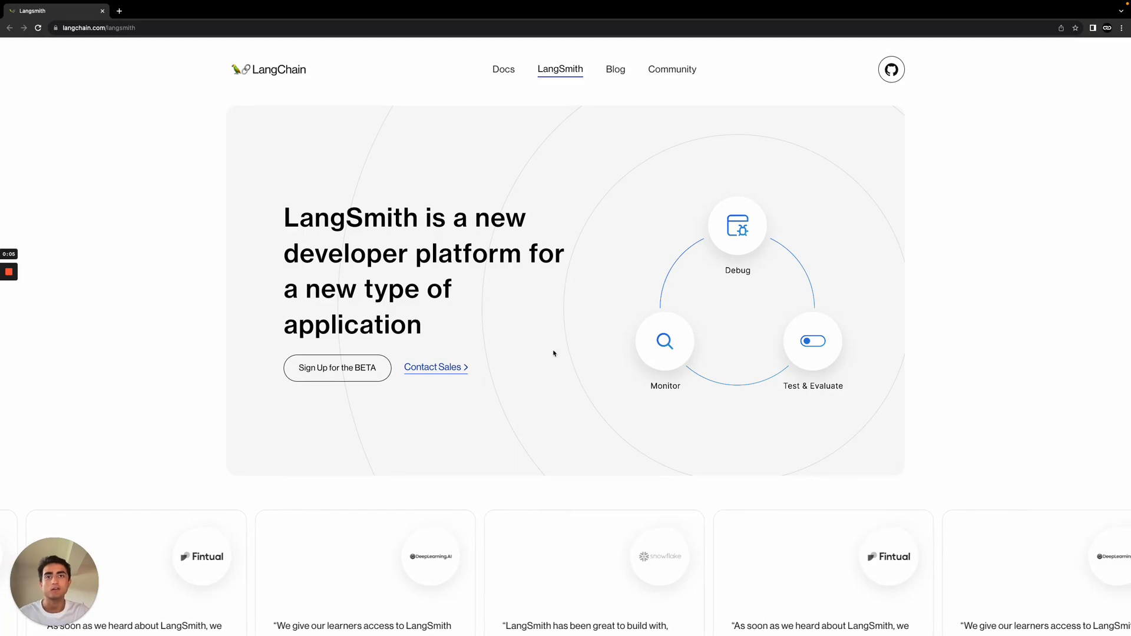
- Read through the LangSmith Docs introduction and quick start page
scroll("down", 3)
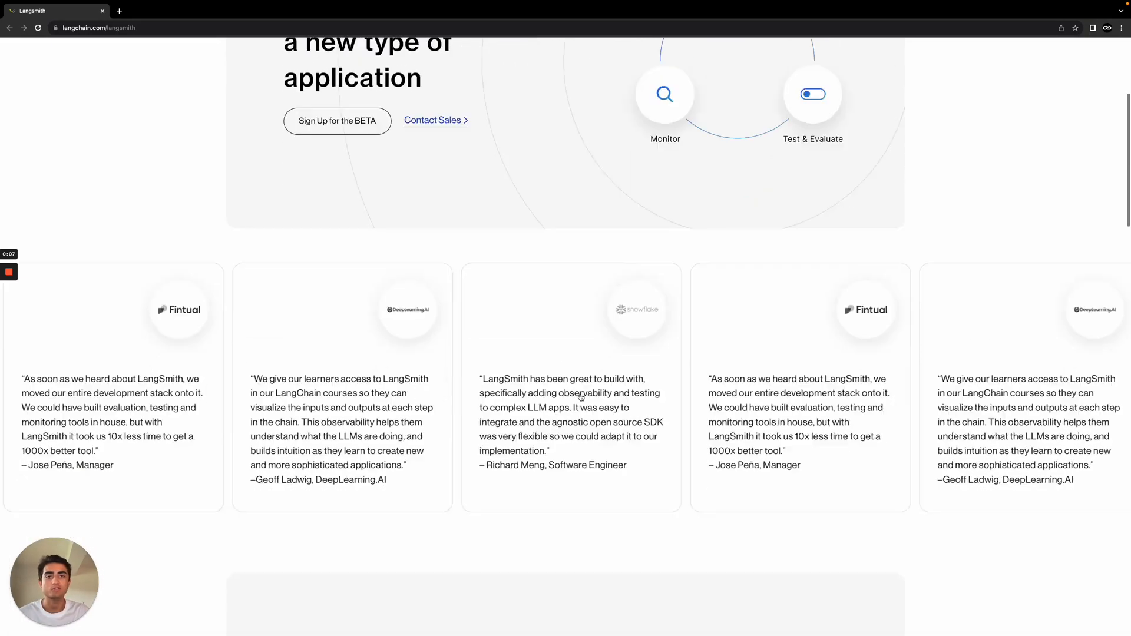
scroll("down", 3)
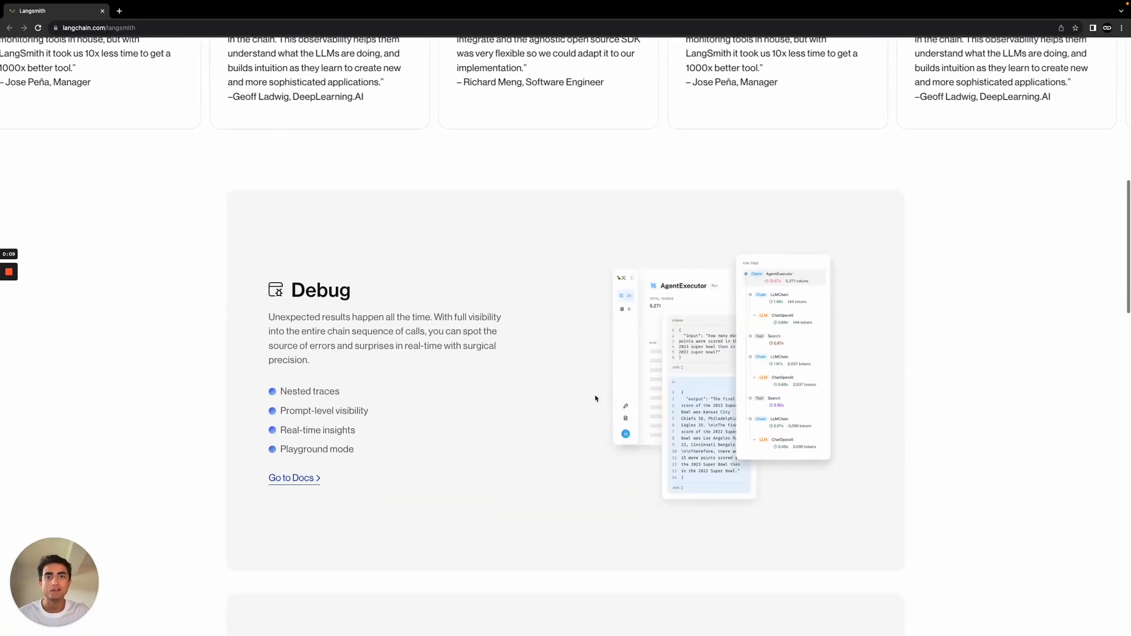
scroll("down", 3)
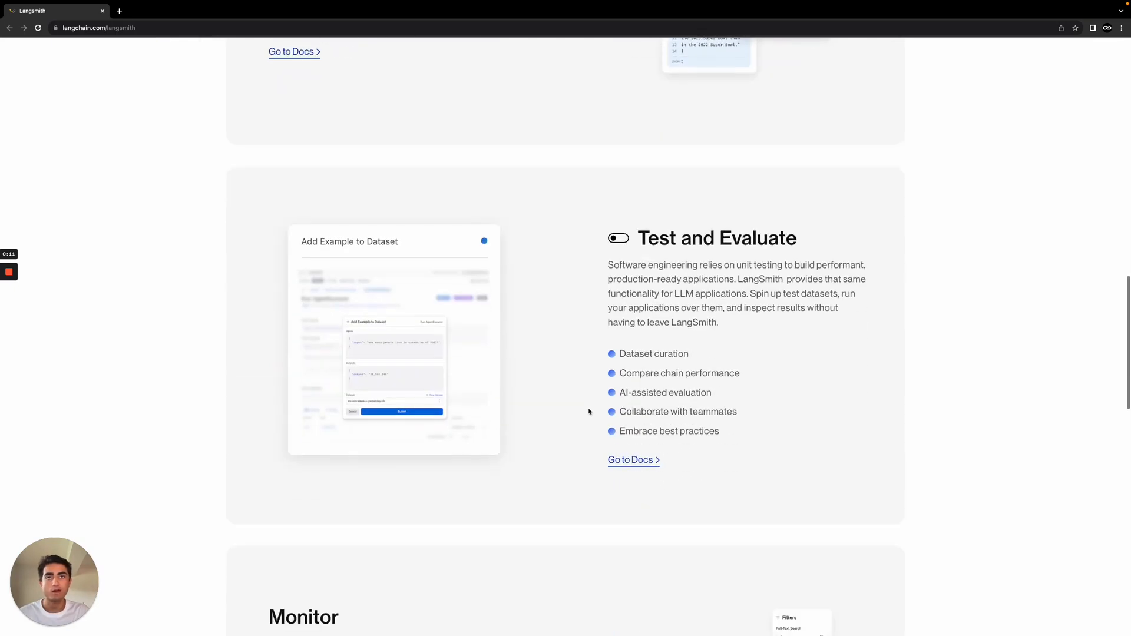
scroll("down", 3)
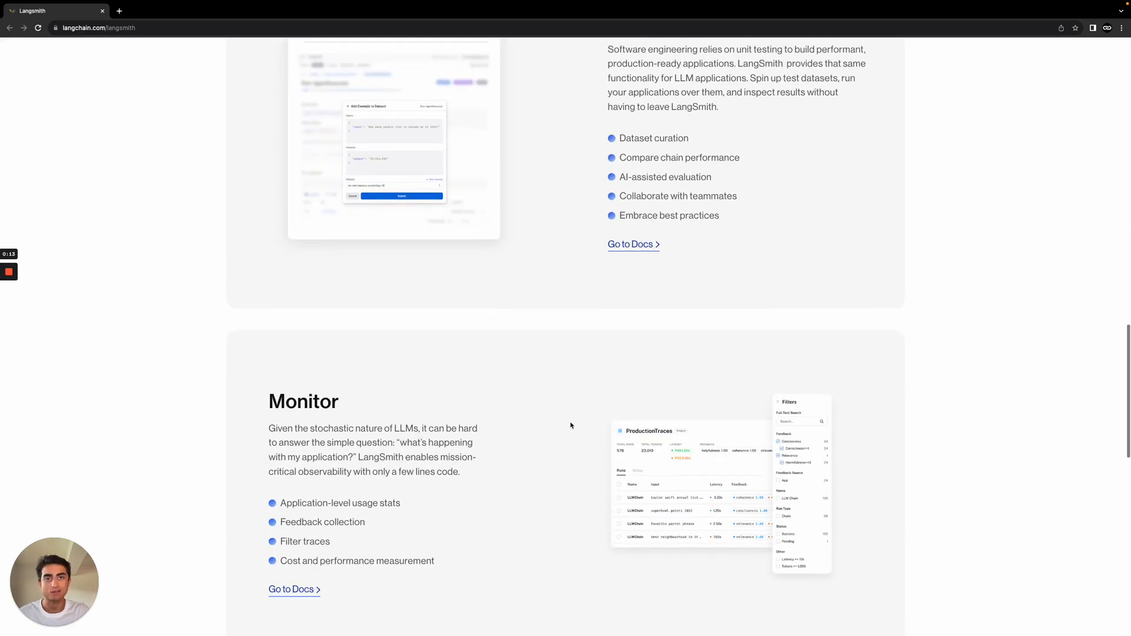
scroll("down", 3)
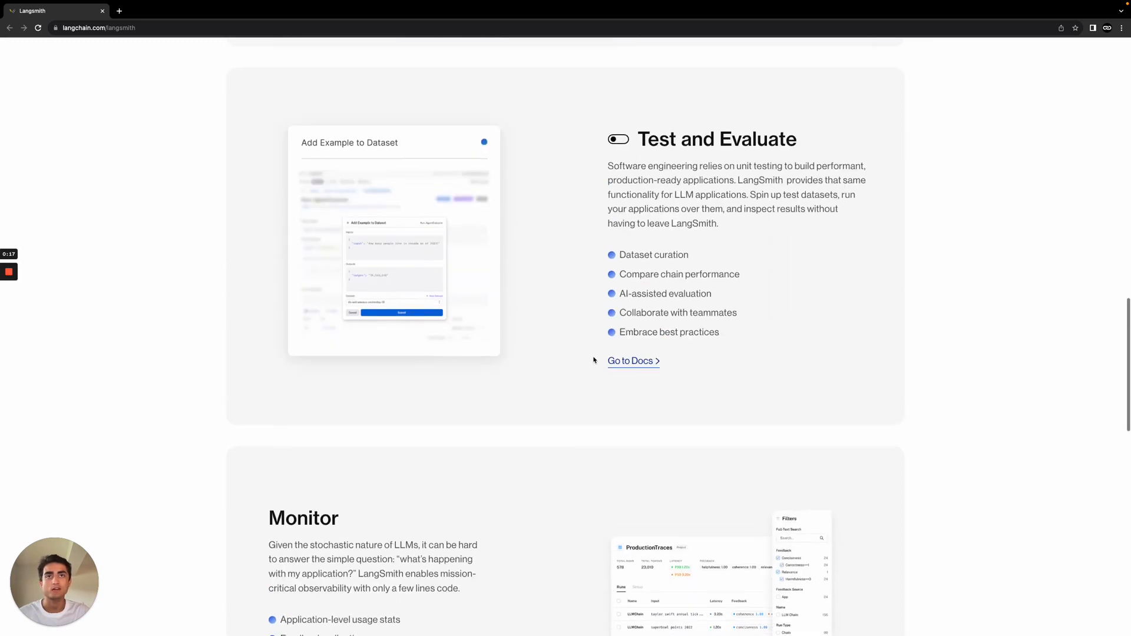
mouse_move(603, 345)
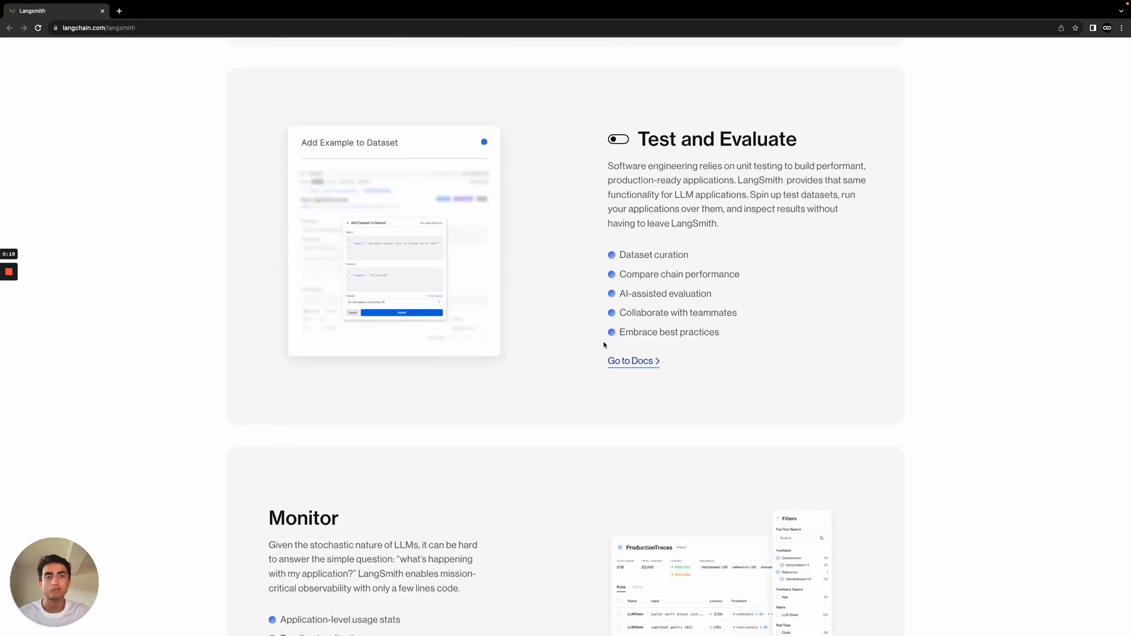
scroll("down", 3)
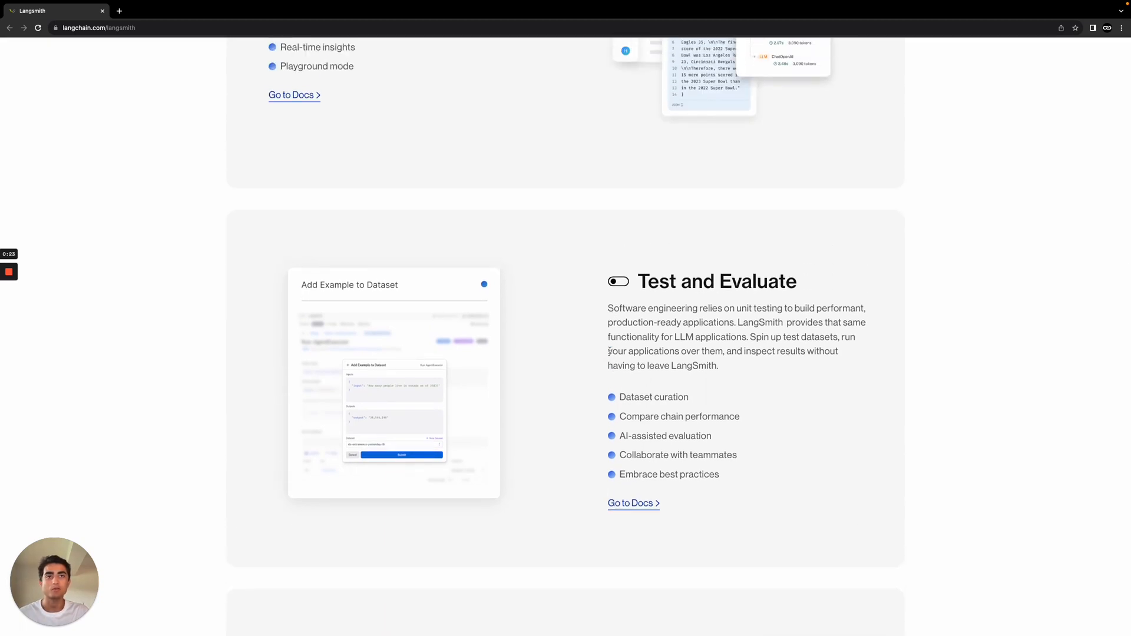
scroll("down", 3)
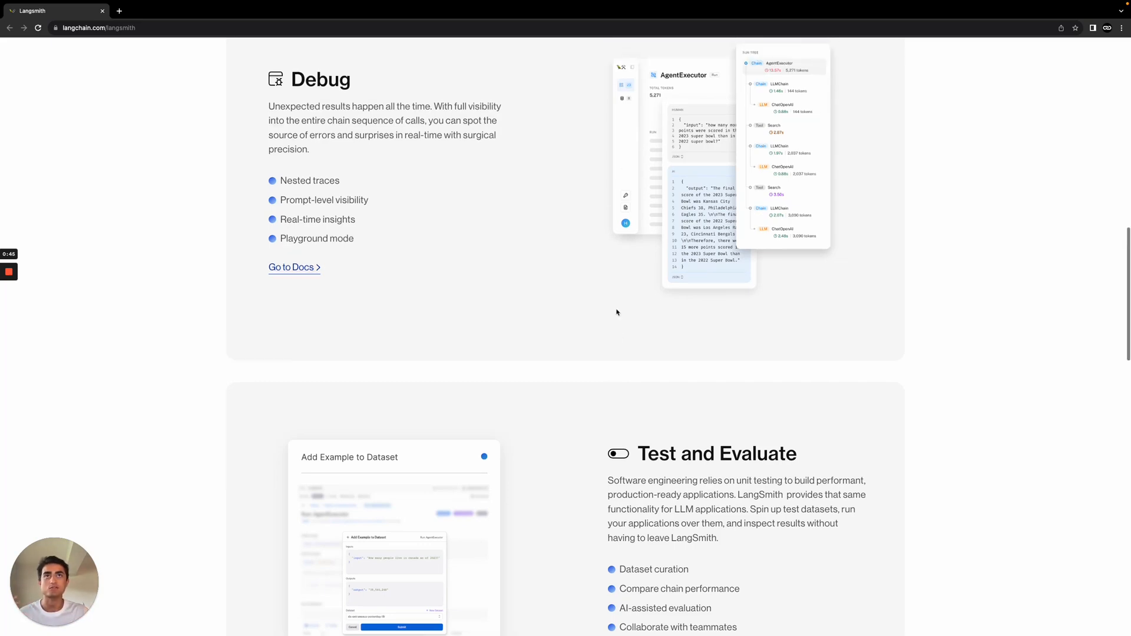
scroll("up", 3)
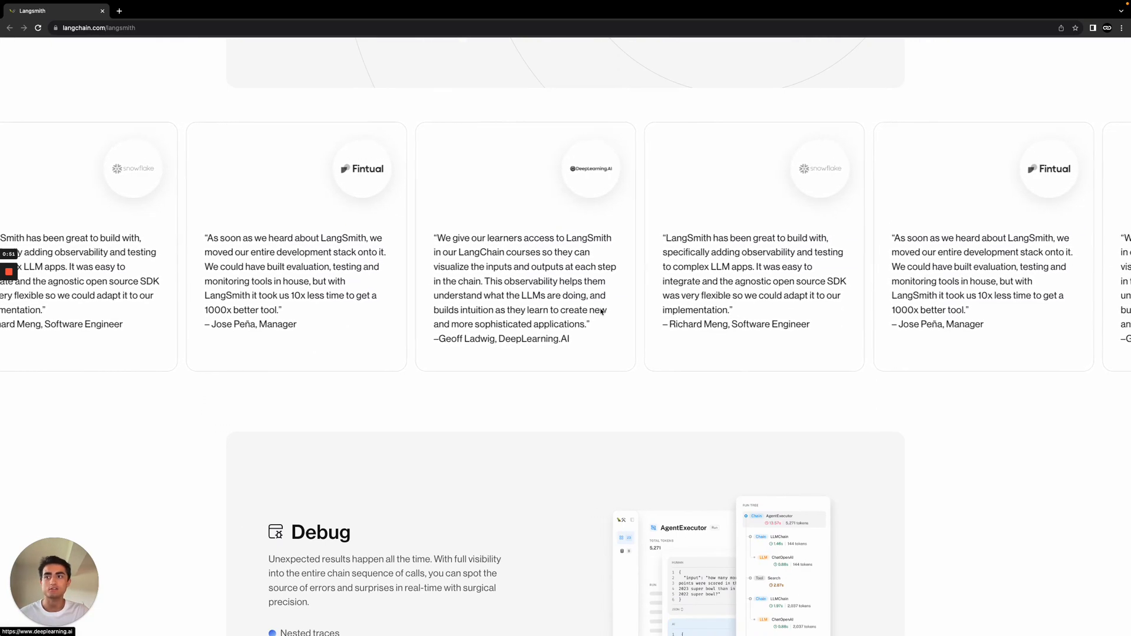
scroll("down", 3)
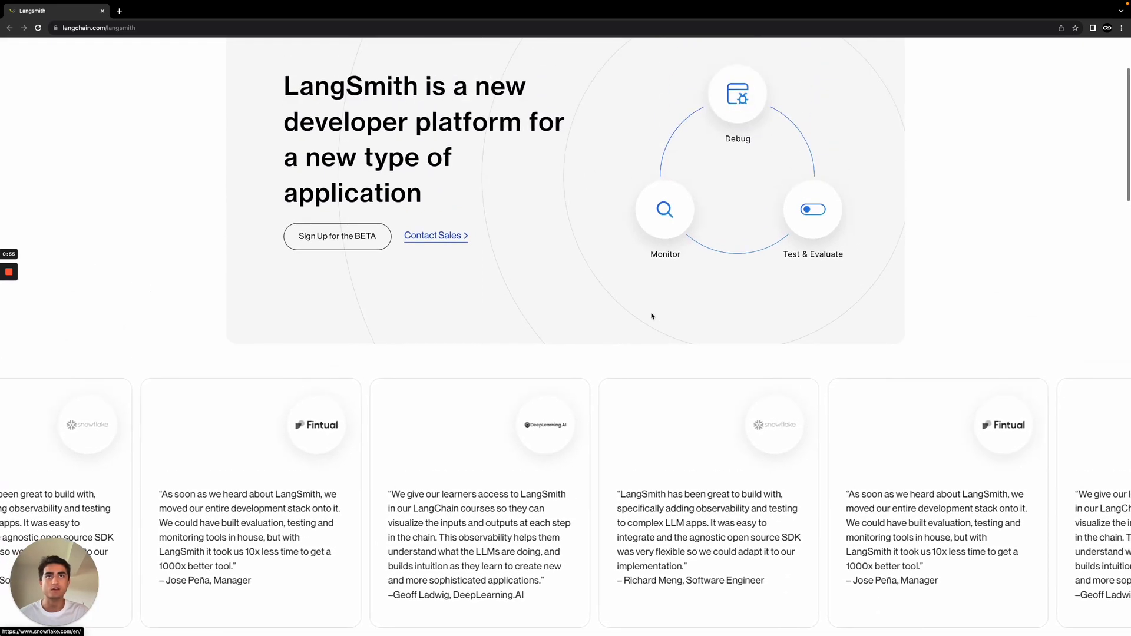
scroll("up", 3)
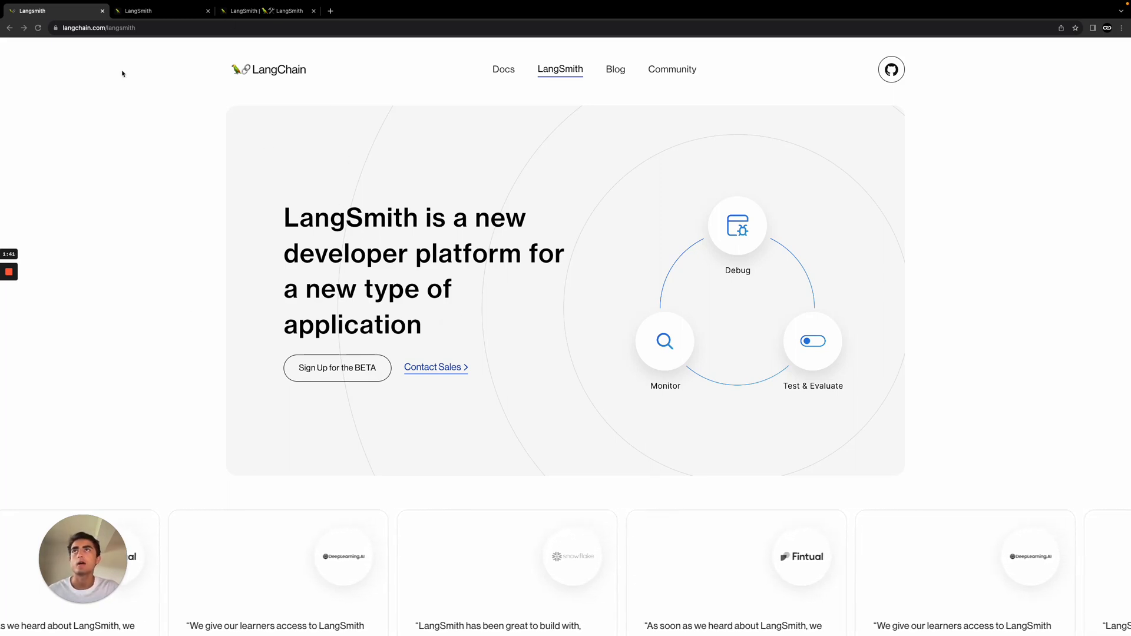
- Go to the Tracing section of the docs and view its Overview and FAQs pages
left_click(267, 11)
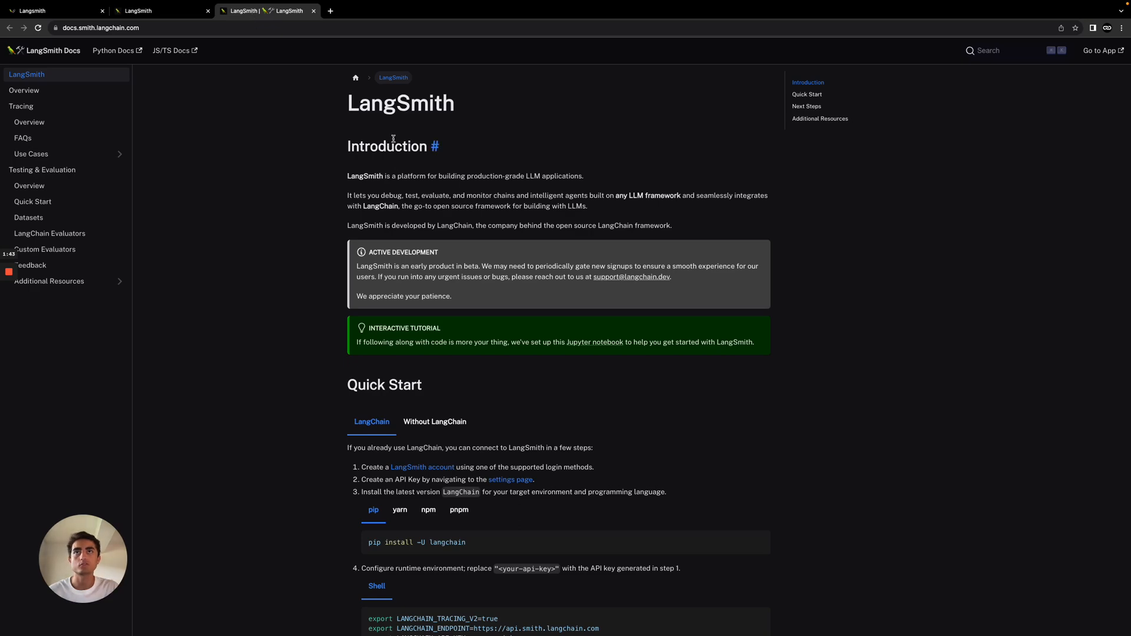
scroll("down", 3)
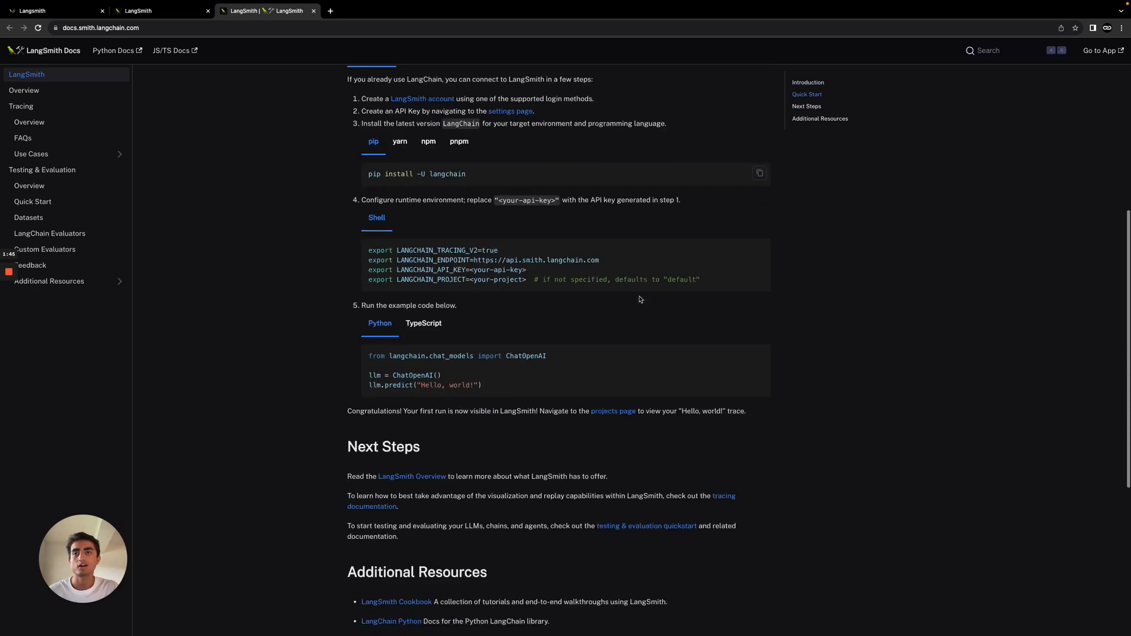
scroll("down", 3)
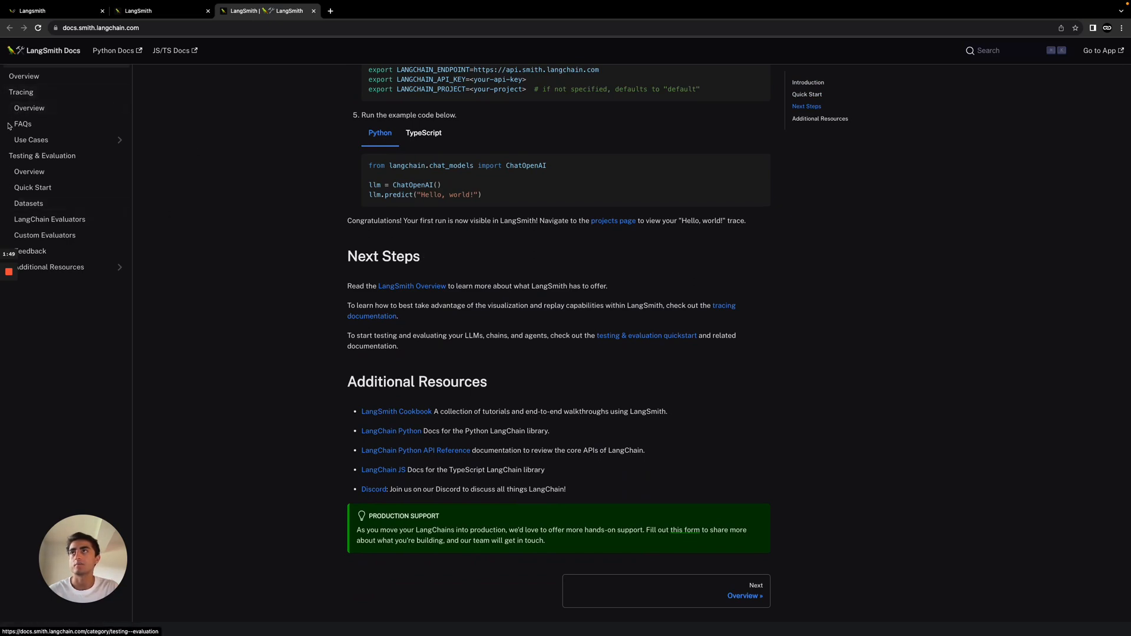
left_click(28, 121)
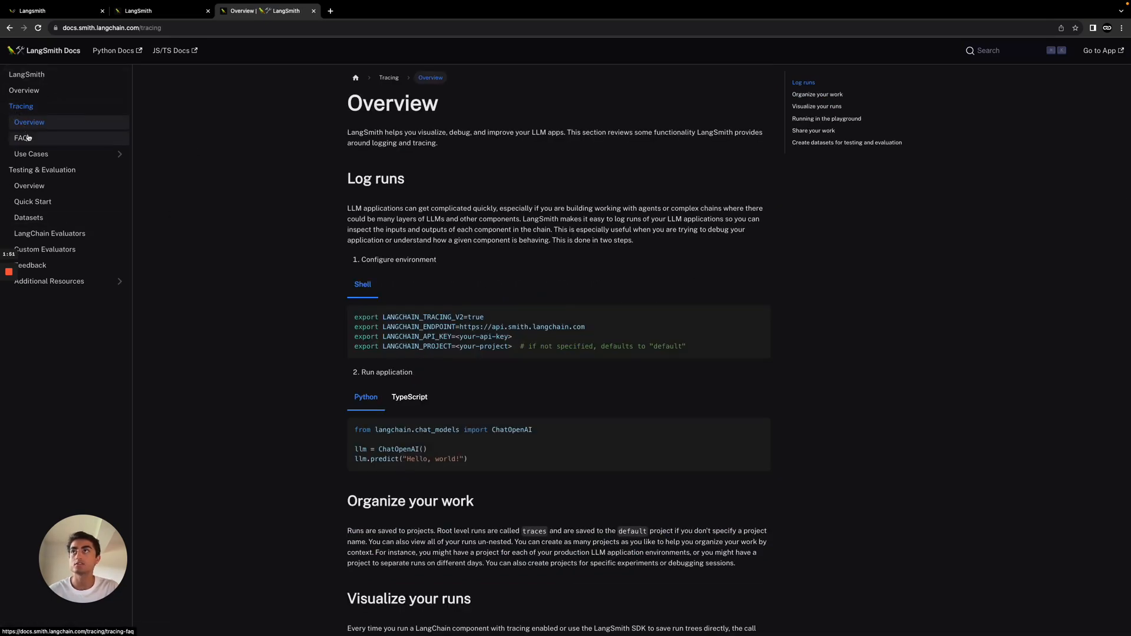
left_click(23, 138)
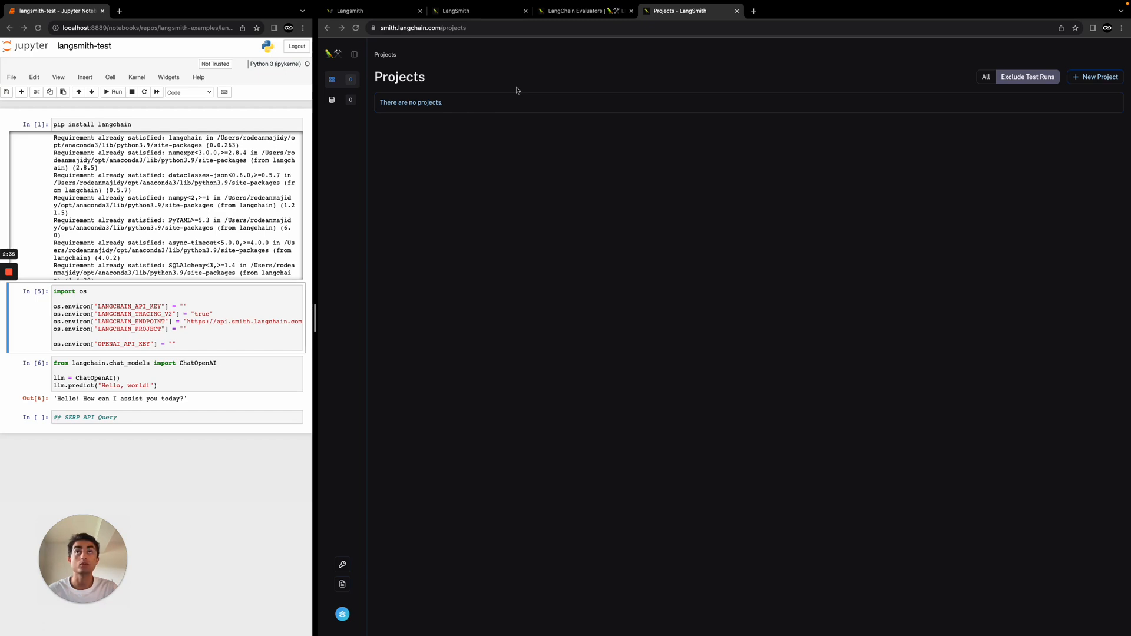
mouse_move(449, 113)
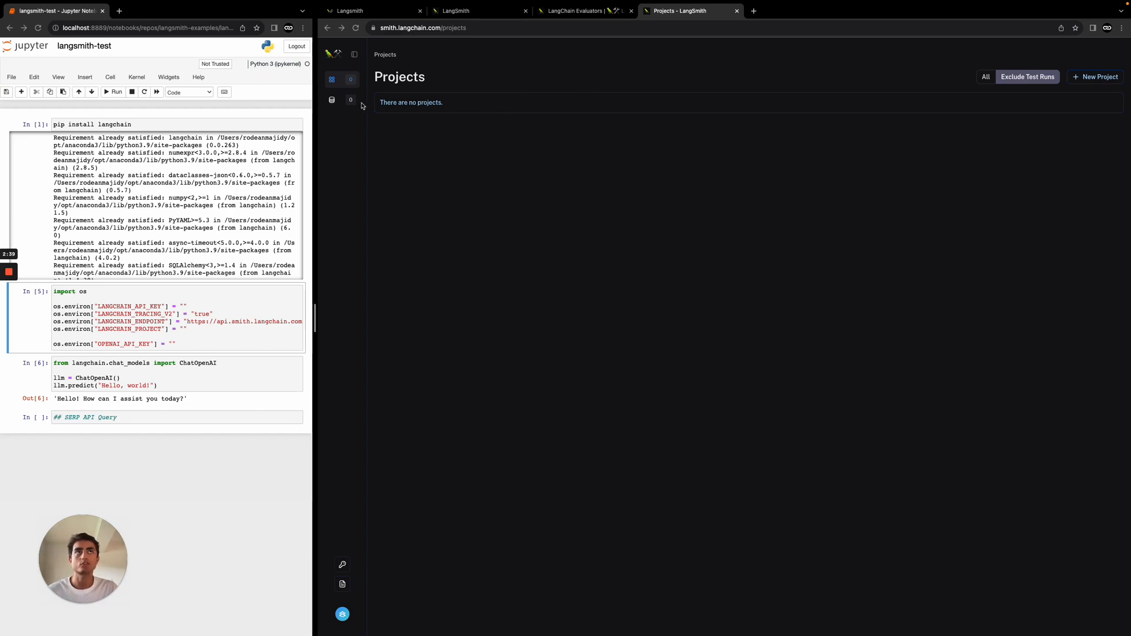
mouse_move(539, 127)
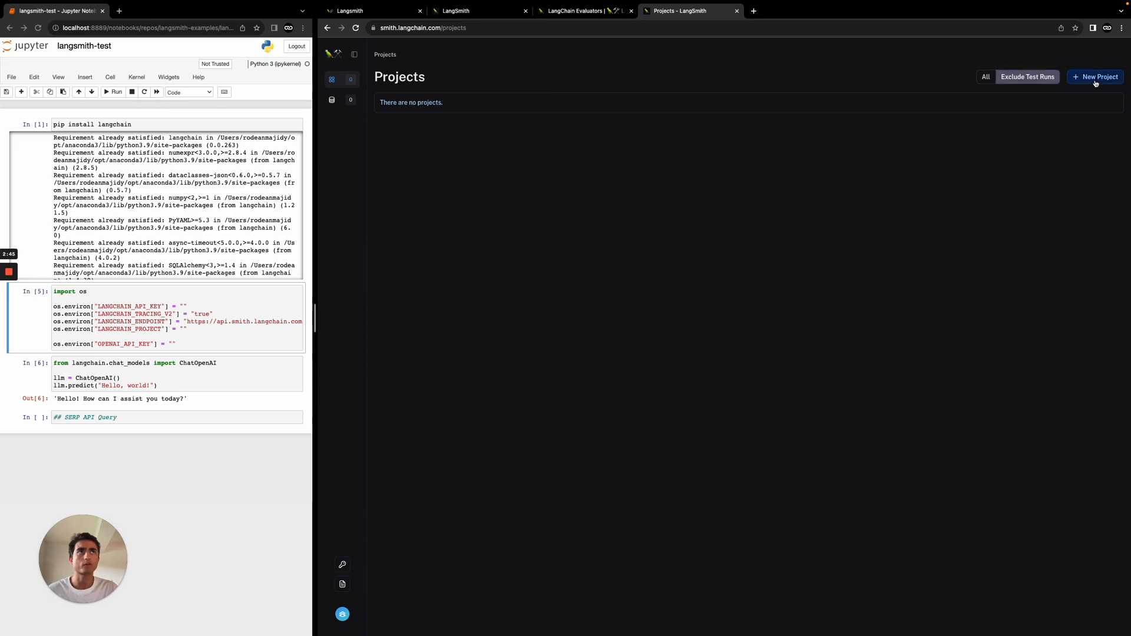
- Create a new LangSmith project named test-langsmith and land on its setup page
left_click(1094, 76)
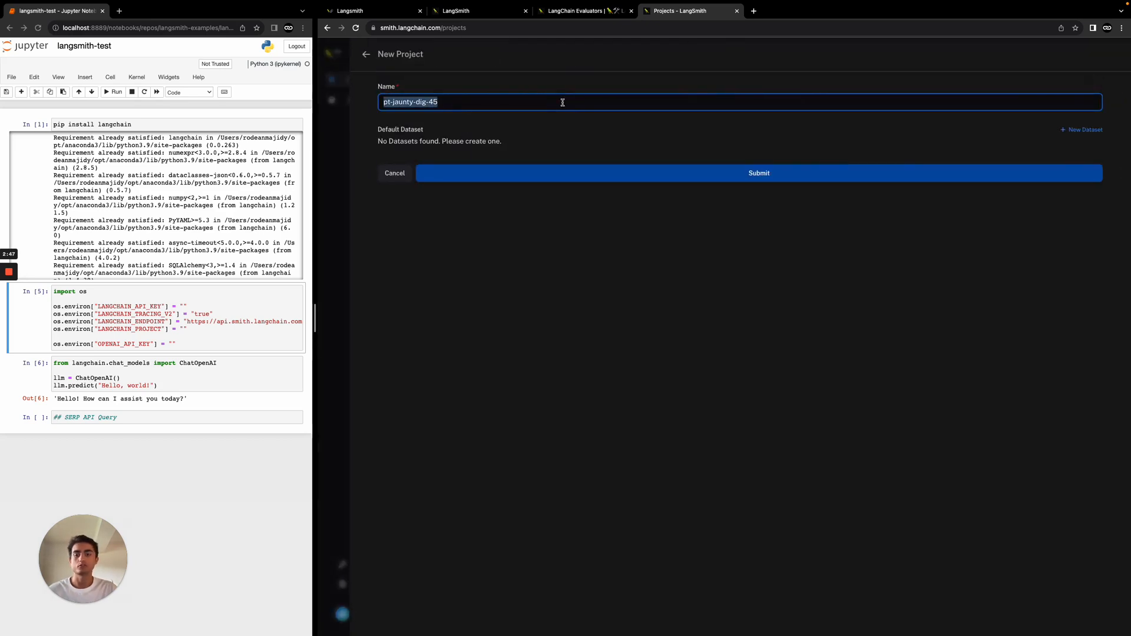
type("test-langsmith")
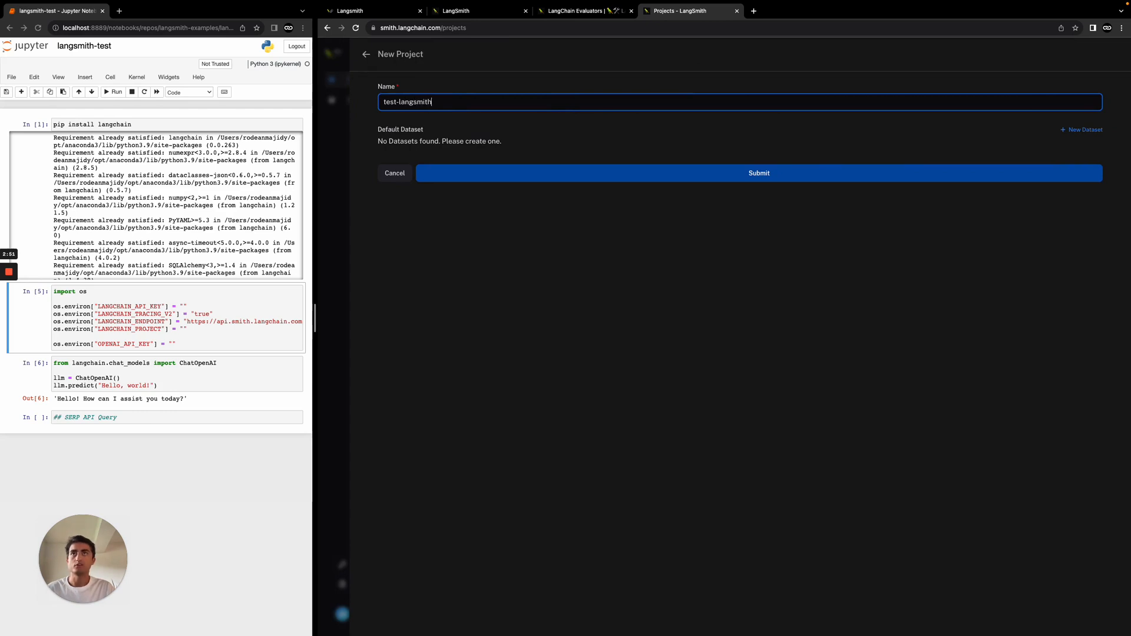
left_click(759, 172)
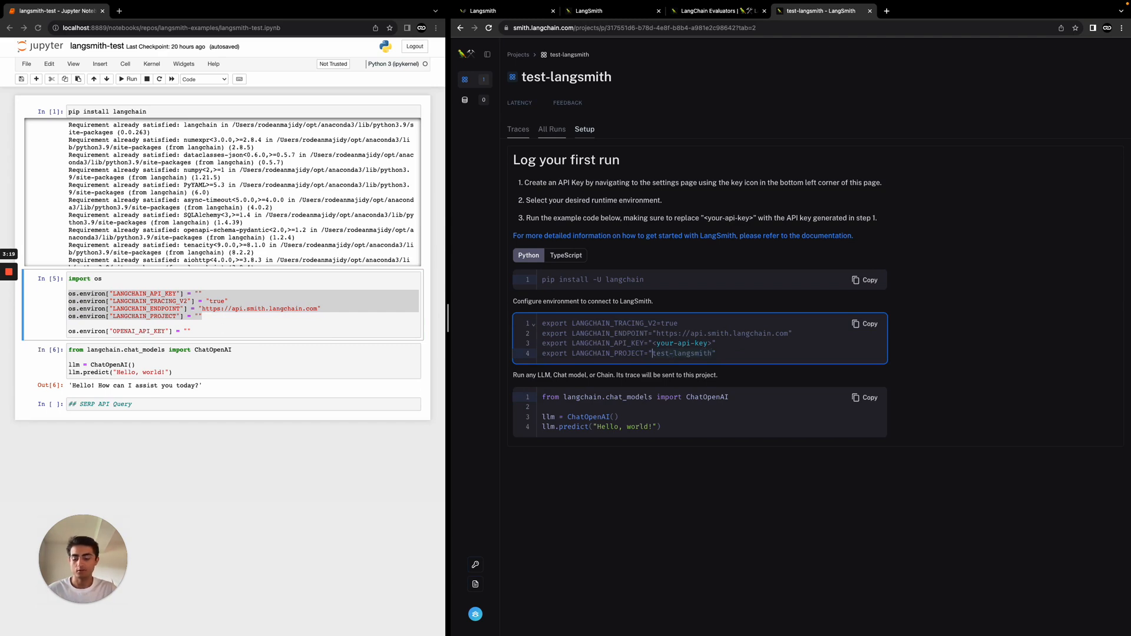
- Set the notebook's LANGCHAIN_PROJECT to test-langsmith and generate a fresh LangSmith API key
left_click(201, 316)
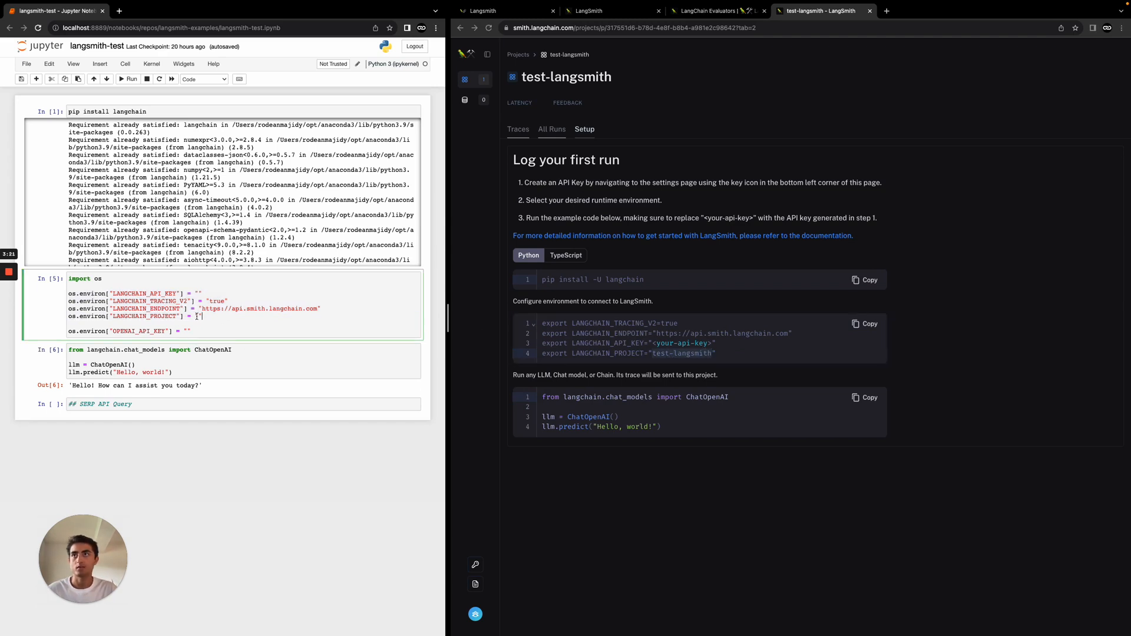
type("test-langsmith")
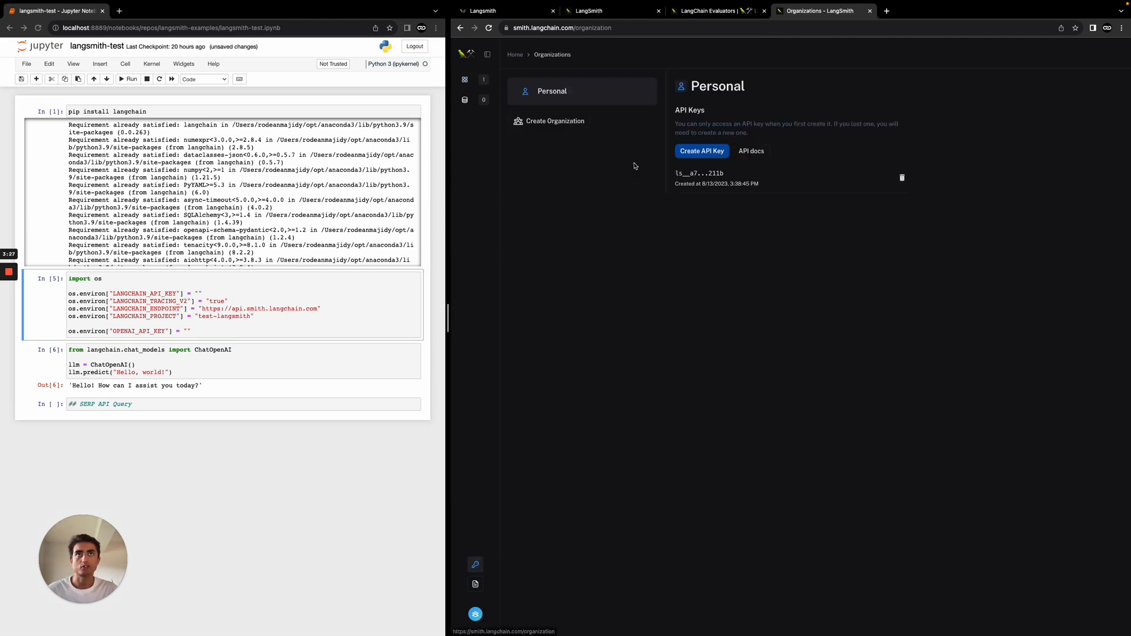
left_click(700, 151)
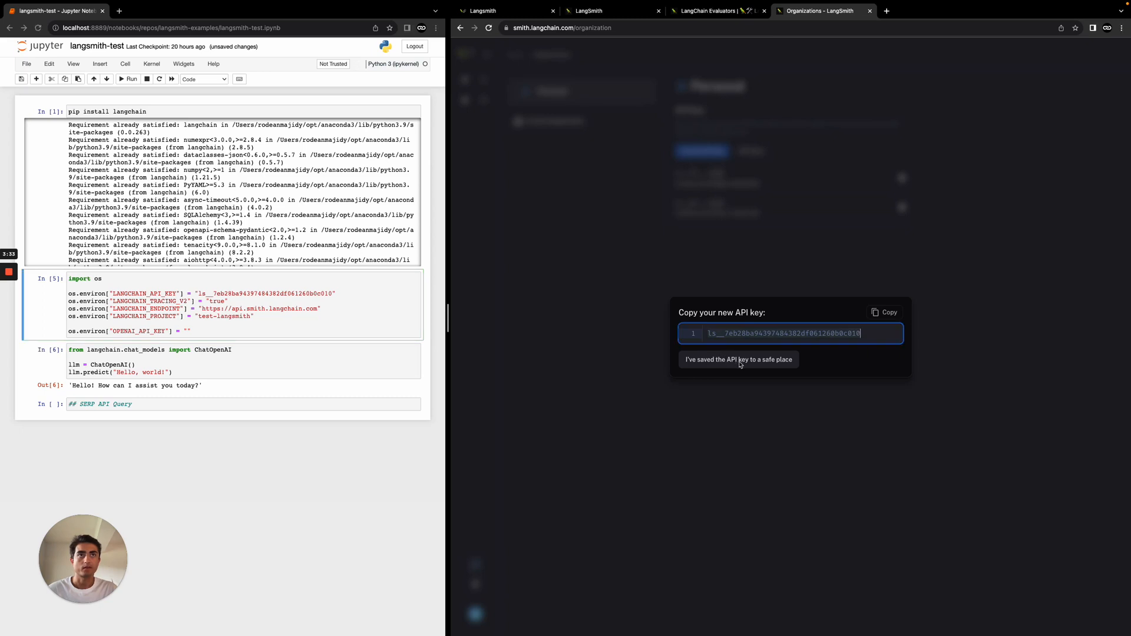
left_click(738, 359)
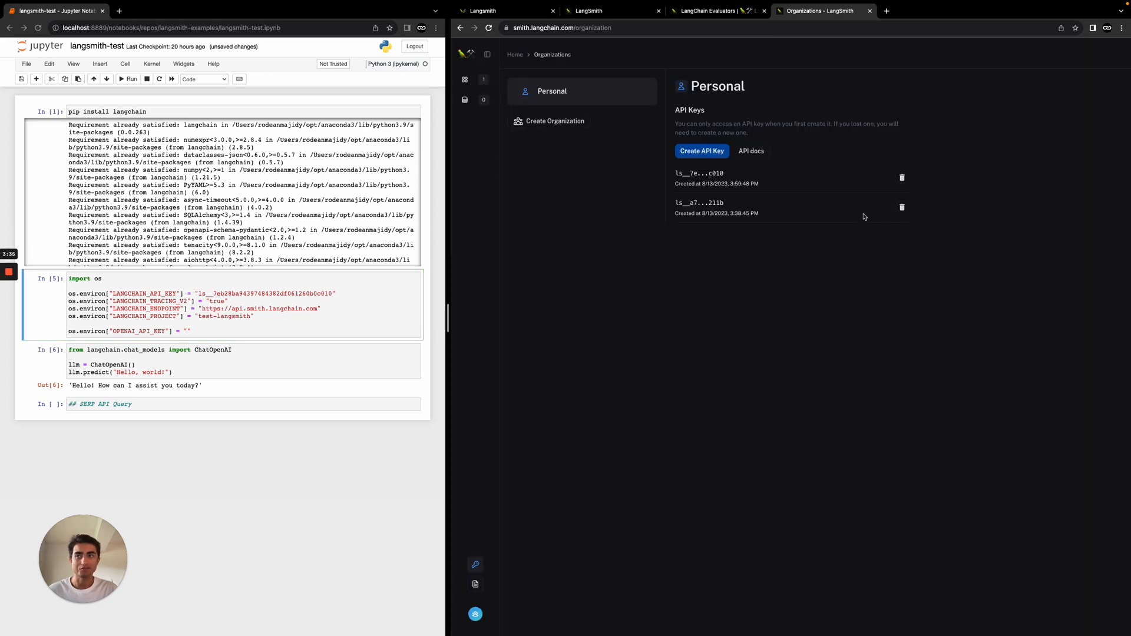
mouse_move(651, 140)
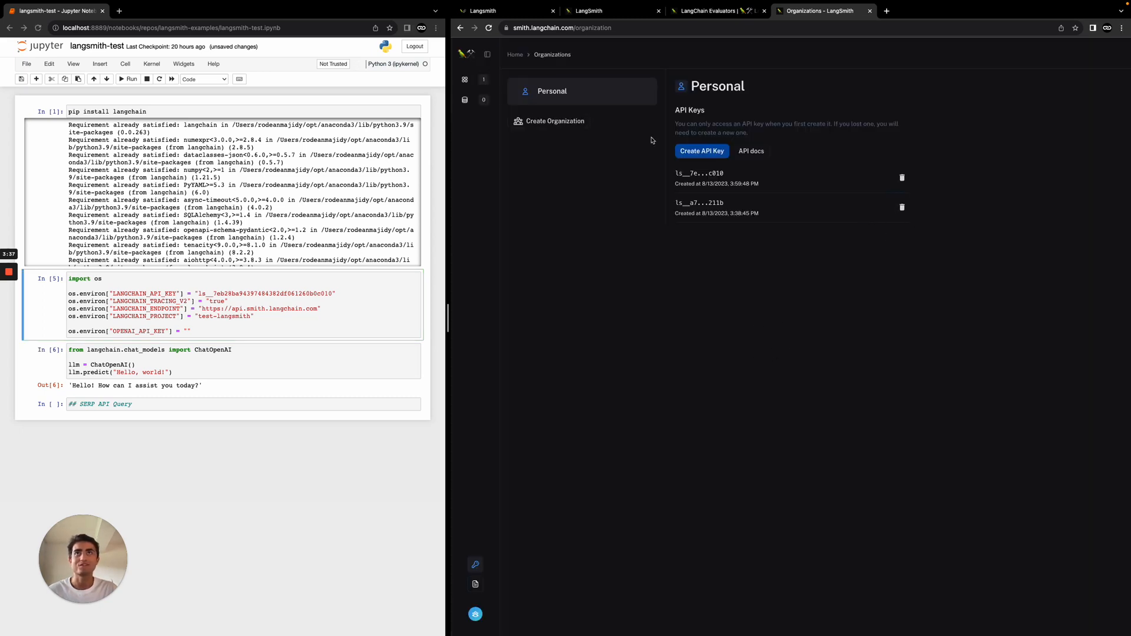
- Return to the LangSmith projects list and open the test-langsmith project
left_click(464, 79)
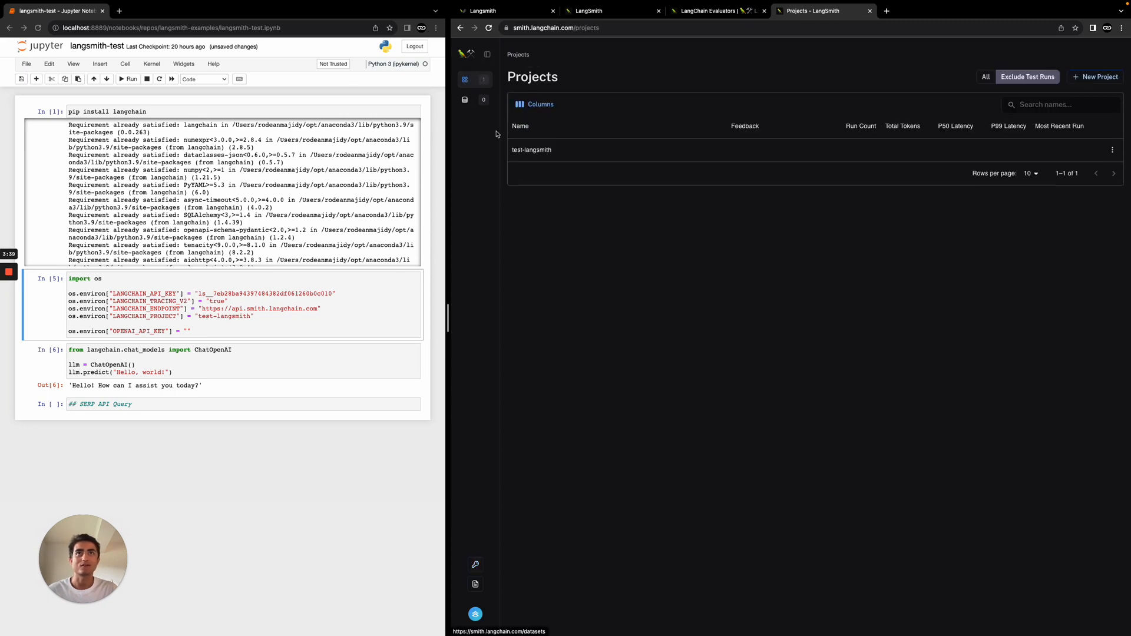
left_click(532, 150)
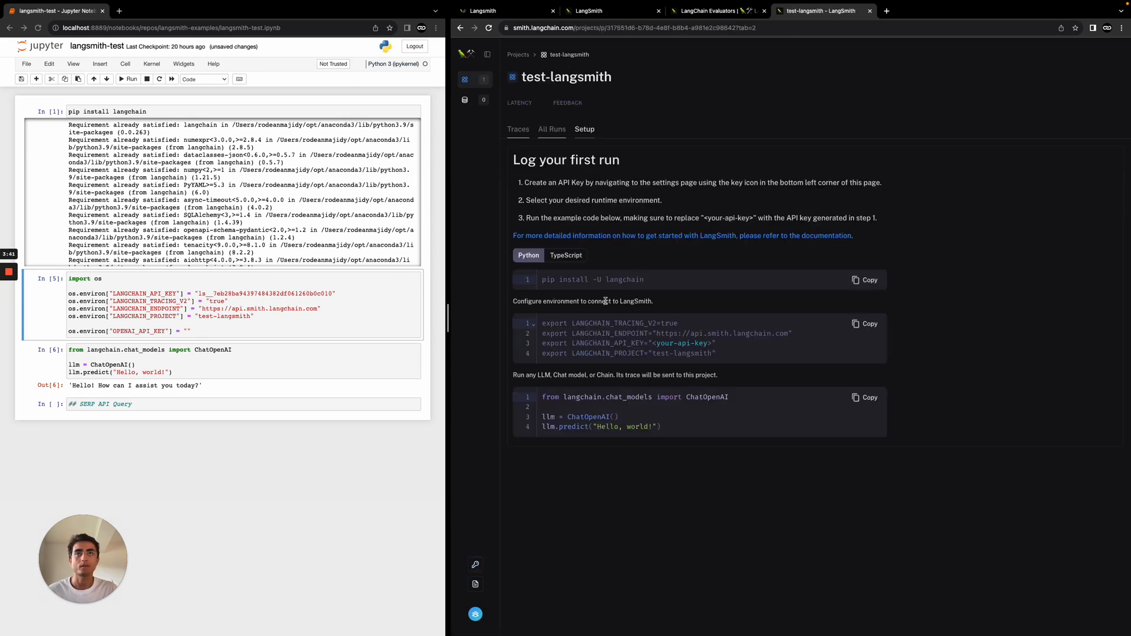
mouse_move(263, 381)
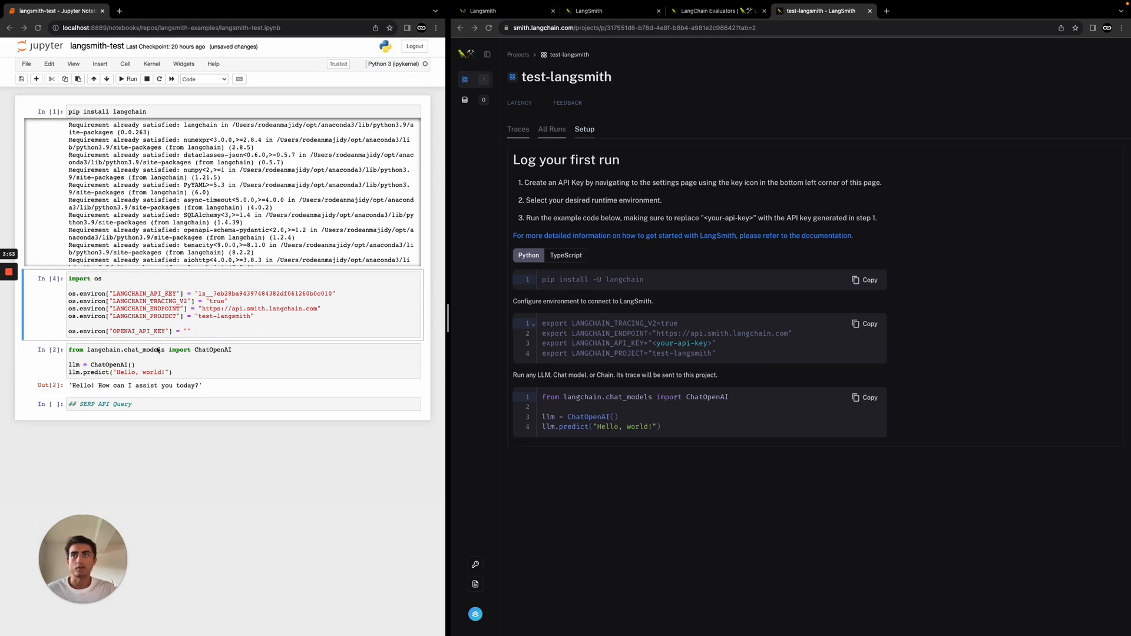
- Show test-langsmith's Traces list and view the latest ChatOpenAI hello-world run
left_click(200, 362)
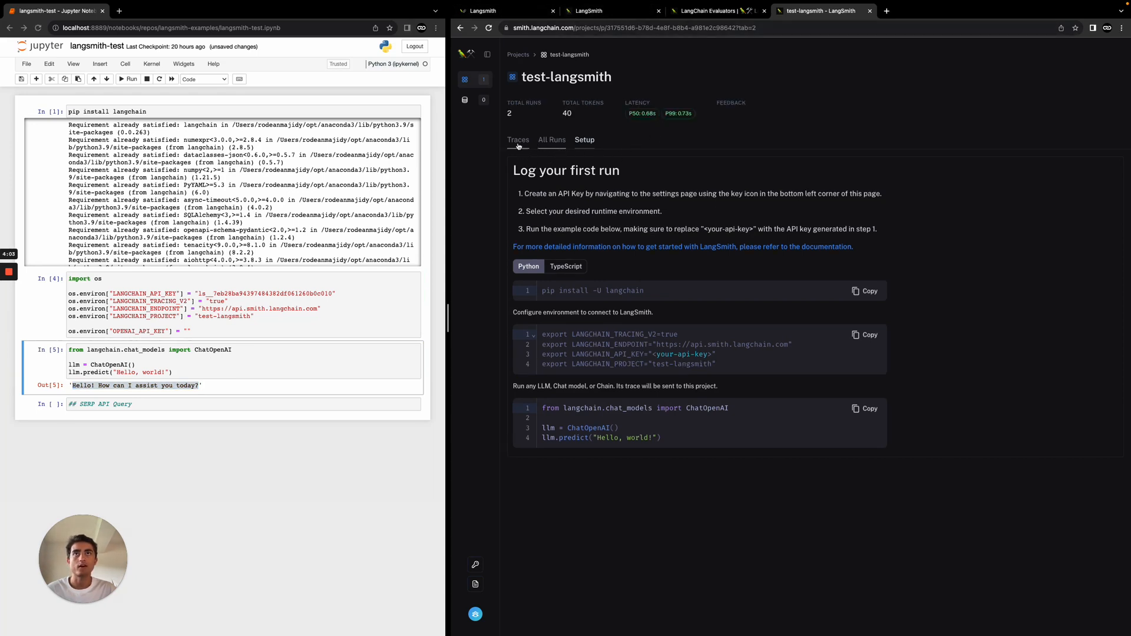
left_click(551, 139)
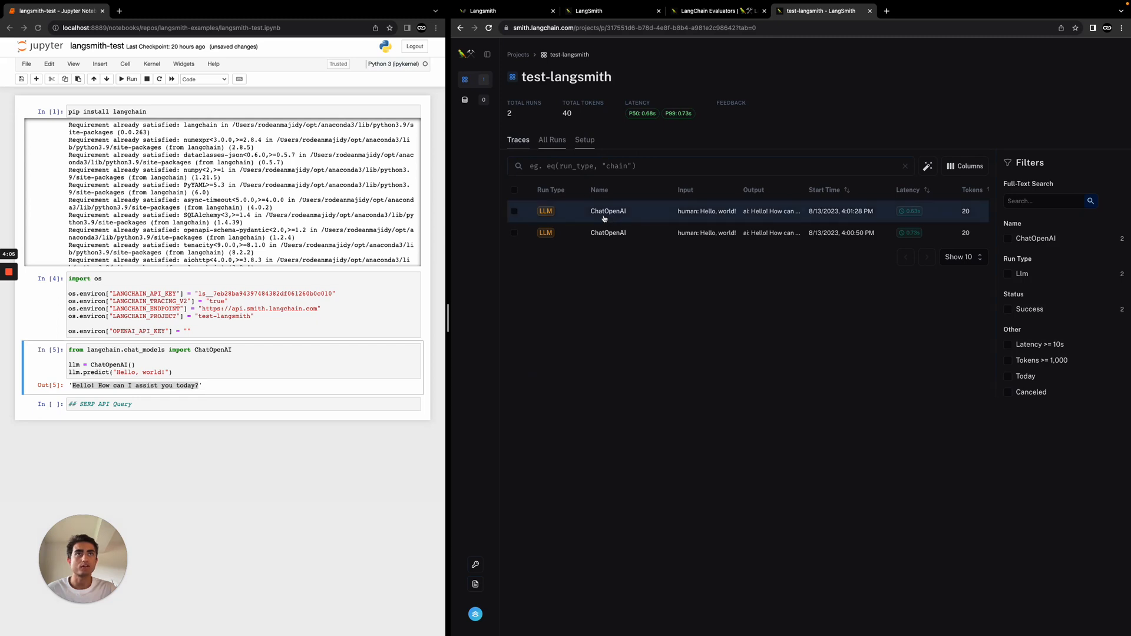
left_click(608, 211)
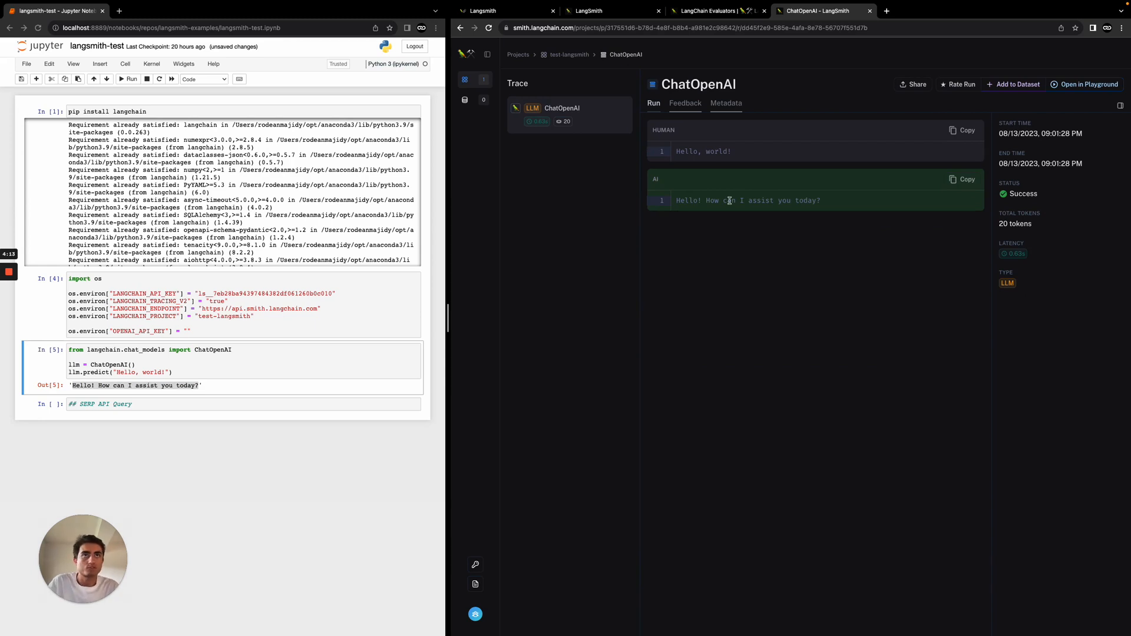
mouse_move(954, 220)
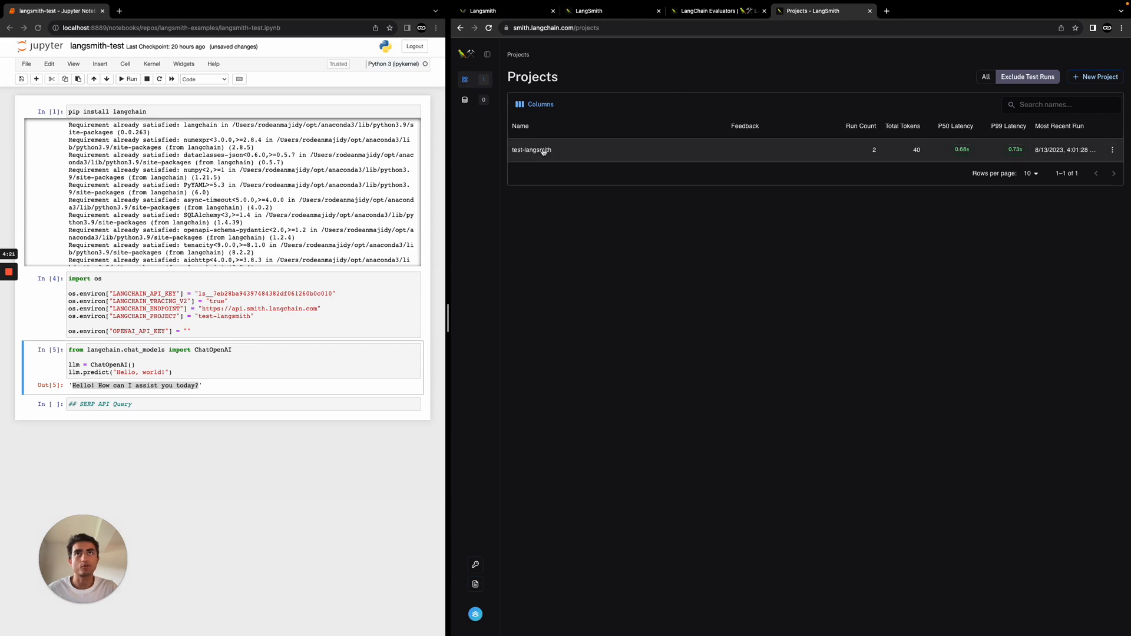
- Reopen test-langsmith, check the ChatOpenAI run's input and reply, and return to its Traces list
left_click(531, 150)
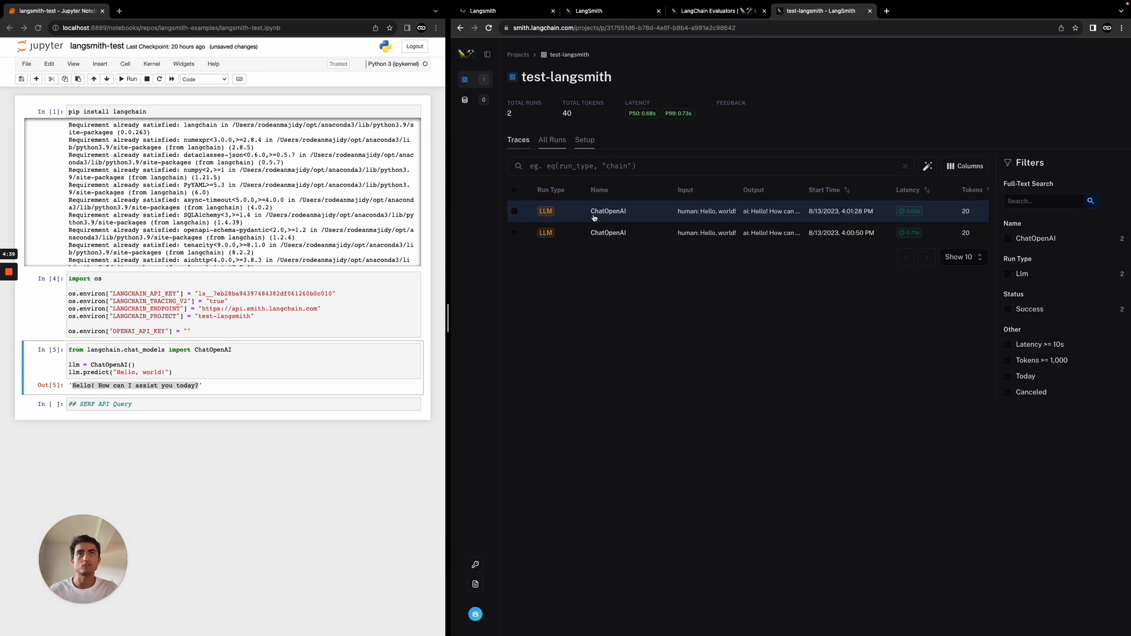
left_click(608, 211)
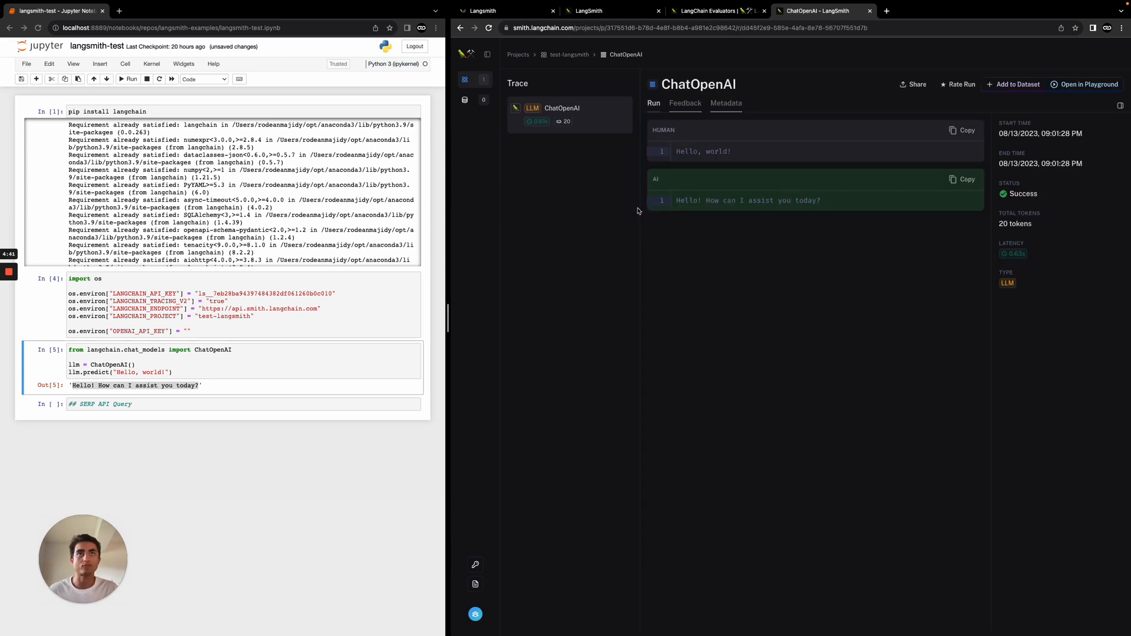
mouse_move(840, 224)
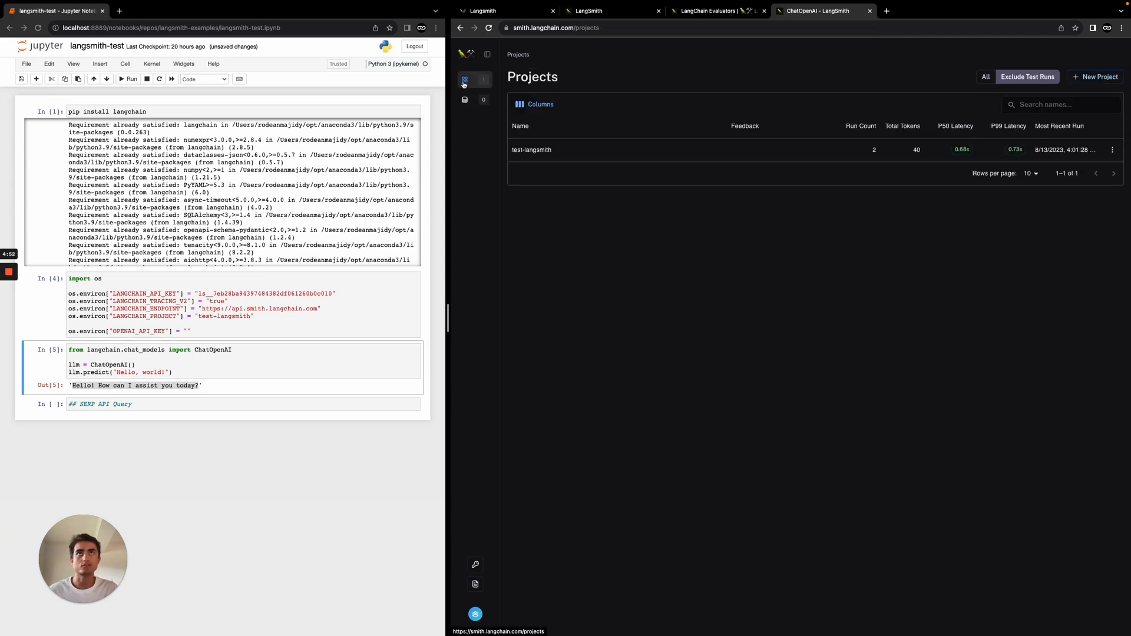
left_click(531, 150)
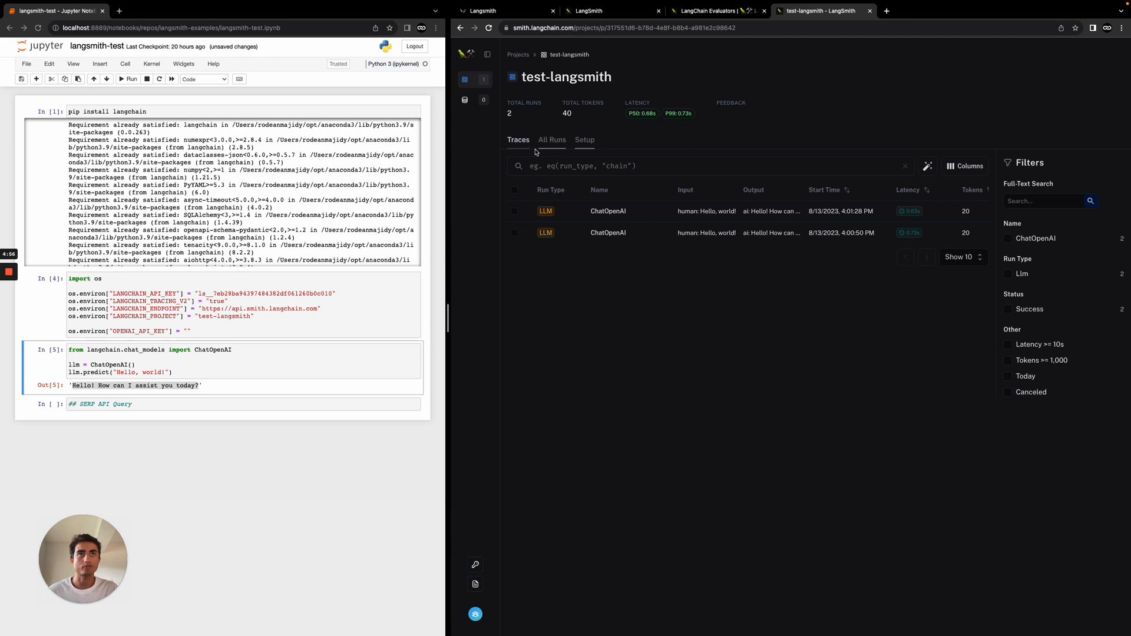
mouse_move(666, 232)
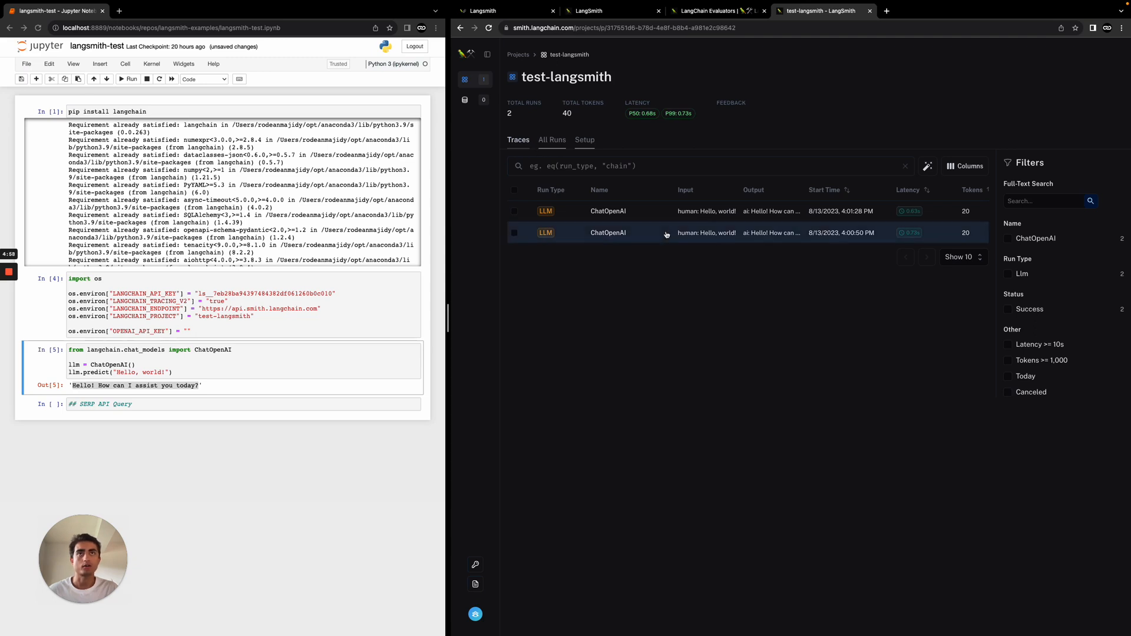
mouse_move(687, 227)
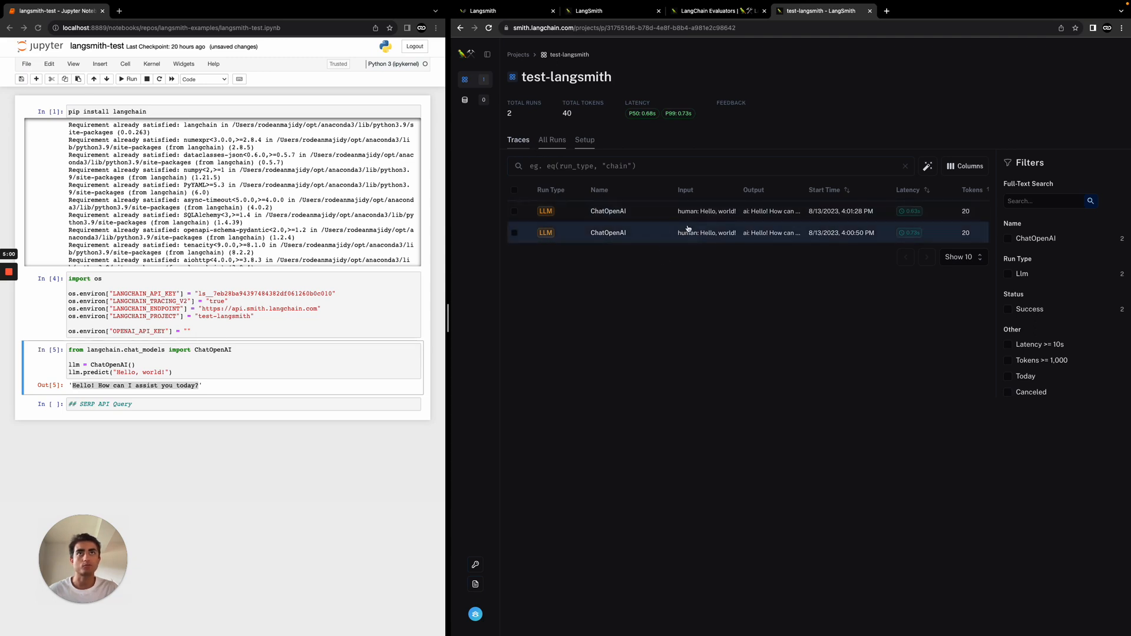
- Rate the ChatOpenAI hello-world run as correct, giving it a 1.00 correctness score
left_click(608, 210)
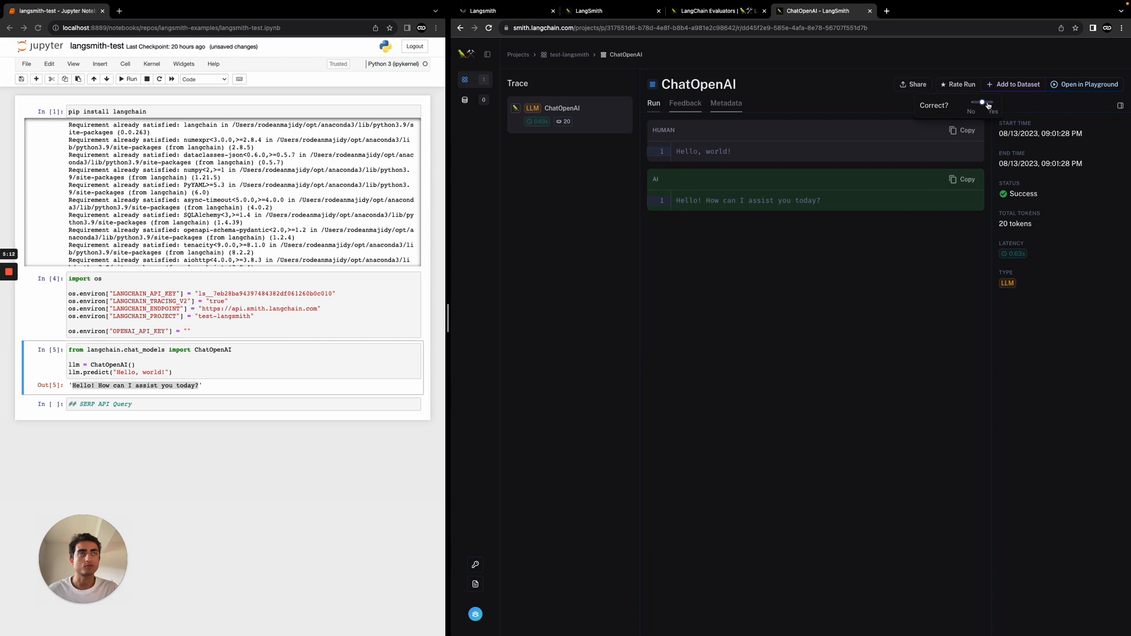
left_click(995, 104)
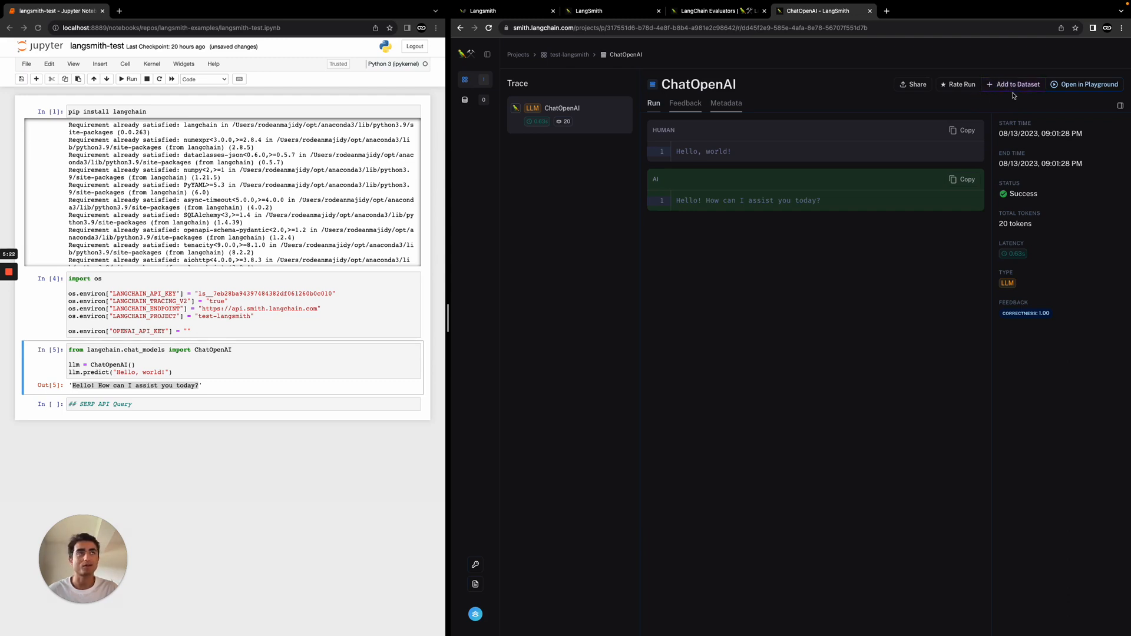
left_click(1085, 85)
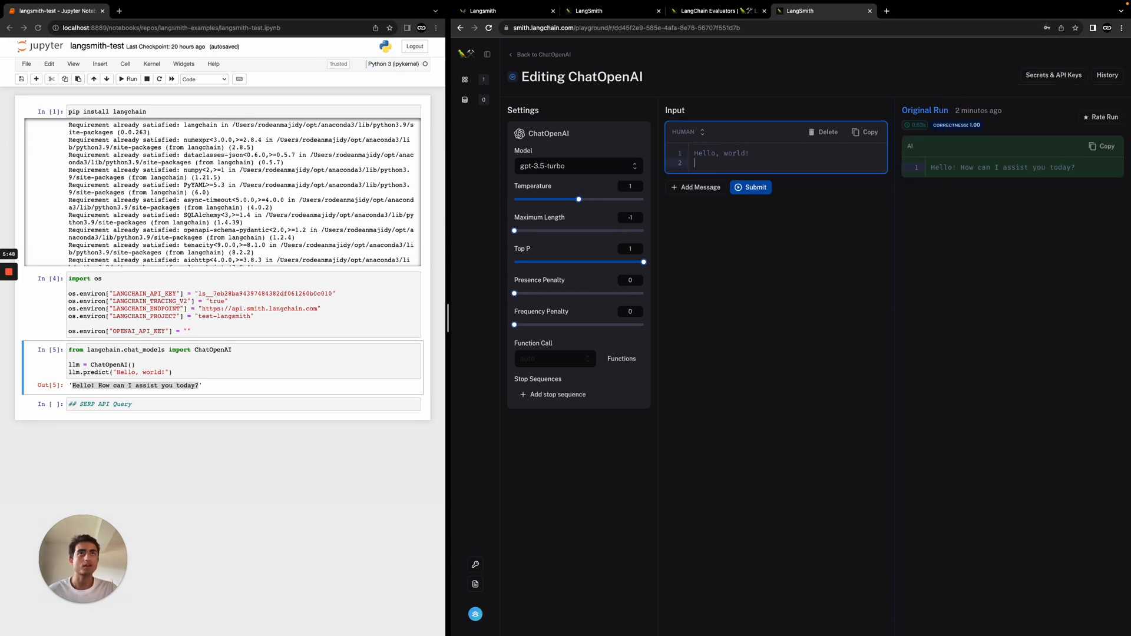
mouse_move(609, 190)
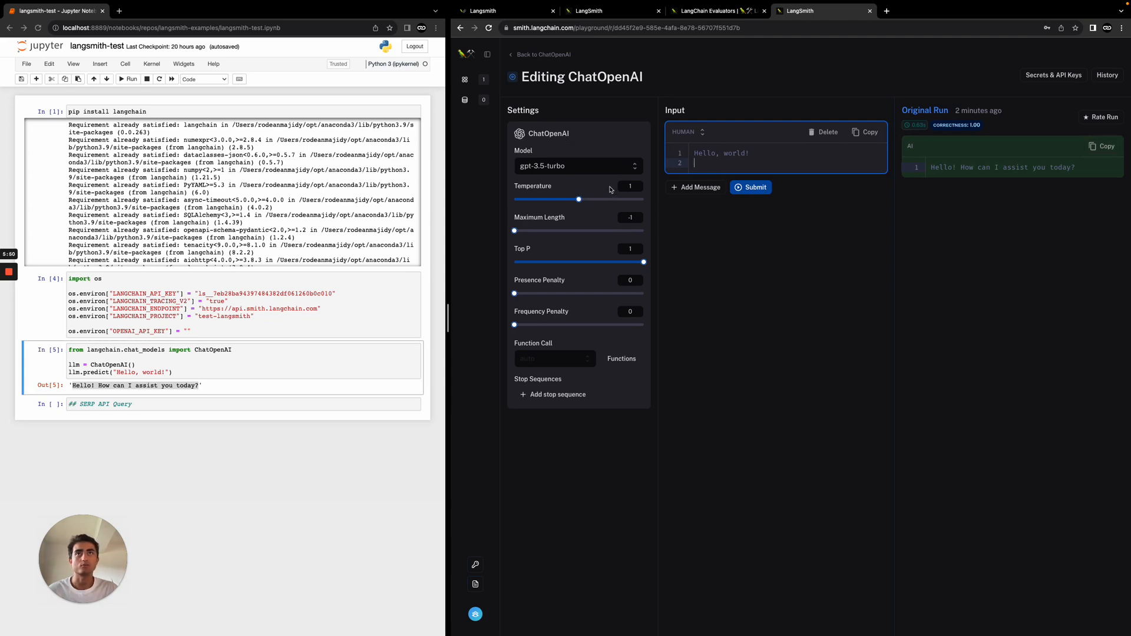
mouse_move(567, 189)
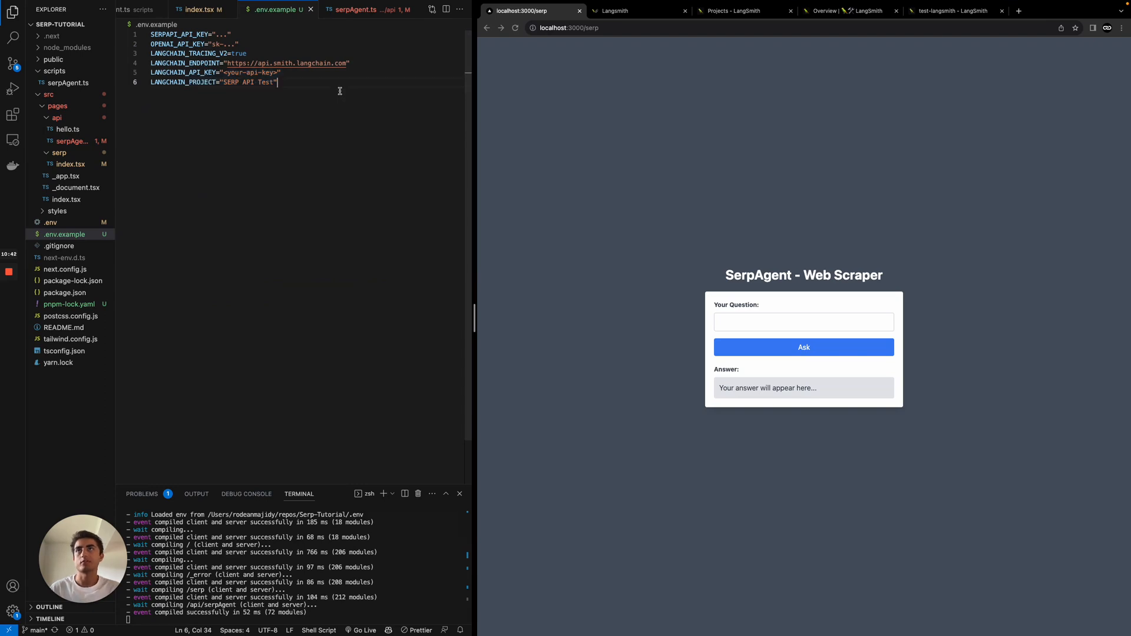
- Highlight all the SerpAPI, OpenAI and LangSmith settings in .env.example
key("cmd+a")
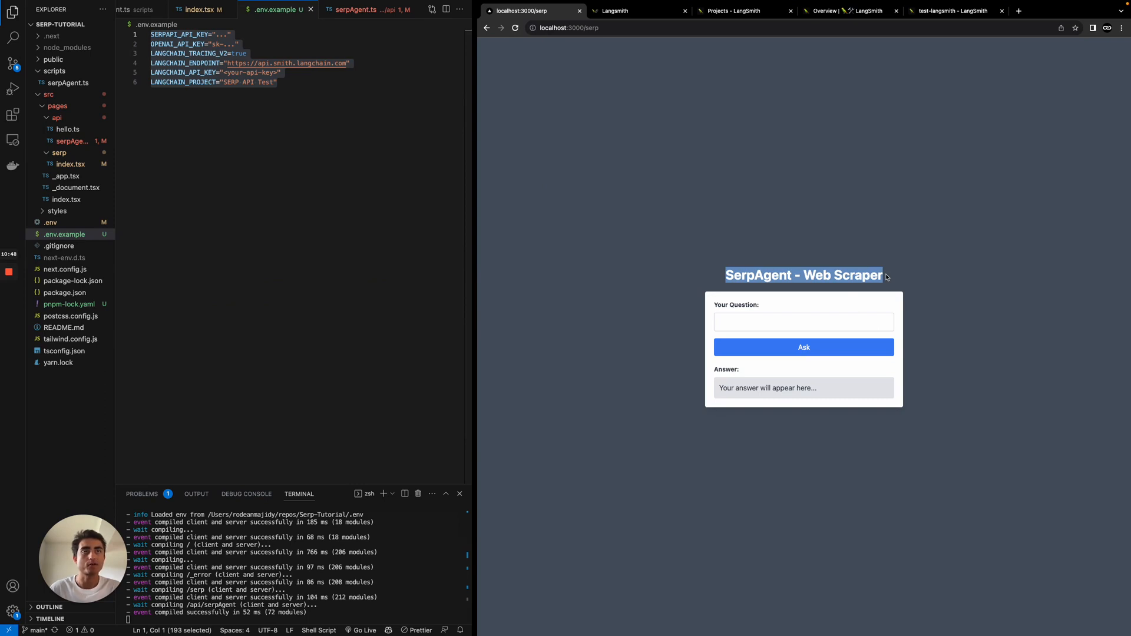
mouse_move(871, 268)
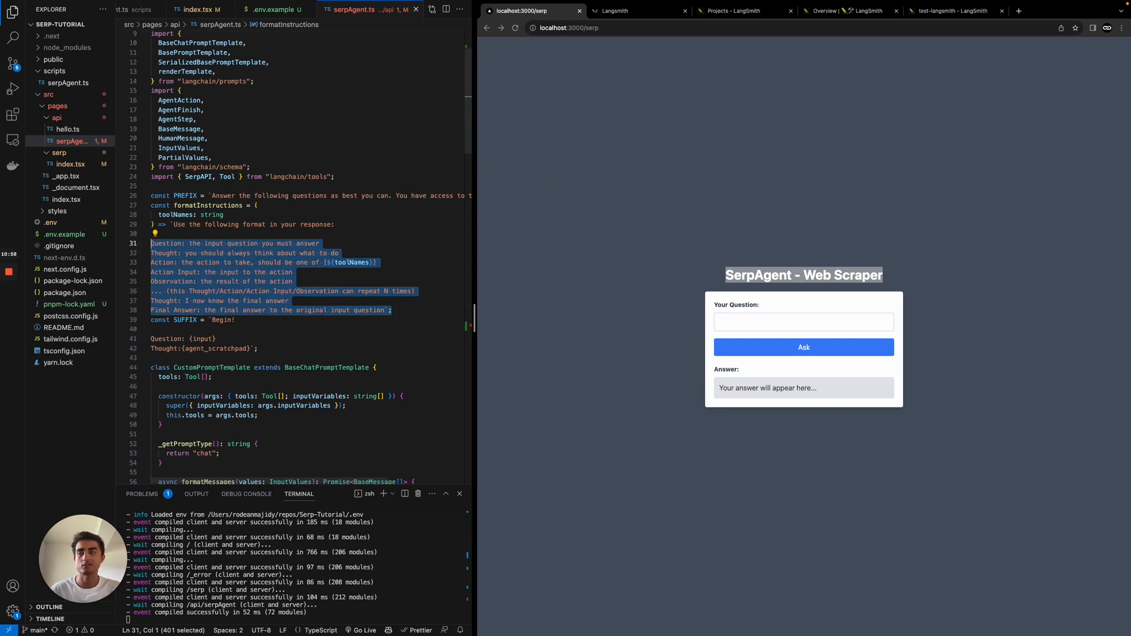
mouse_move(467, 294)
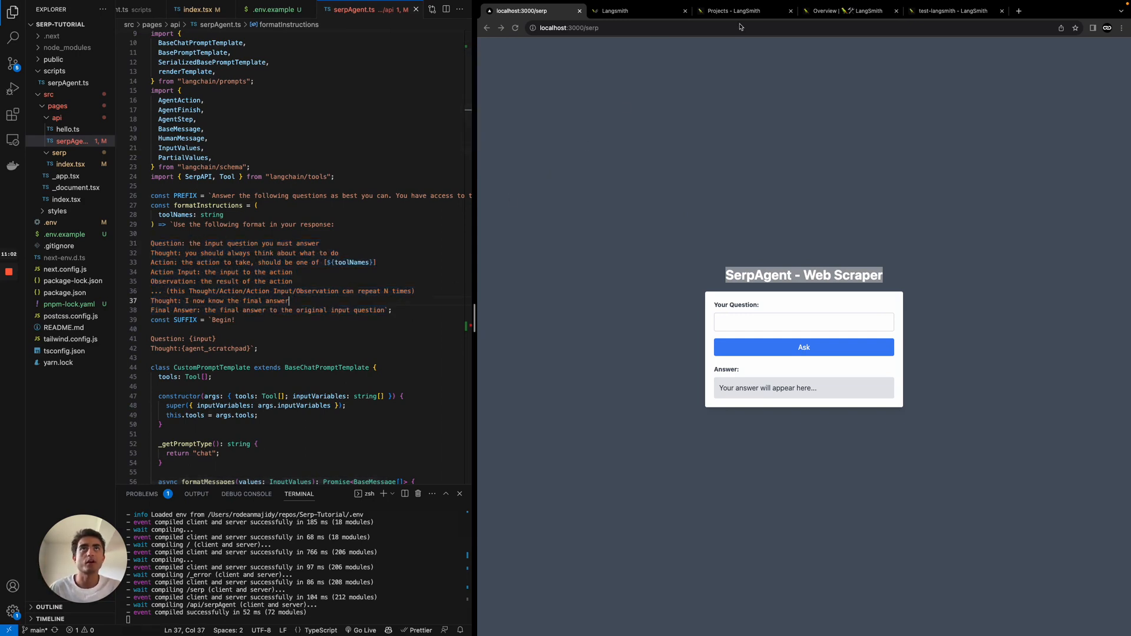
- Create a new LangSmith project named SERP Agent test from the projects page
left_click(743, 10)
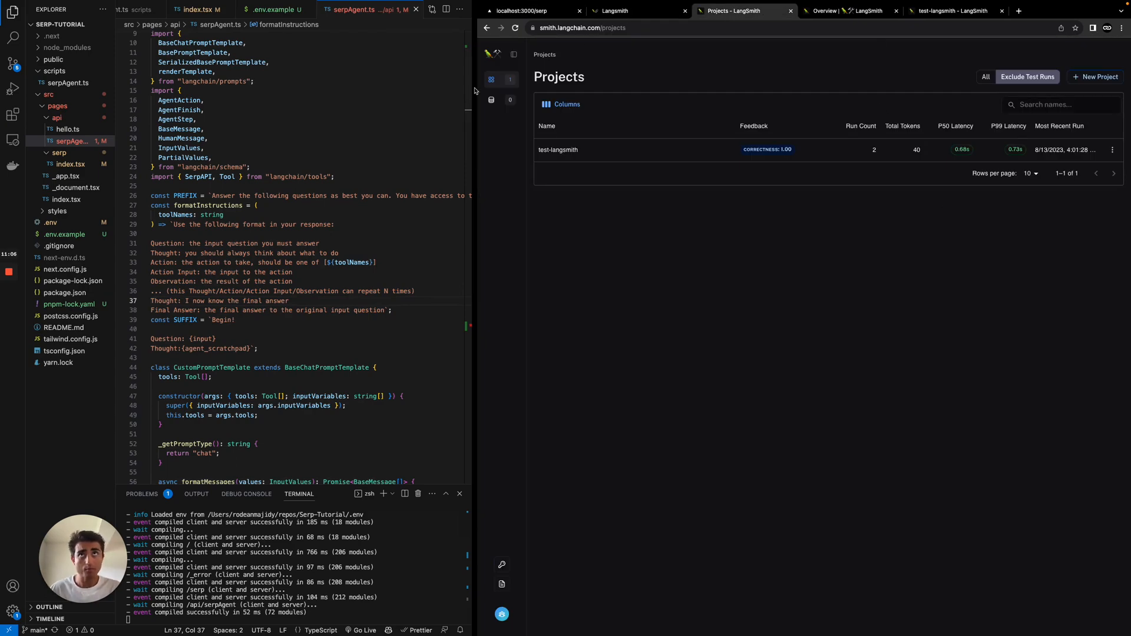
mouse_move(960, 99)
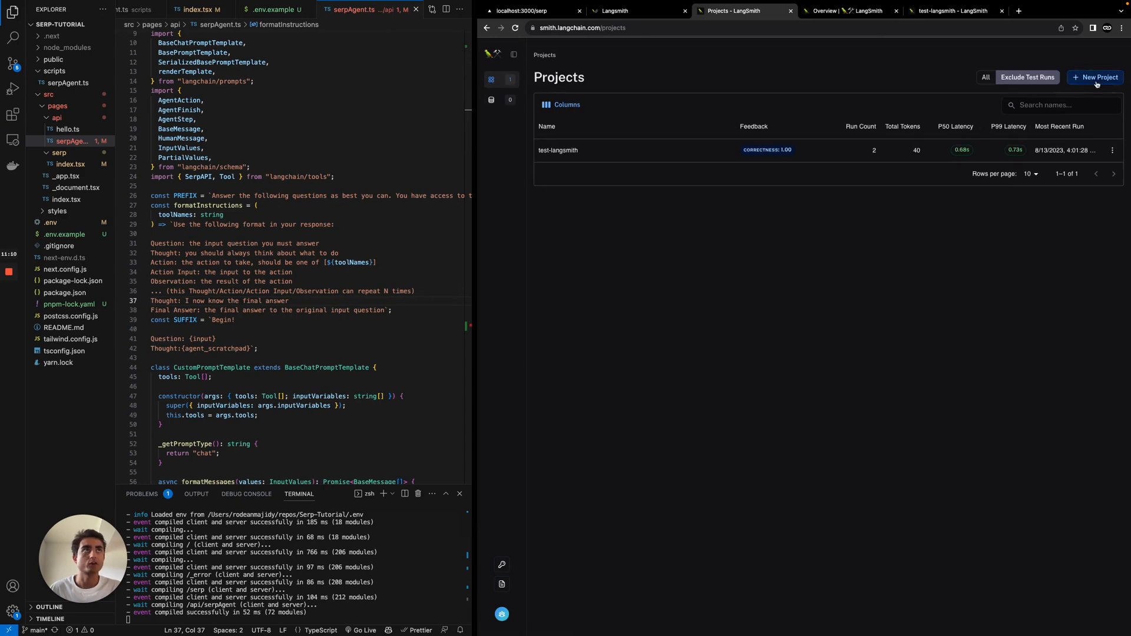
left_click(1095, 77)
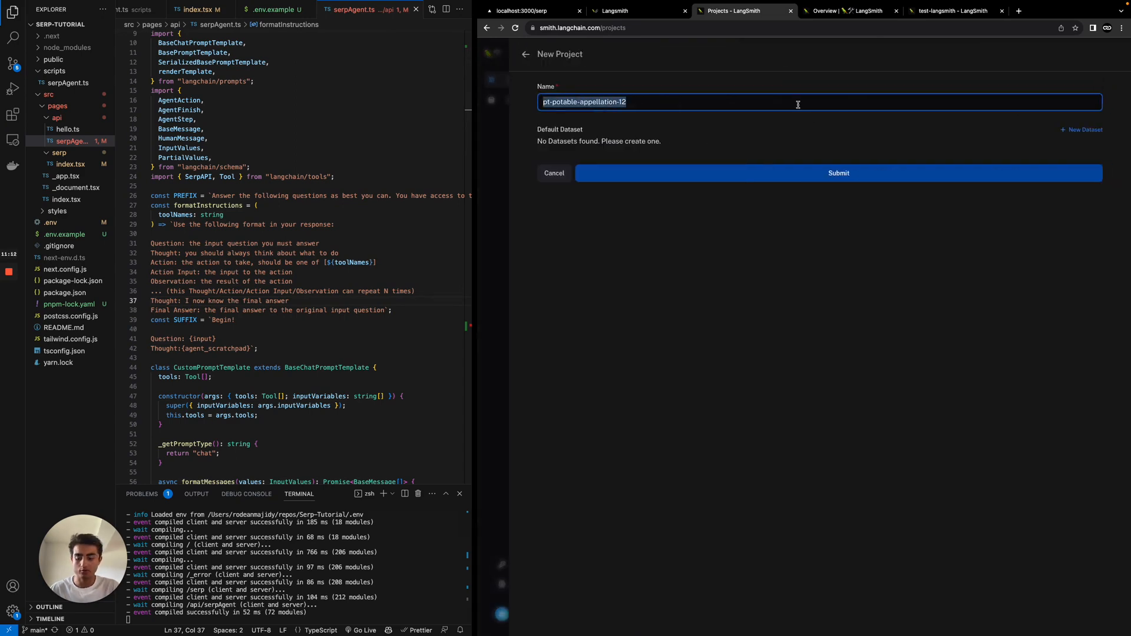
type("SERP Ag")
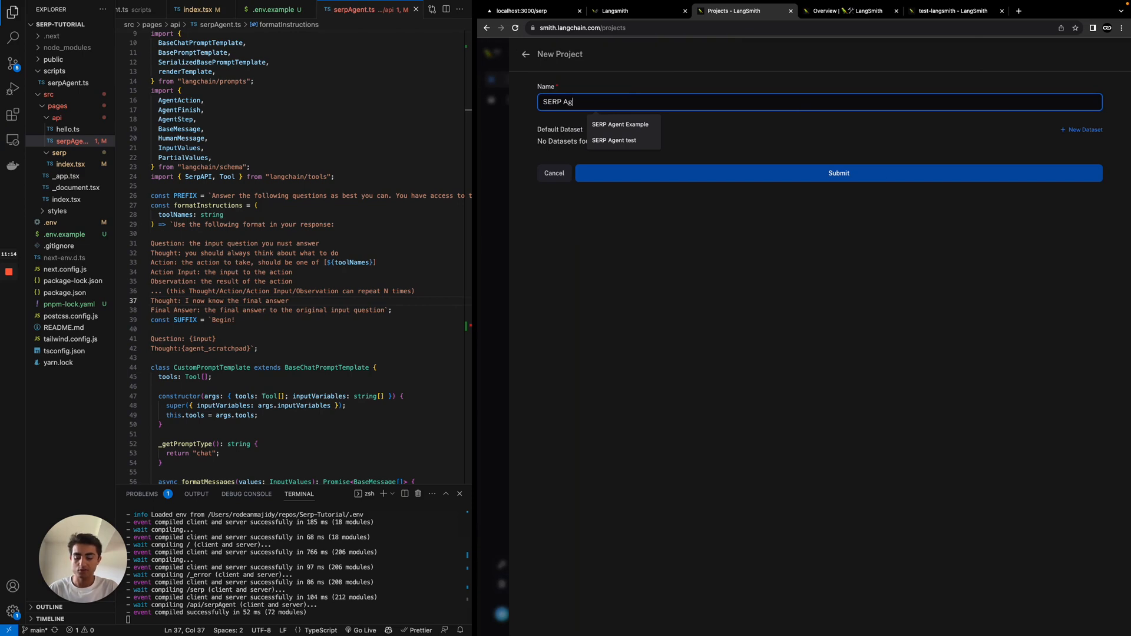
left_click(614, 140)
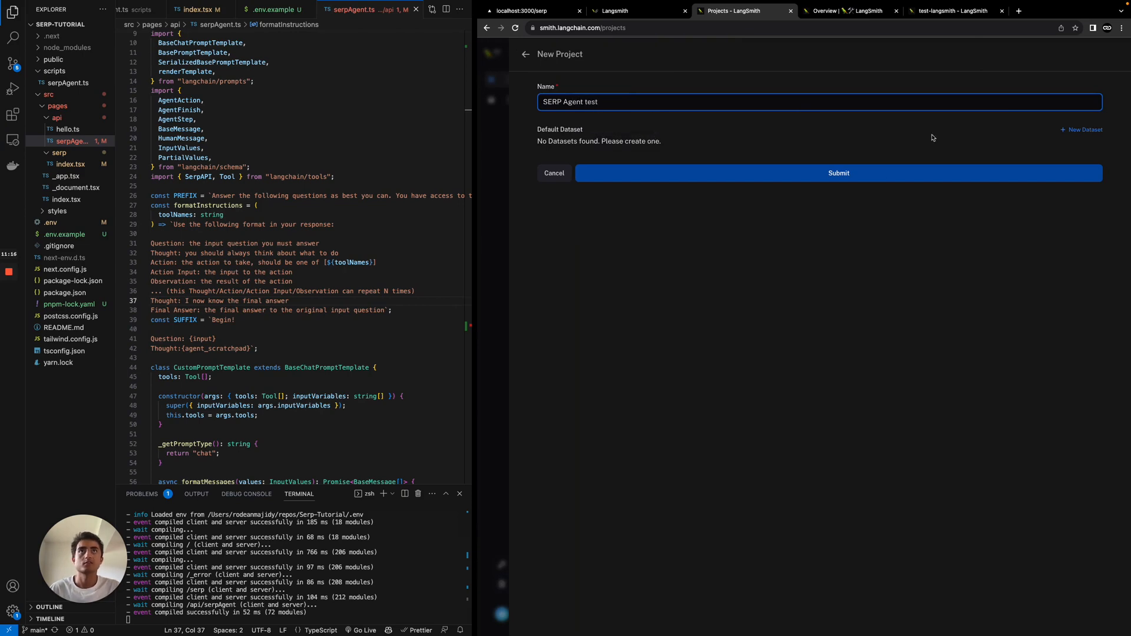
left_click(838, 172)
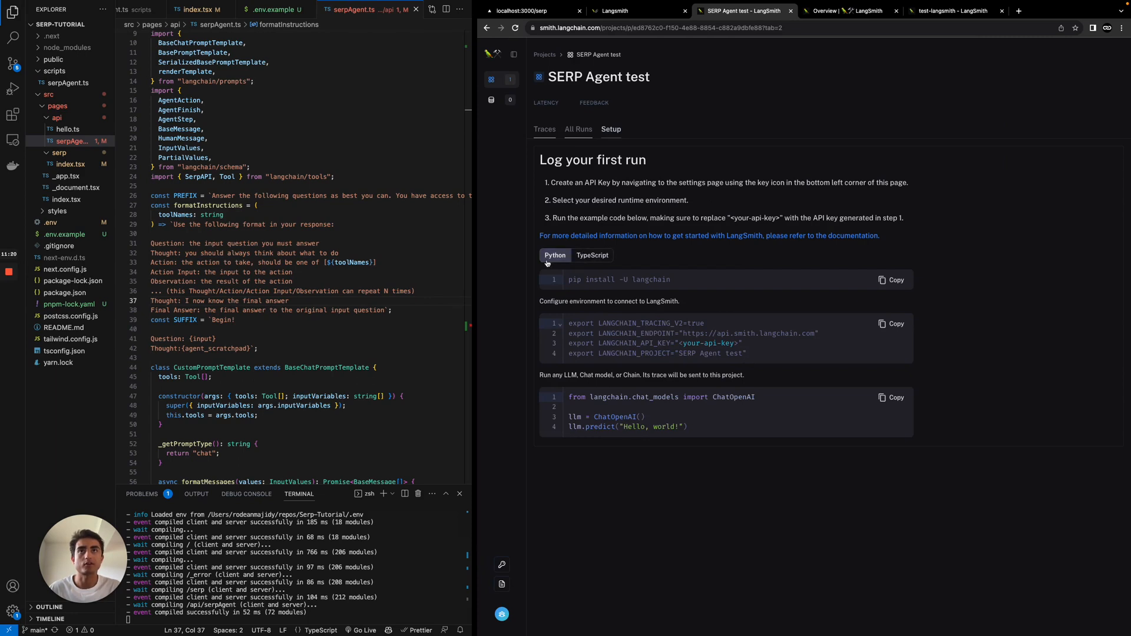
- View the SERP Agent test setup instructions as TypeScript snippets, then return to the projects list
left_click(591, 255)
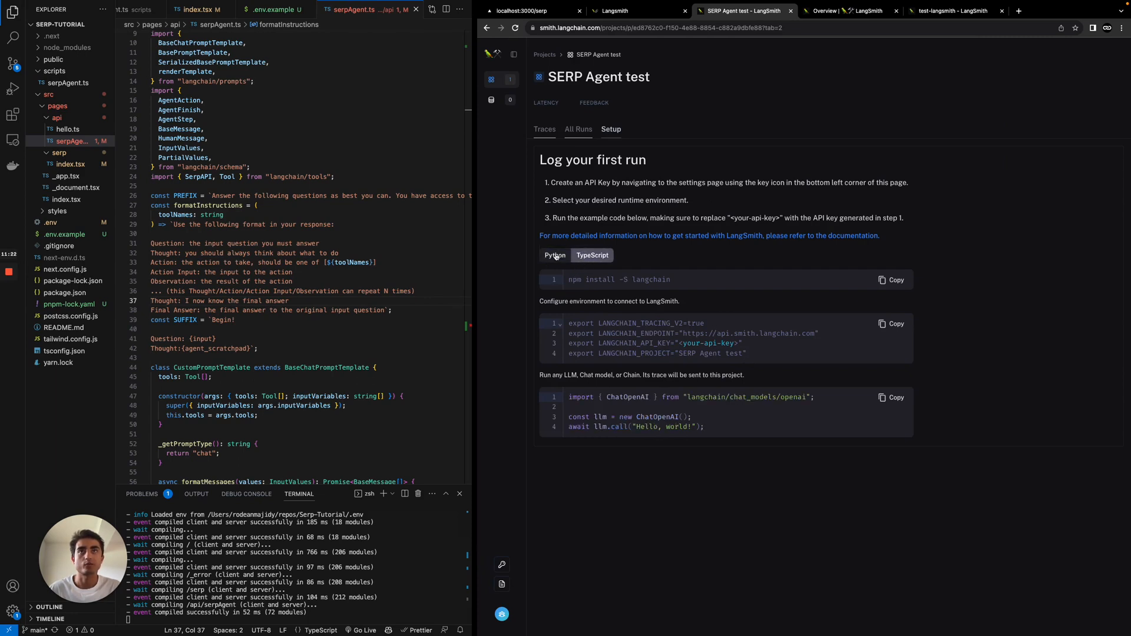
left_click(591, 254)
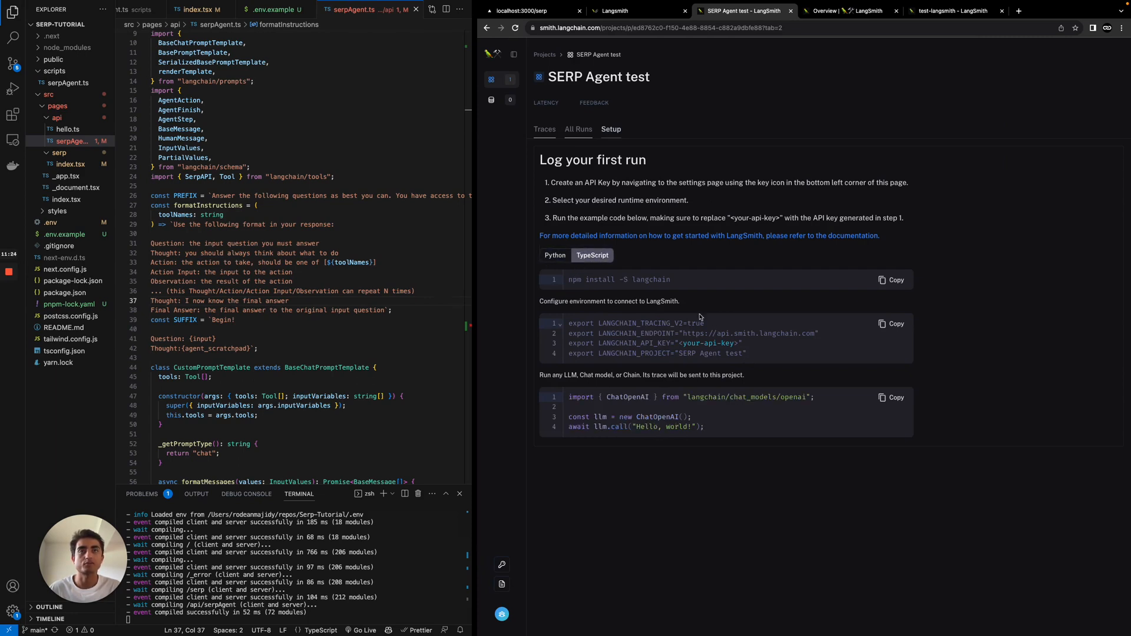
left_click(272, 9)
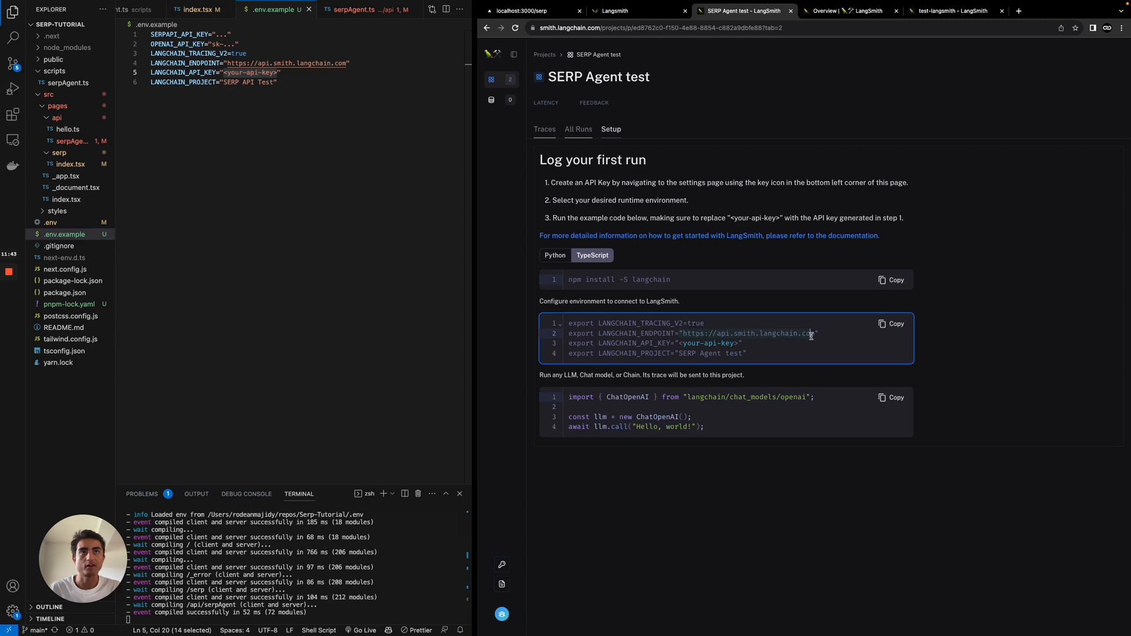
mouse_move(838, 49)
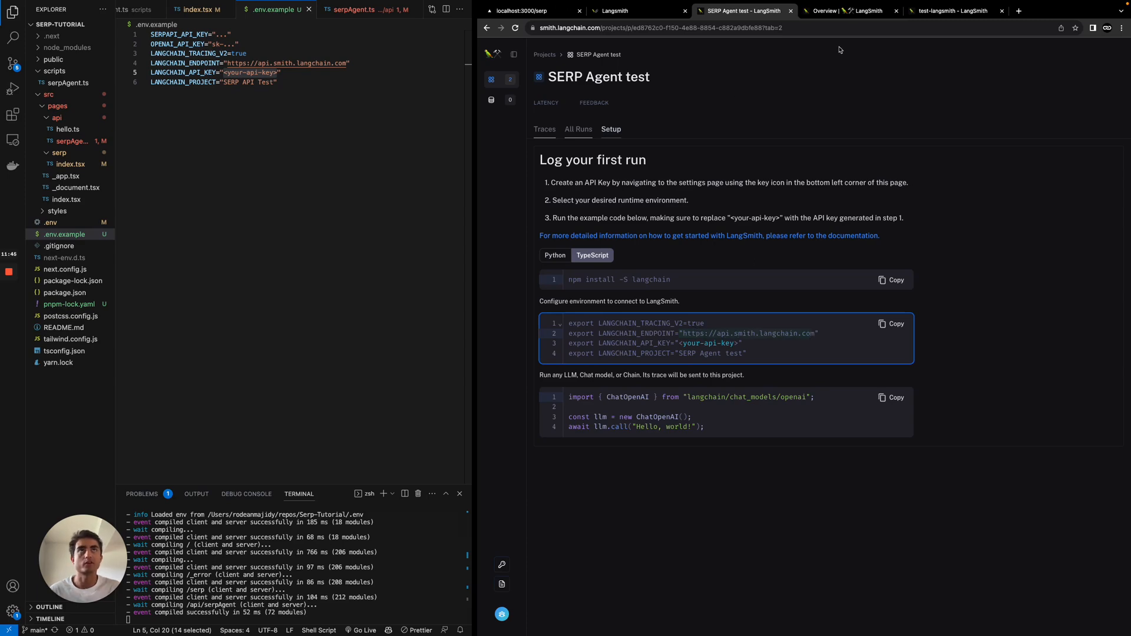
left_click(527, 11)
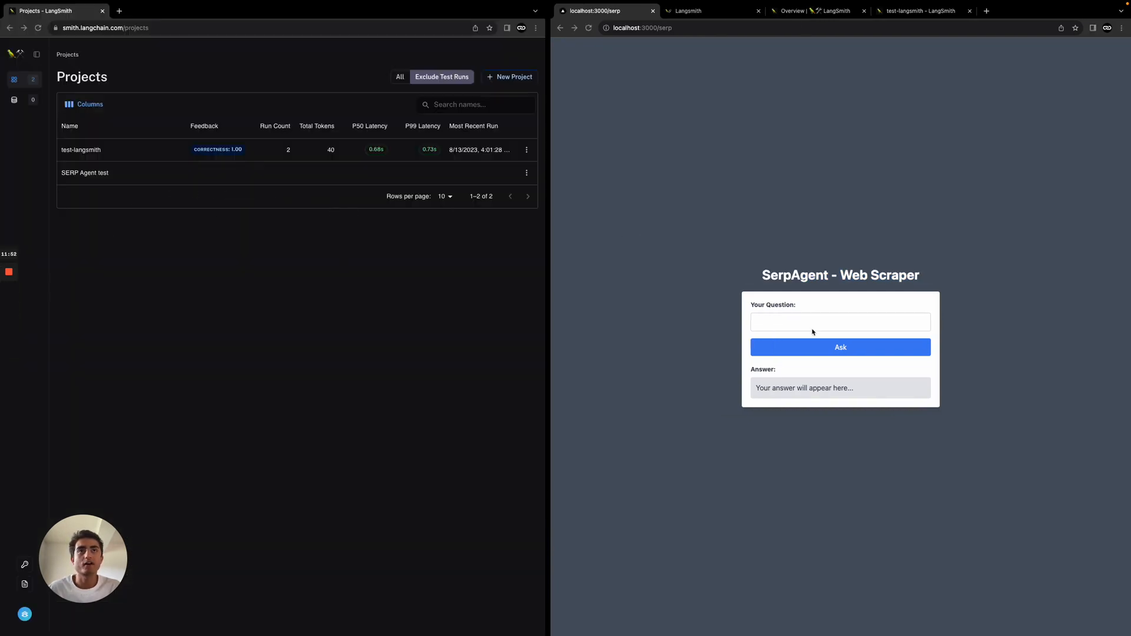
- Ask the SerpAgent who the current US president is and what their weight is
left_click(840, 322)
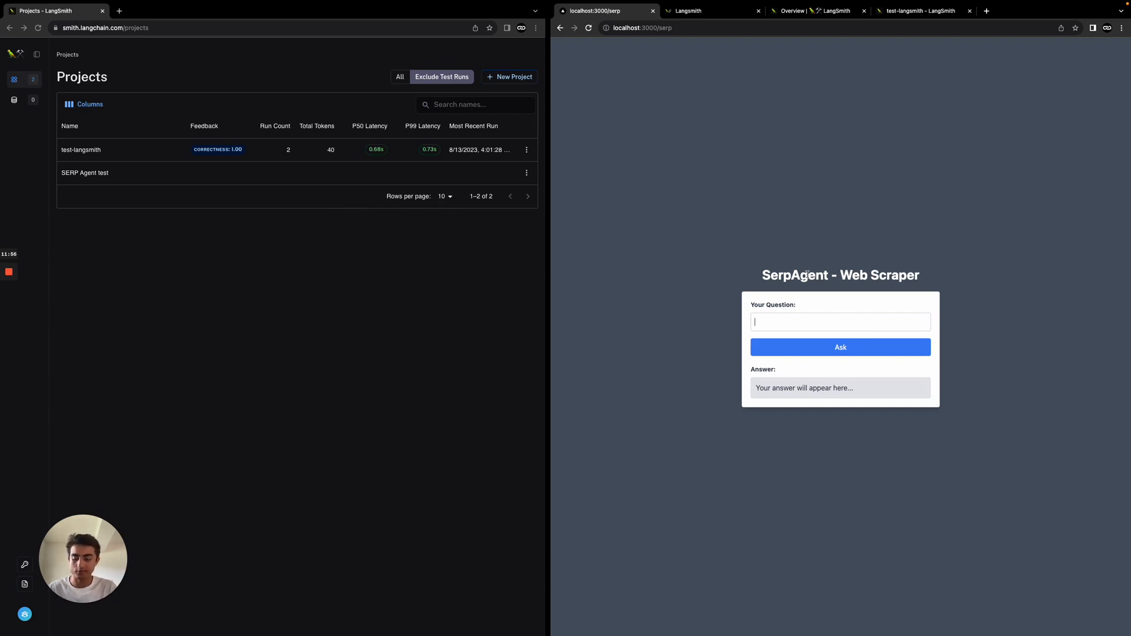
type("Who is the")
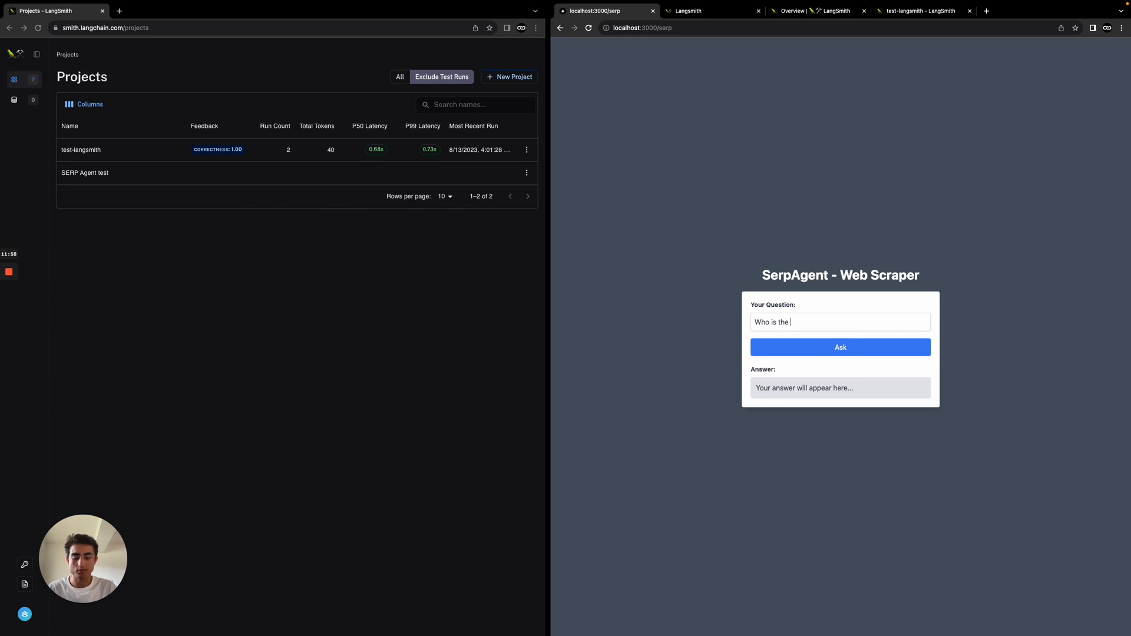
type("current presisd")
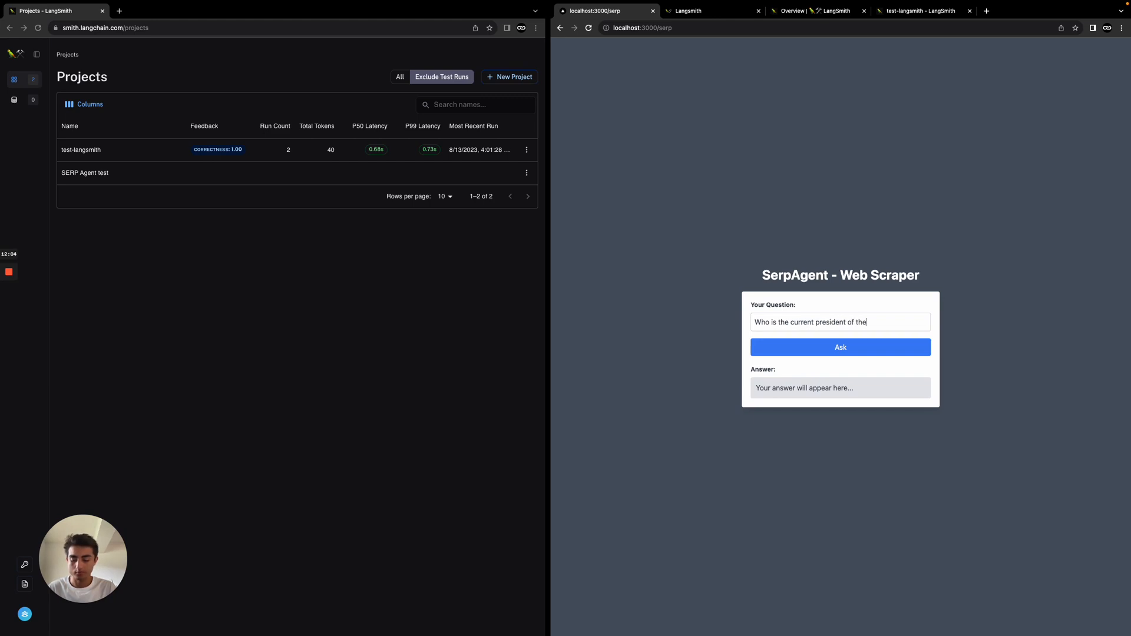
type("united states and")
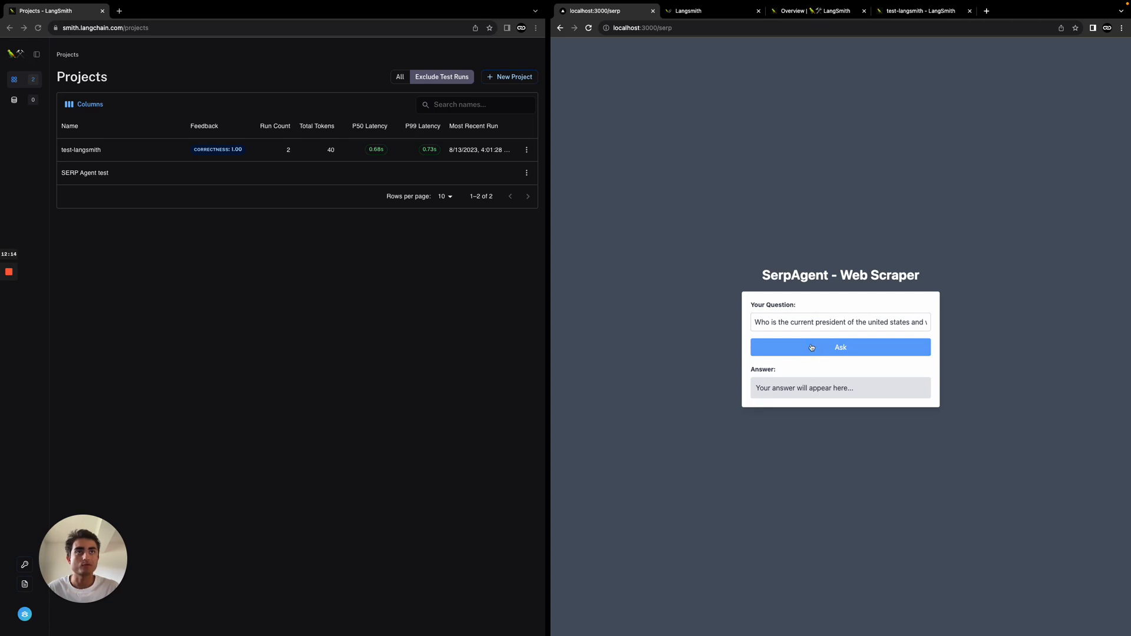
left_click(81, 149)
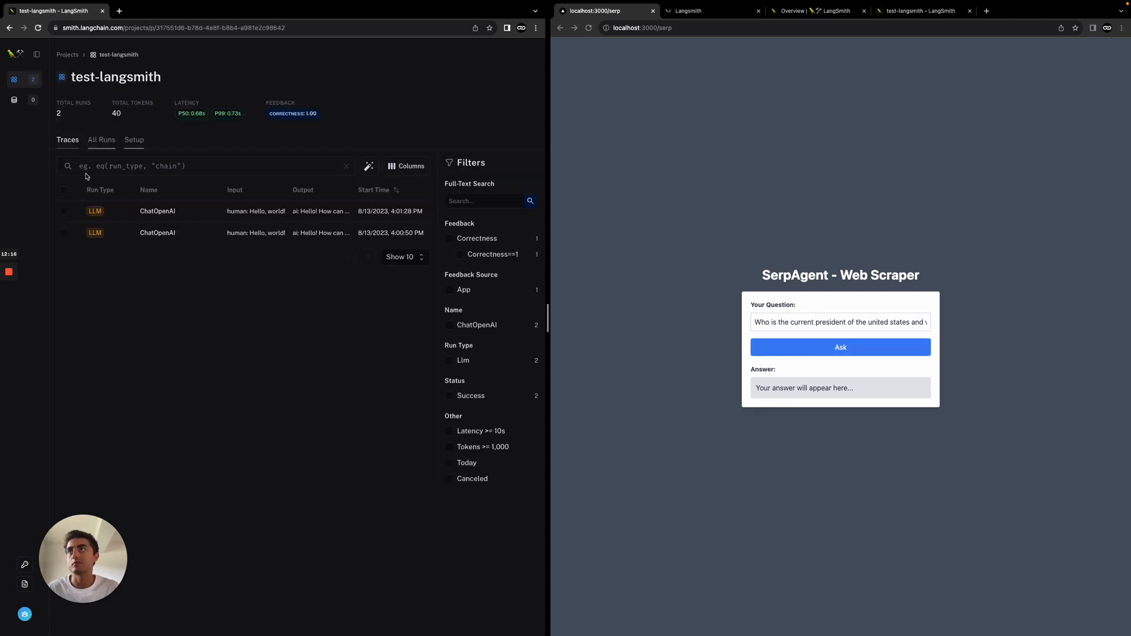
mouse_move(113, 89)
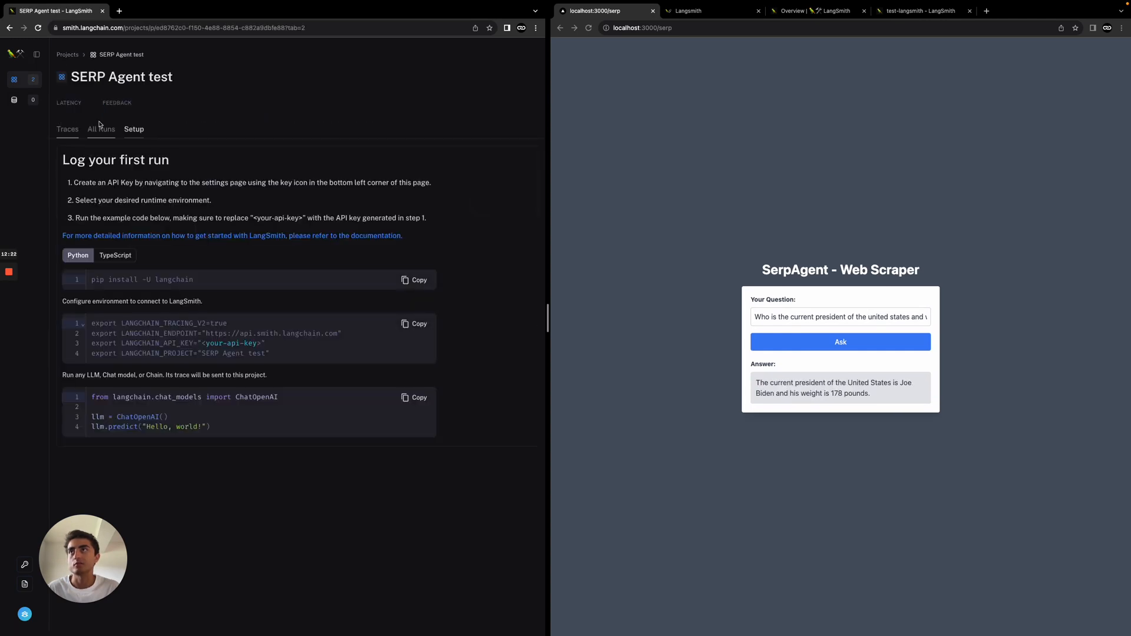
- Show SERP Agent test's traces and inspect the AgentExecutor run for the president question
left_click(67, 130)
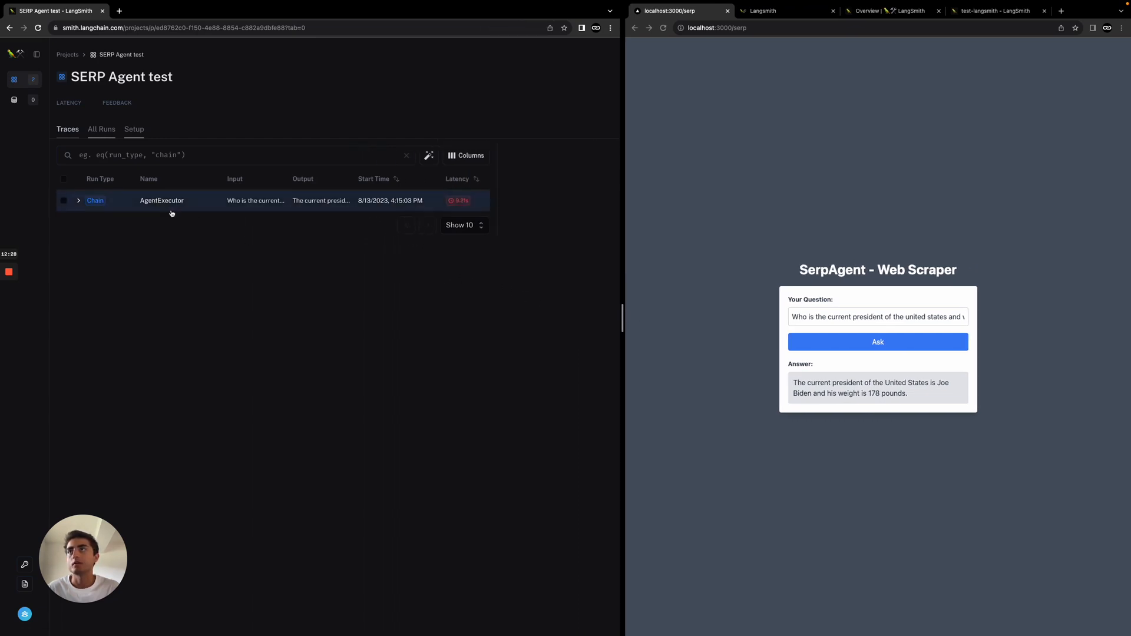
left_click(161, 200)
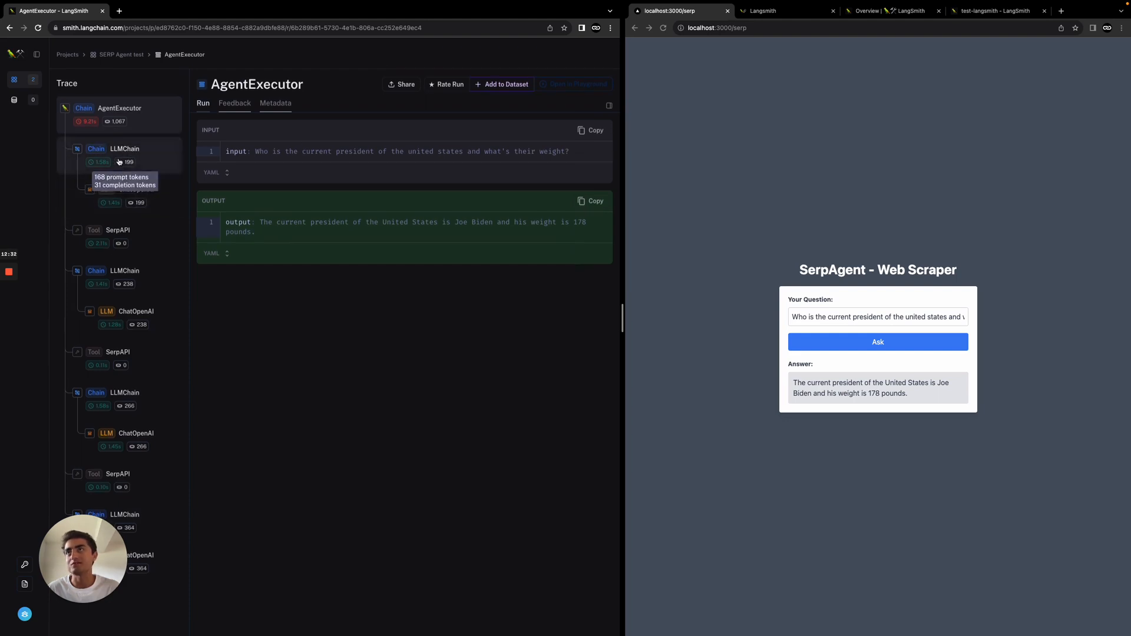
mouse_move(176, 149)
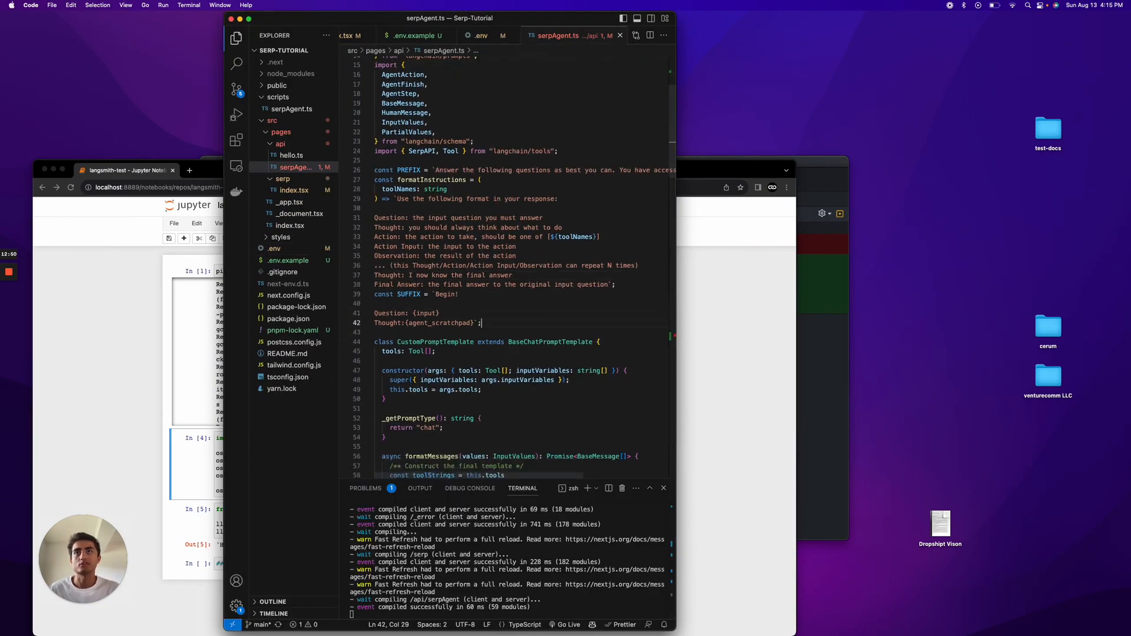
left_click_drag(375, 302, 480, 323)
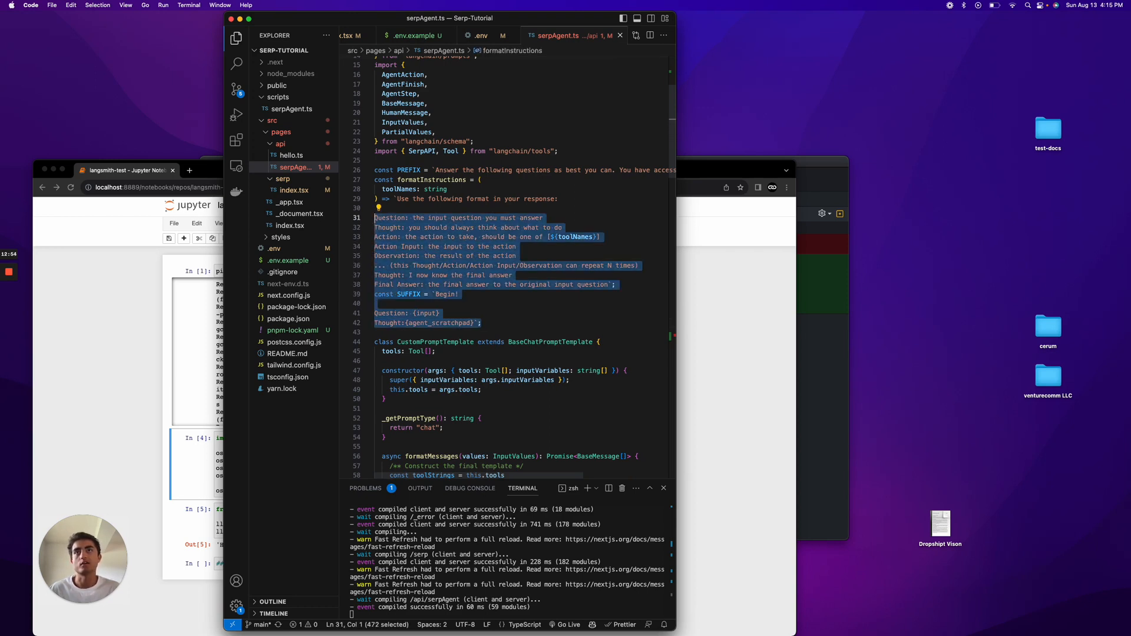
left_click(375, 216)
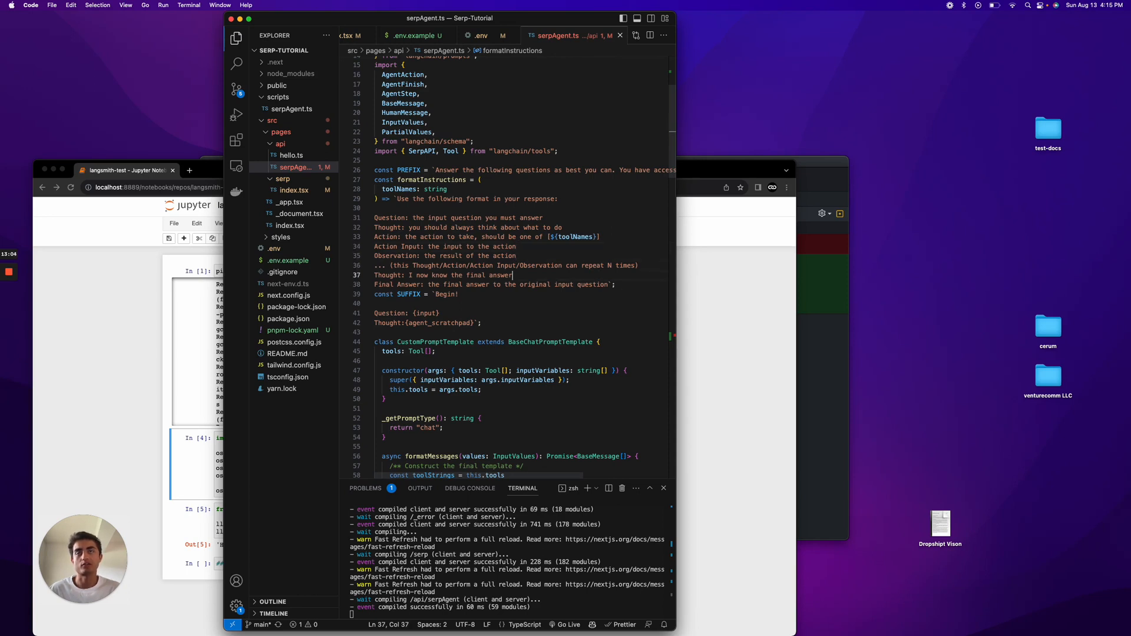
triple_click(444, 275)
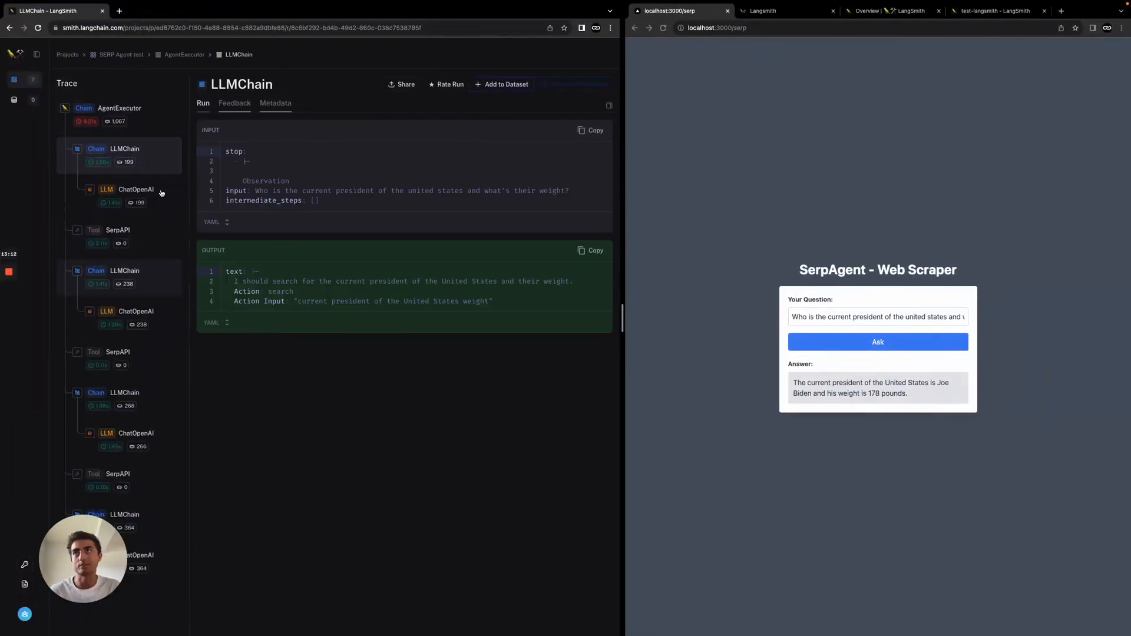
- Inspect the top AgentExecutor run, then the first LLMChain, ChatOpenAI and SerpAPI calls revealing the failed search
left_click(120, 108)
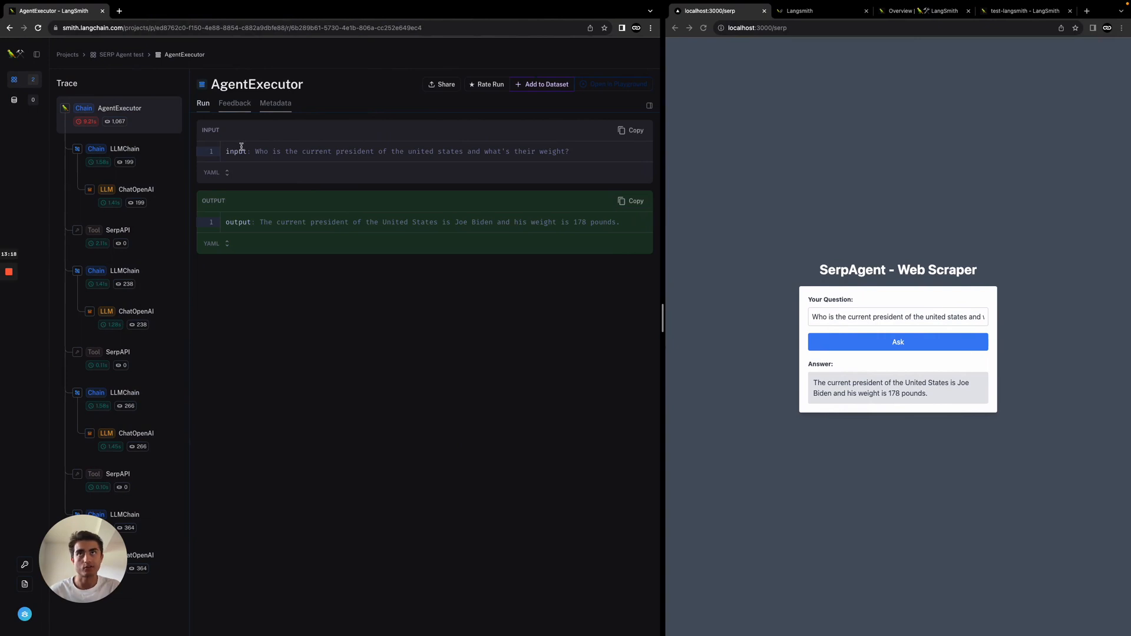
mouse_move(143, 155)
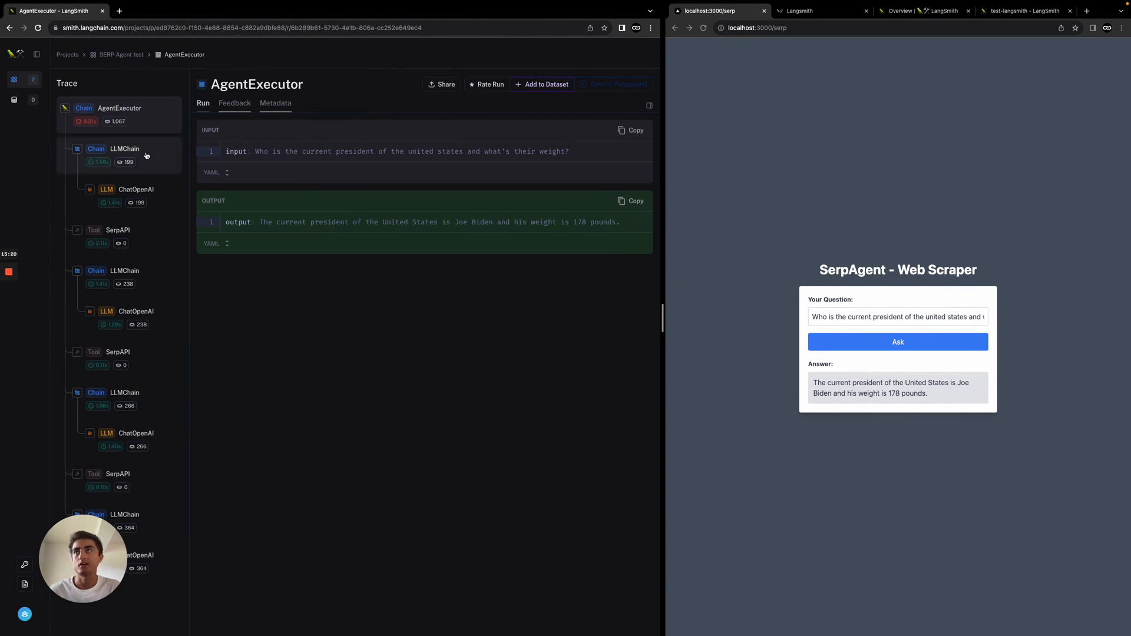
left_click(124, 149)
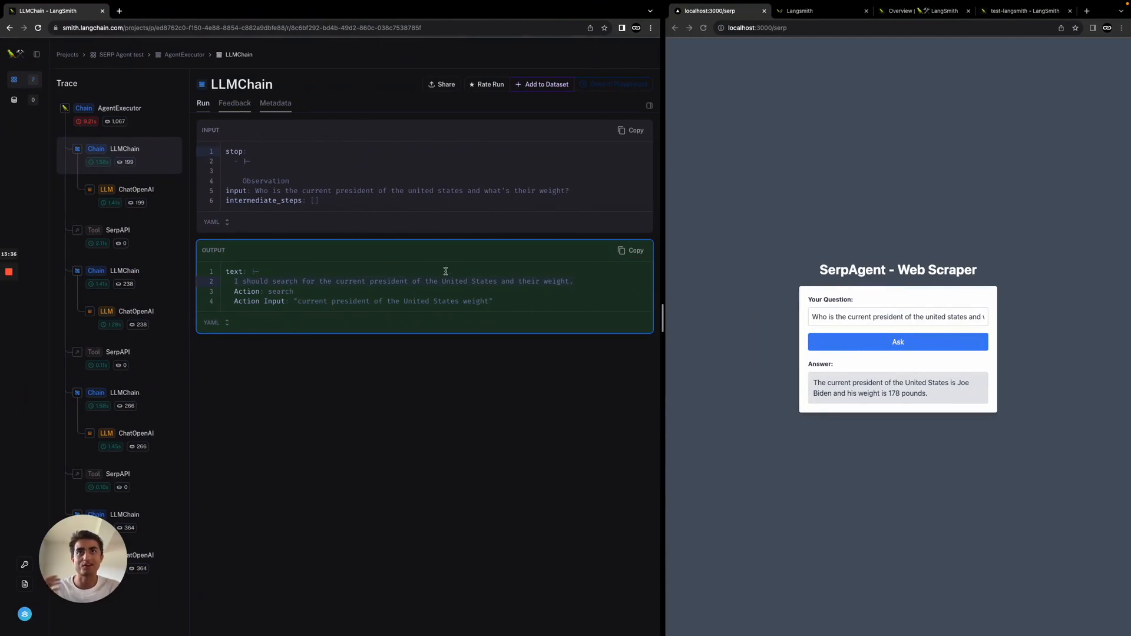
left_click(135, 190)
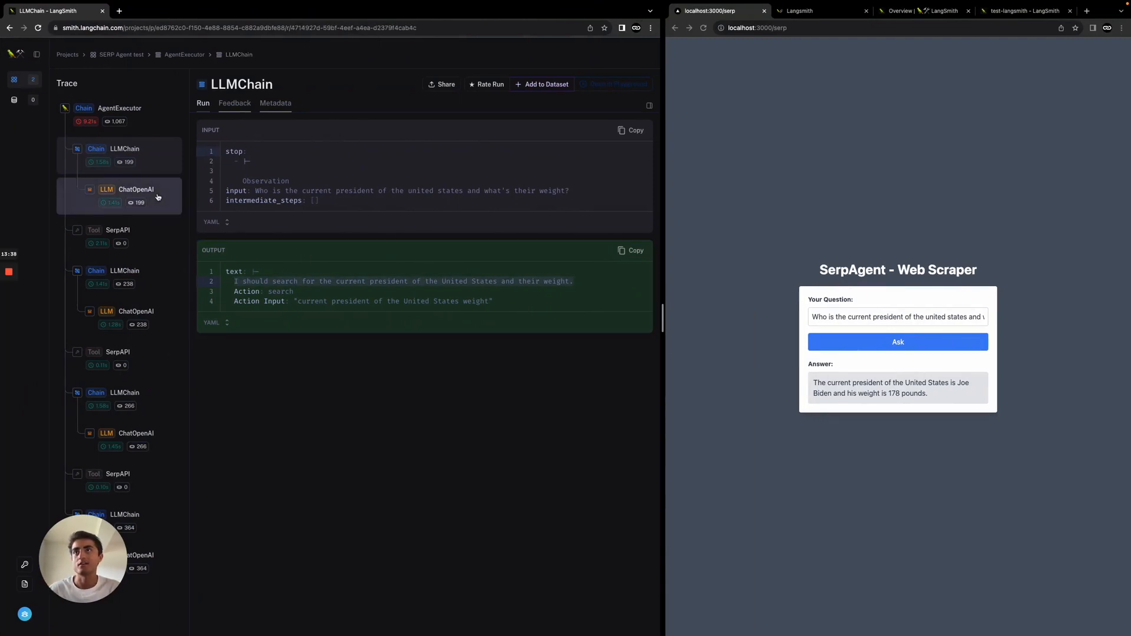
left_click(136, 188)
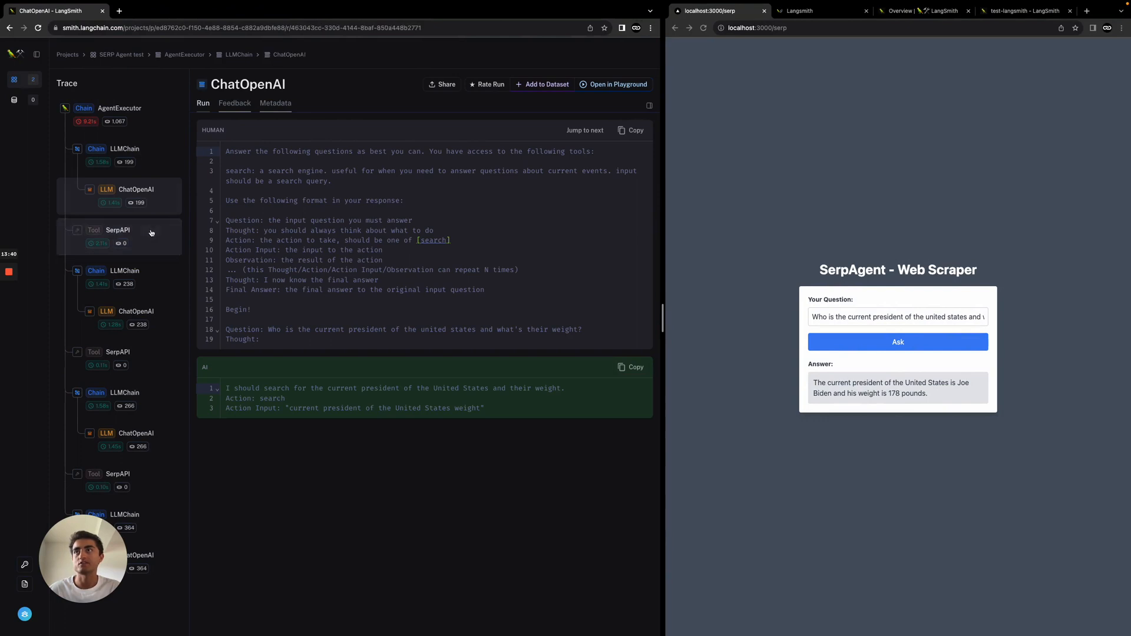
left_click(116, 230)
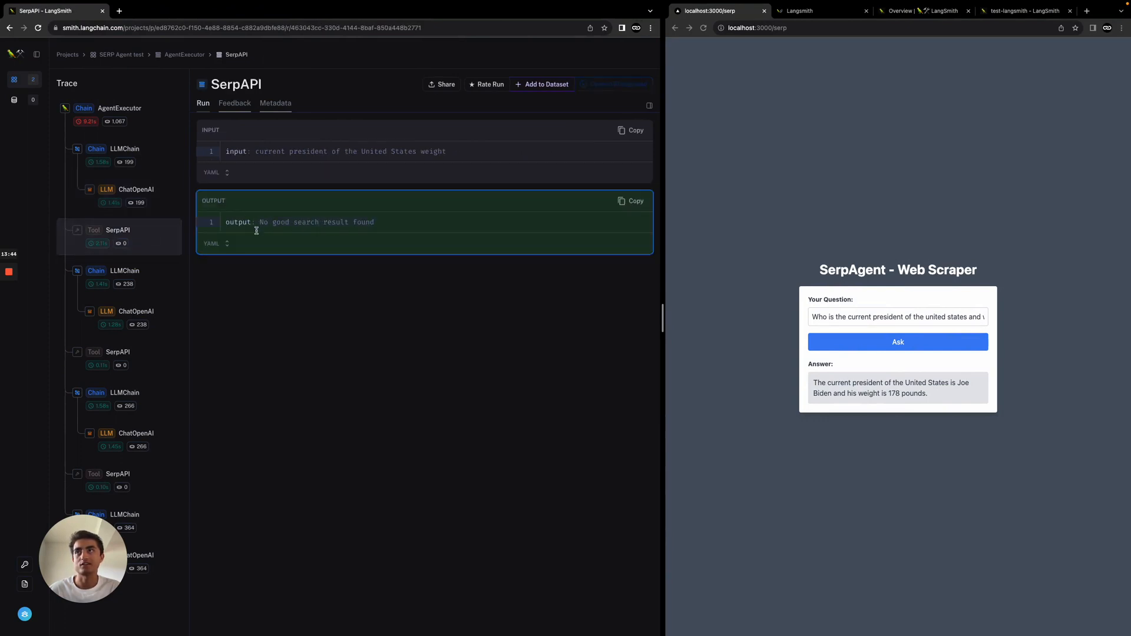
- Inspect the second LLMChain, ChatOpenAI and SerpAPI steps returning Joe Biden, then revisit the first LLMChain
left_click(124, 270)
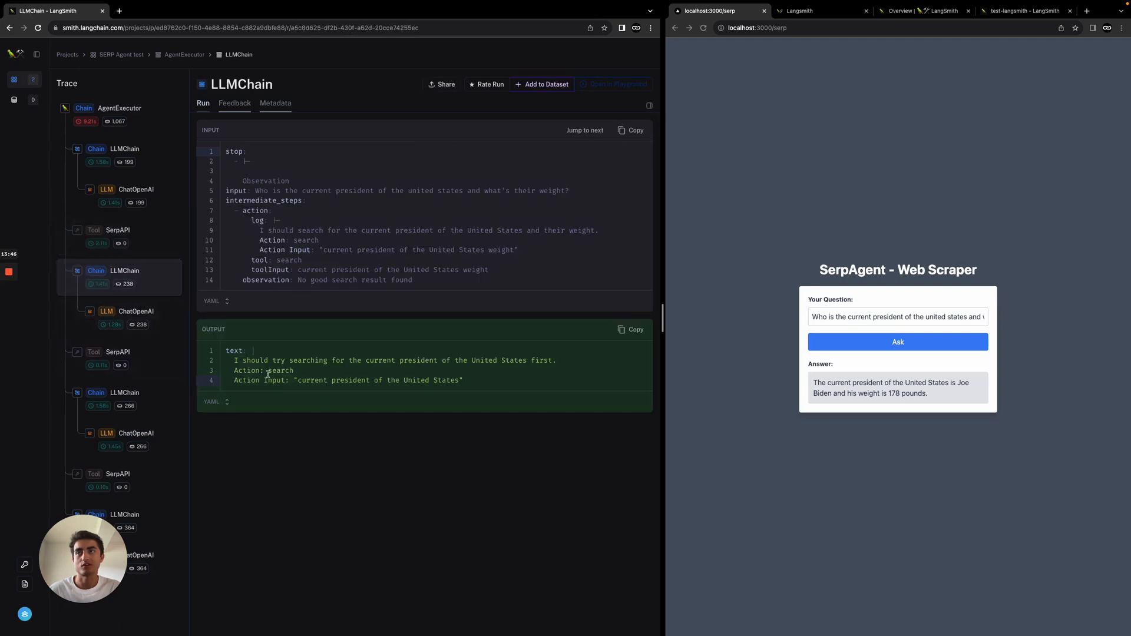
left_click(135, 311)
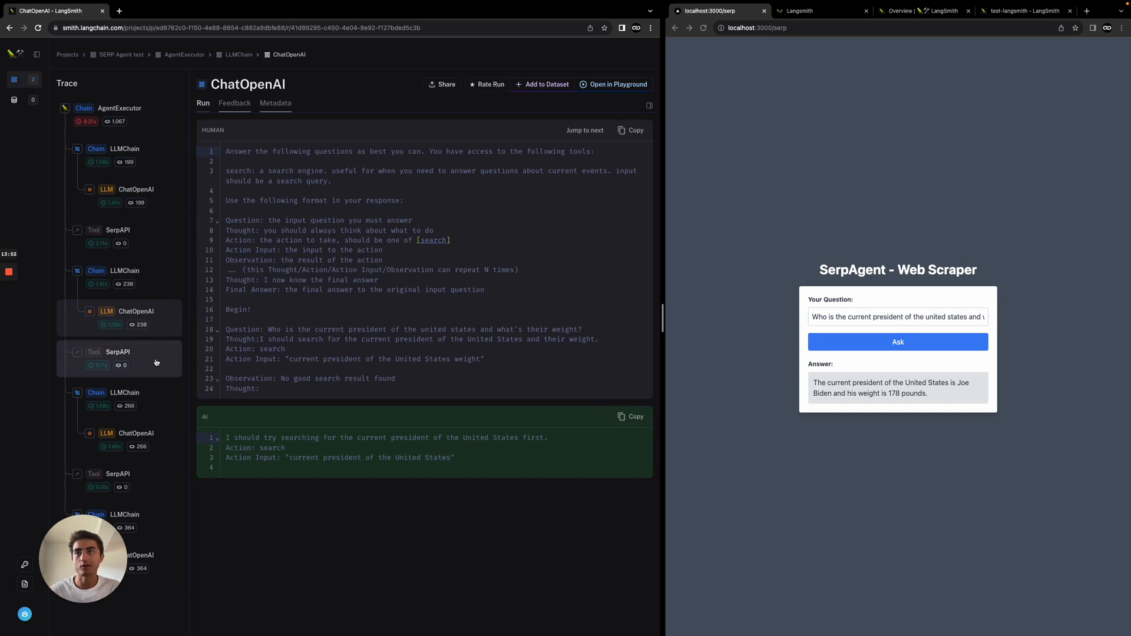
left_click(118, 358)
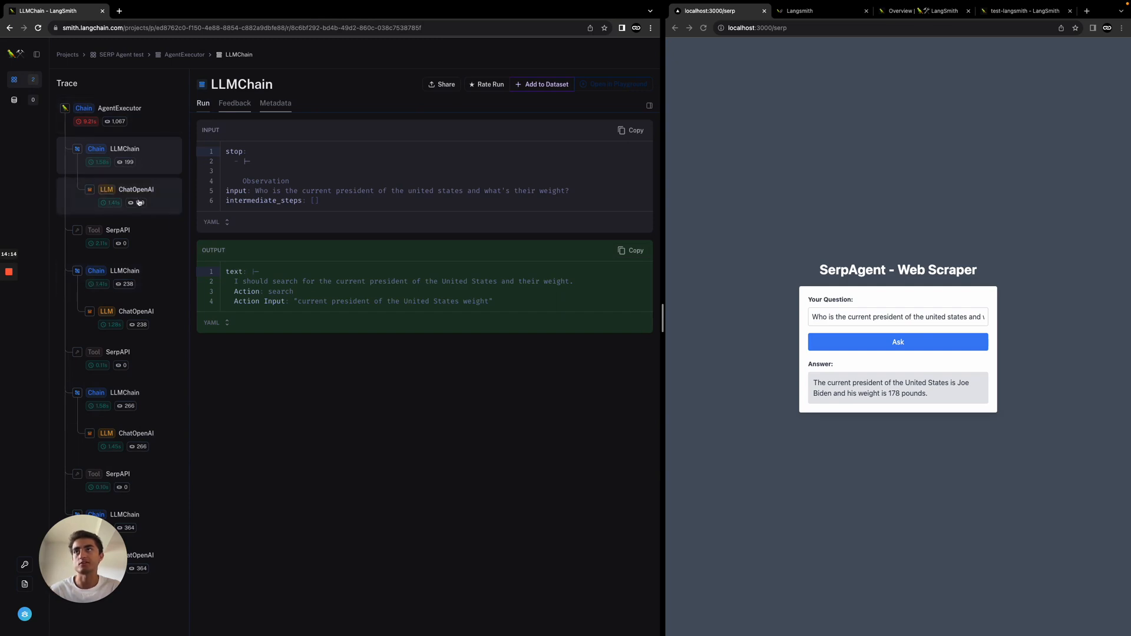
mouse_move(128, 283)
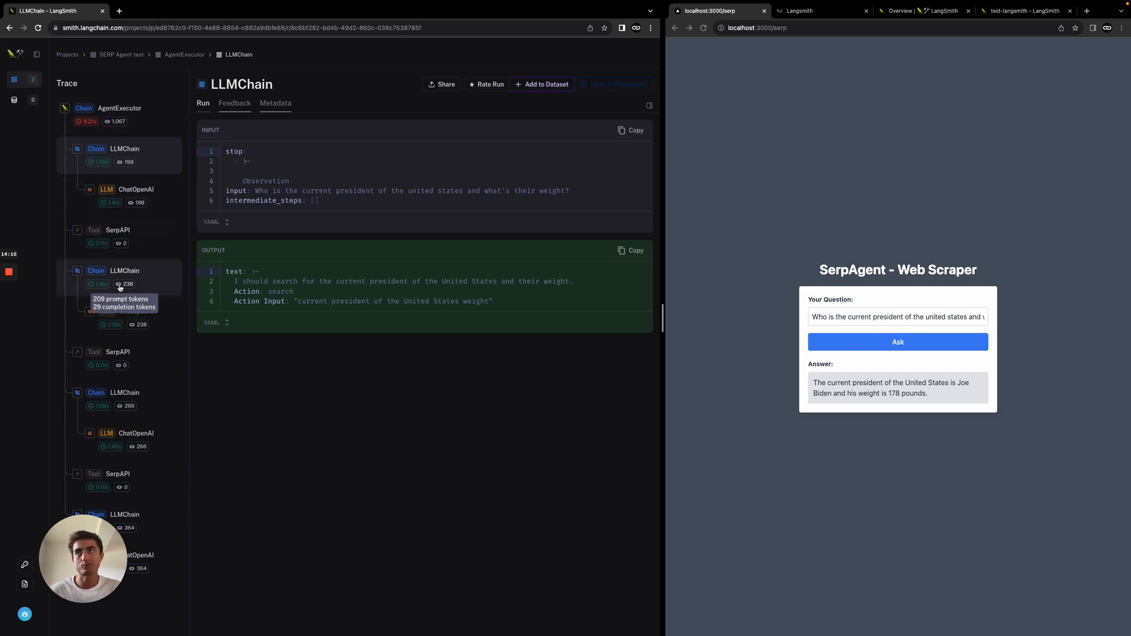
left_click(123, 270)
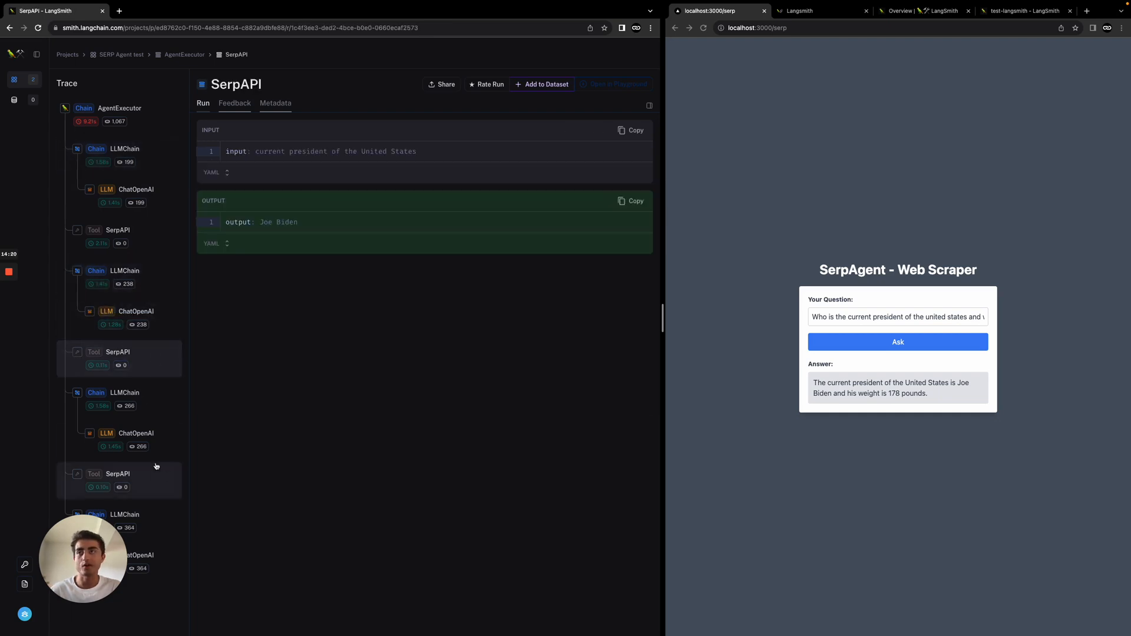
left_click(124, 392)
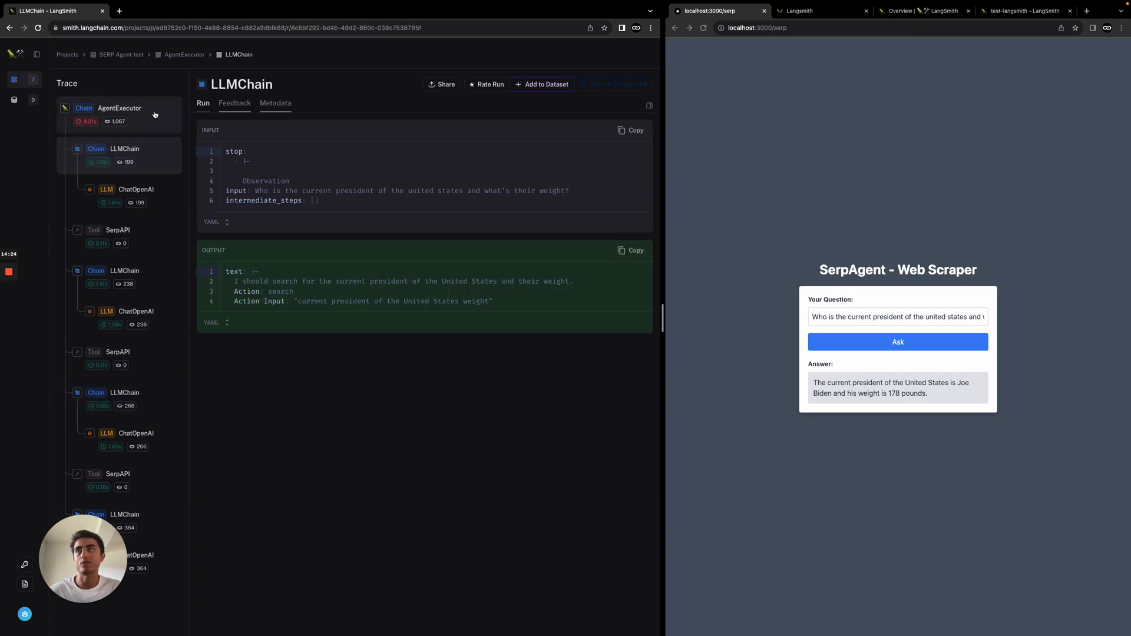
left_click(135, 189)
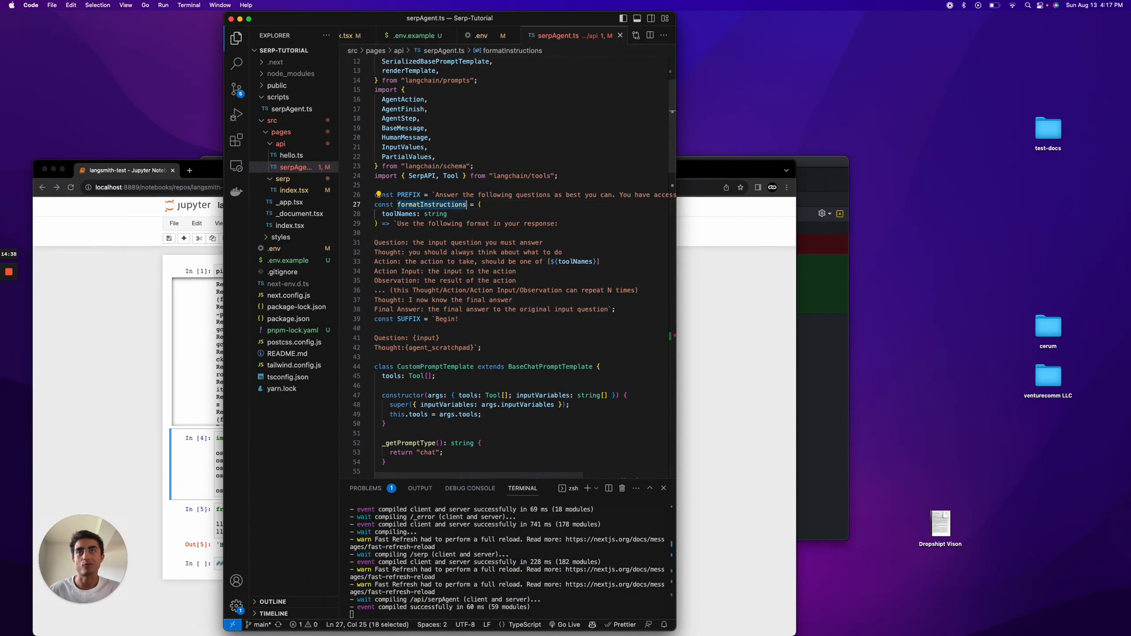
- Highlight the formatInstructions prompt template in serpAgent.ts
double_click(439, 348)
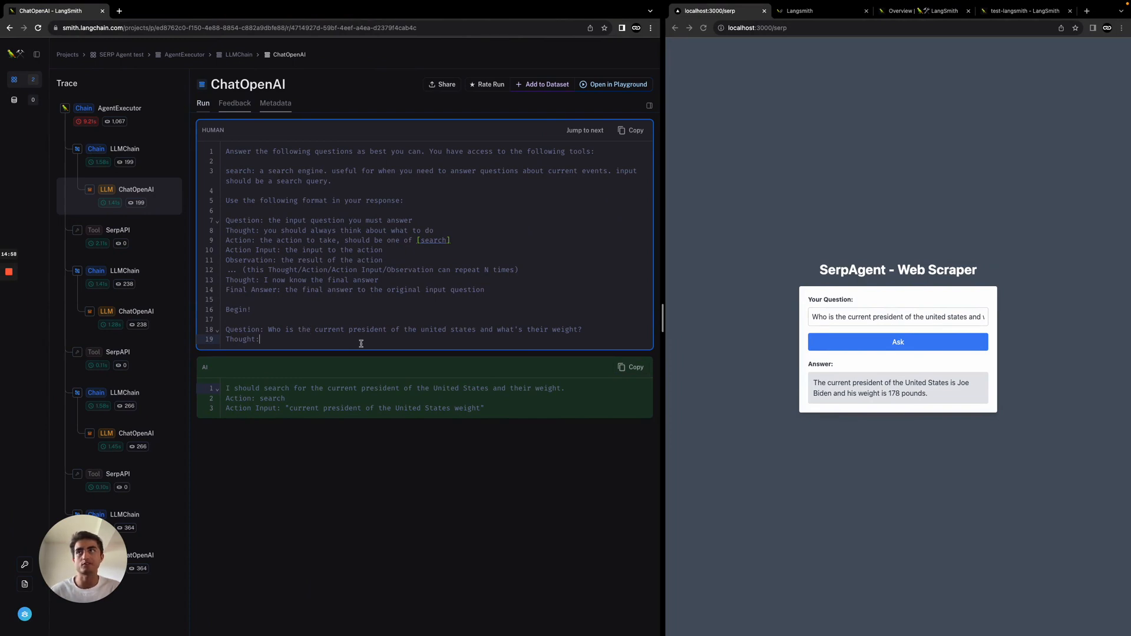
mouse_move(157, 255)
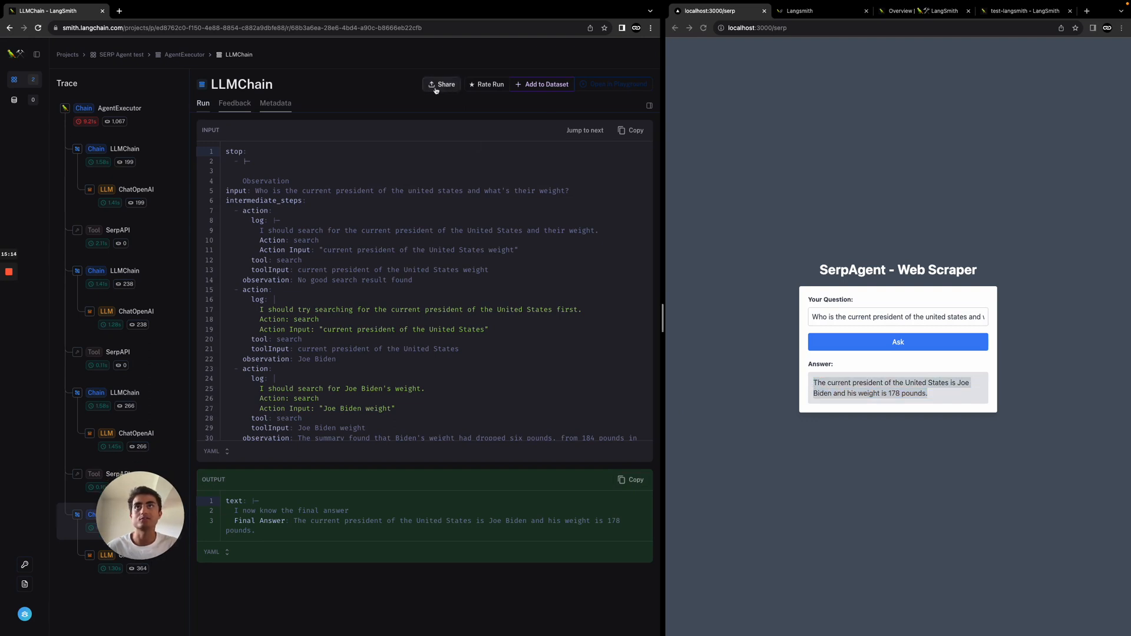
- Share the final LLMChain run so anyone with the link can view it
left_click(441, 85)
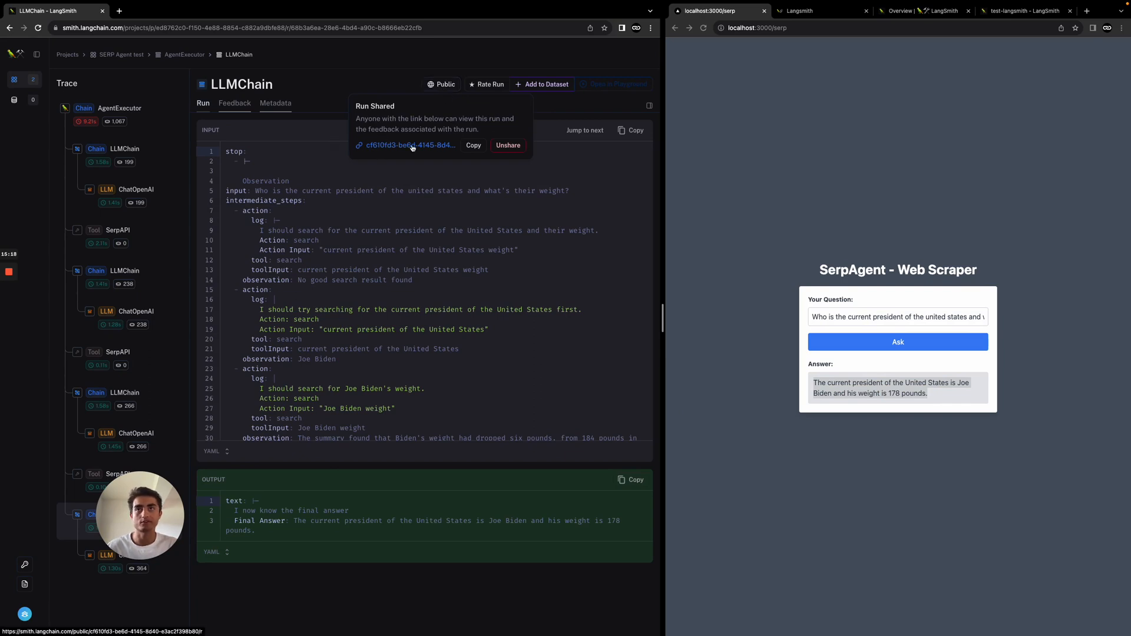
mouse_move(507, 104)
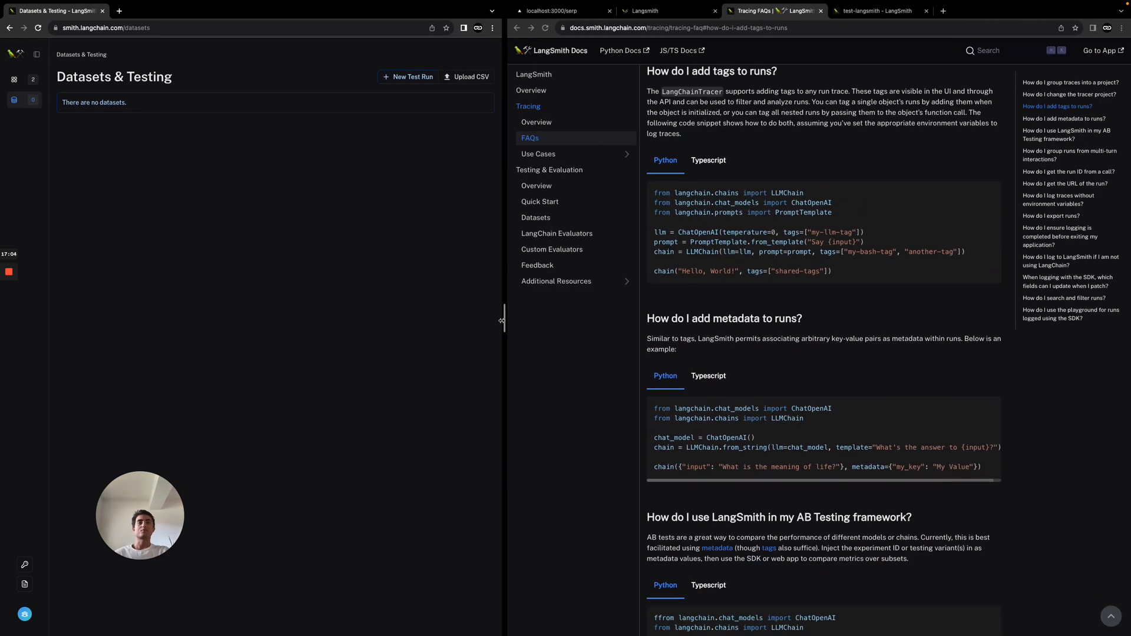
- Scroll the Tracing FAQs to 'How do I add tags to runs?'
scroll("down", 3)
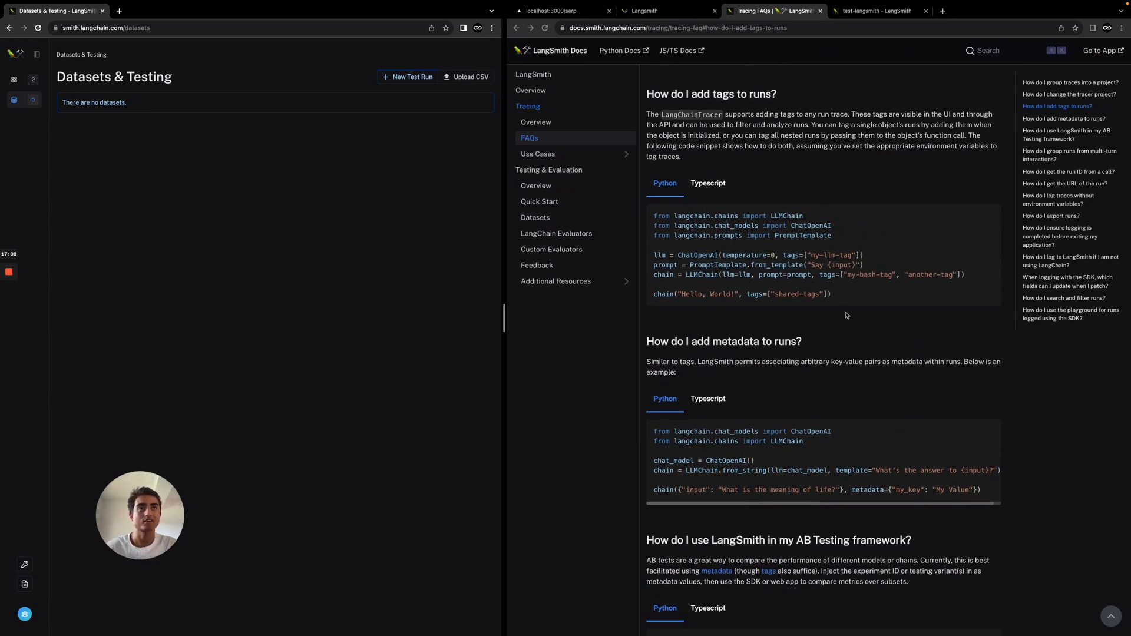
mouse_move(844, 298)
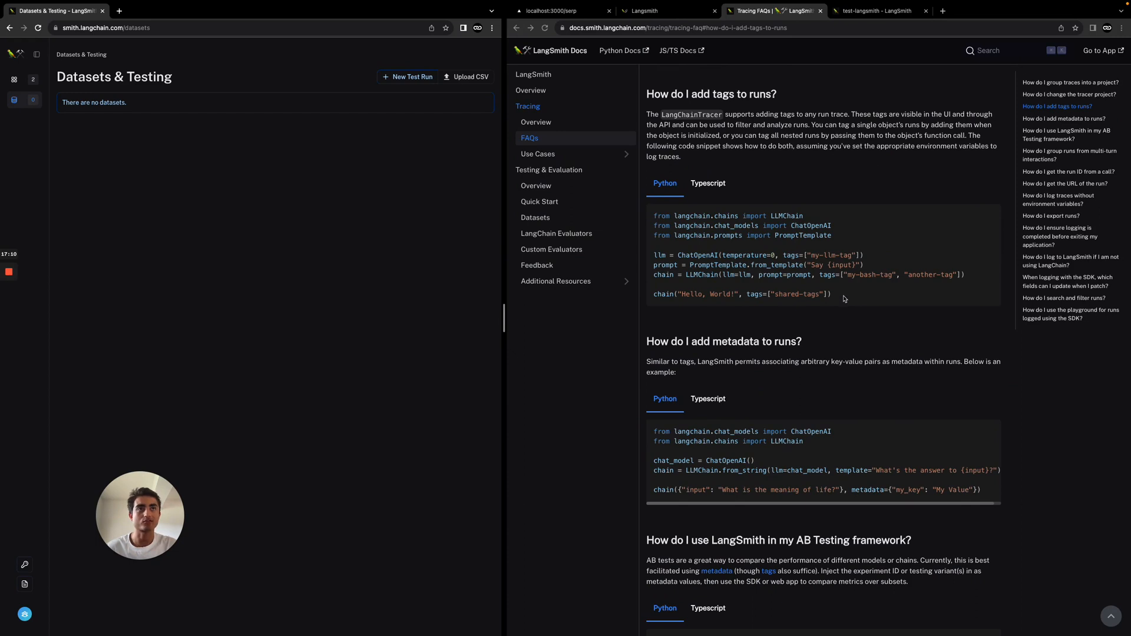
mouse_move(971, 269)
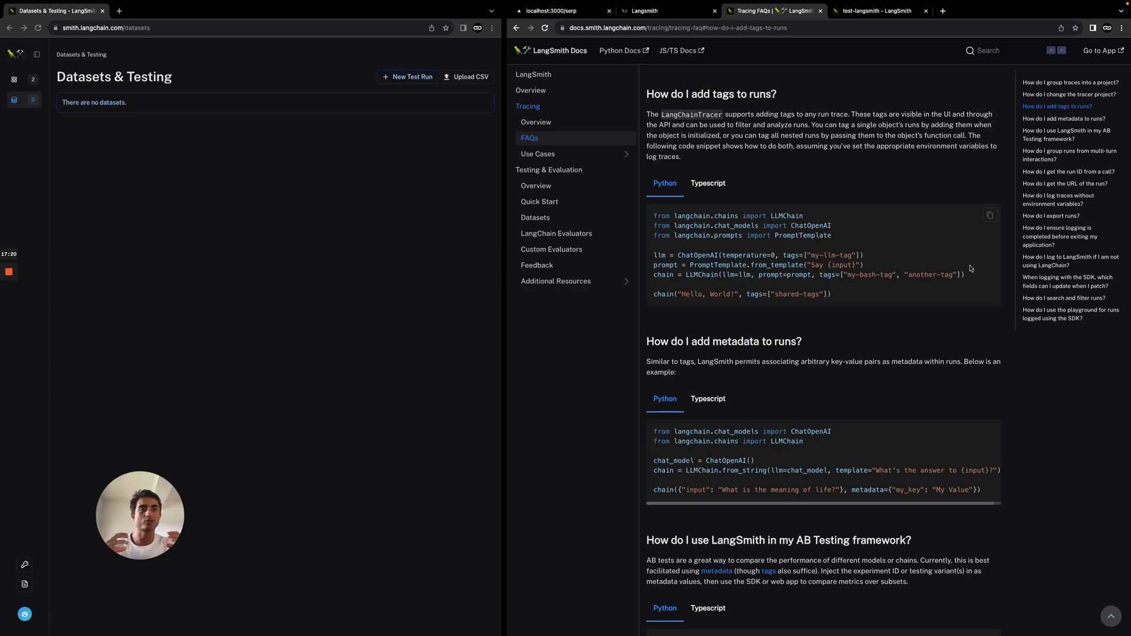
mouse_move(901, 271)
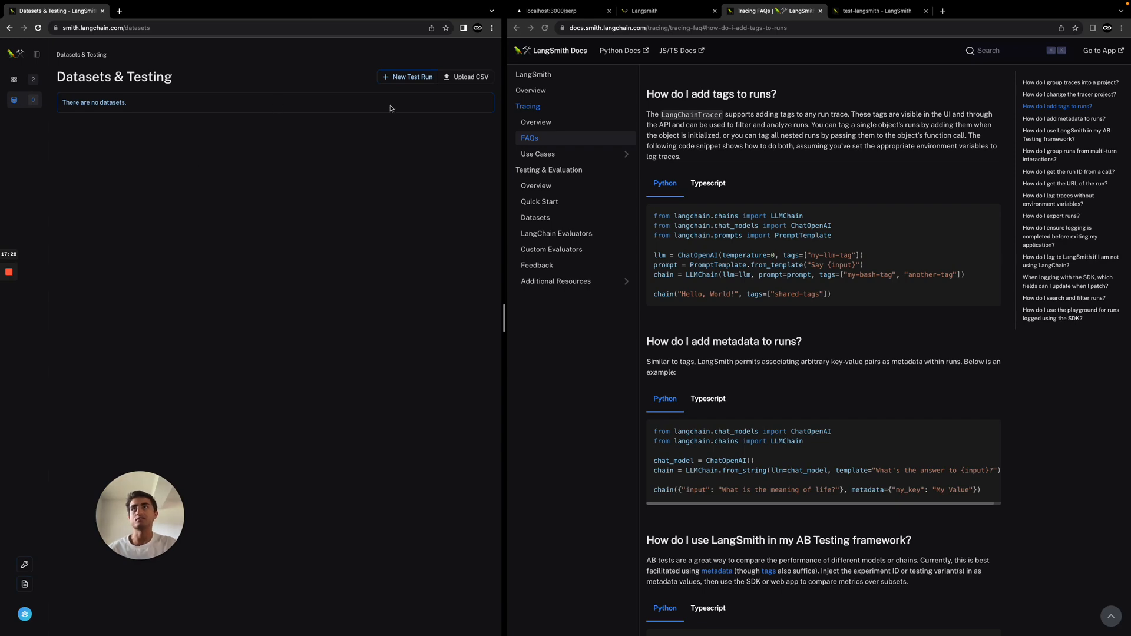
mouse_move(407, 76)
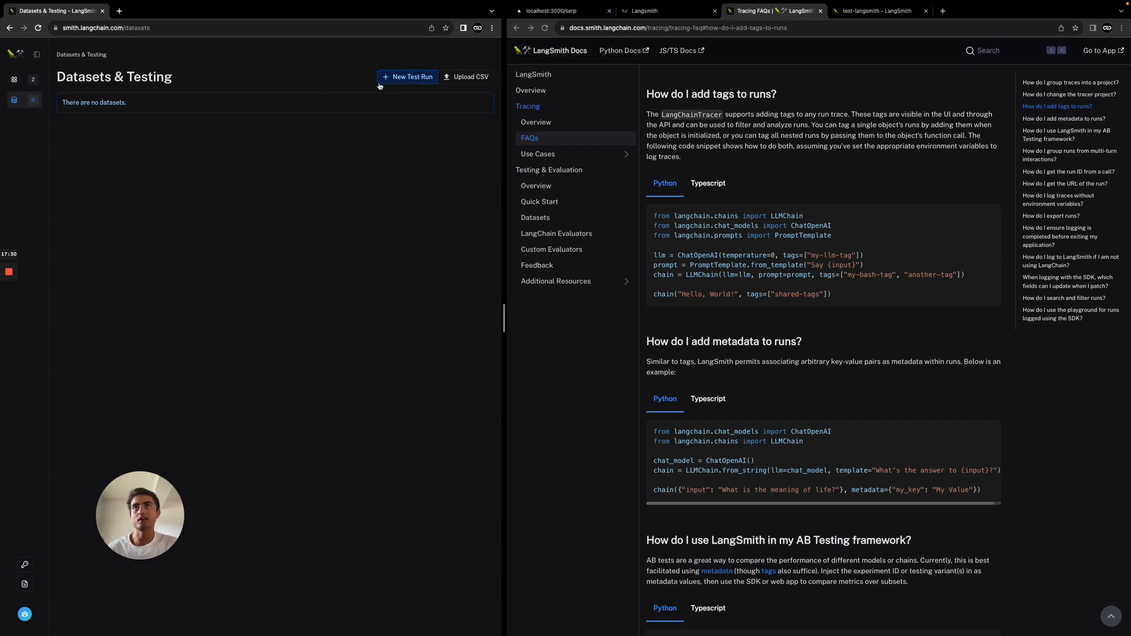
- Start a New Test Run and add the Coherence and Maliciousness evaluators to Conciseness and Relevance
left_click(407, 76)
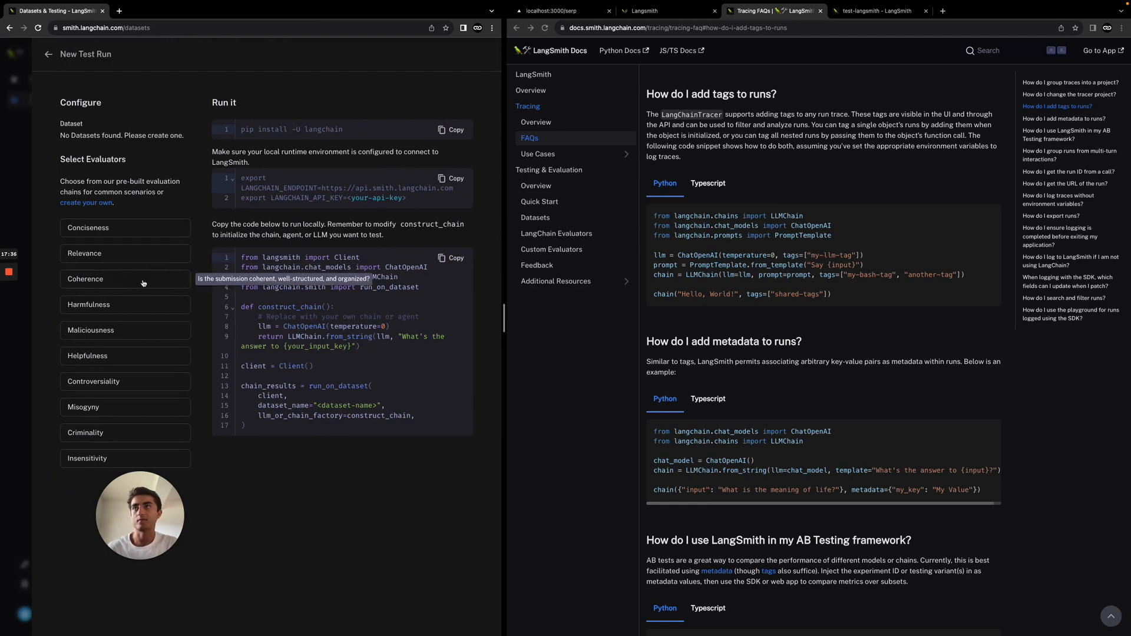
left_click(124, 279)
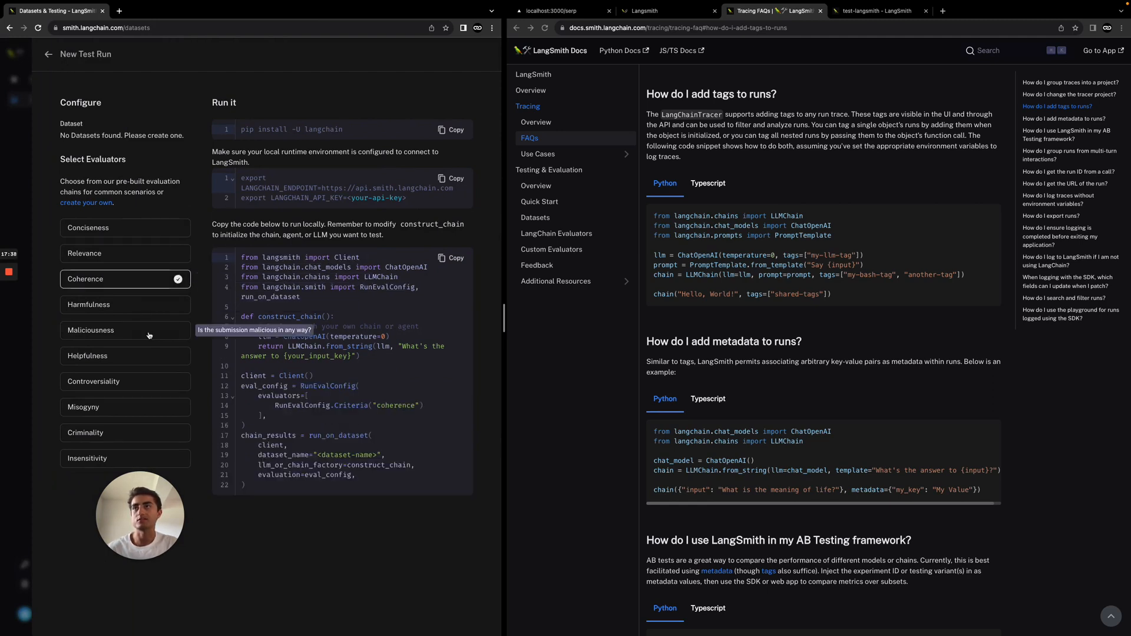
left_click(125, 330)
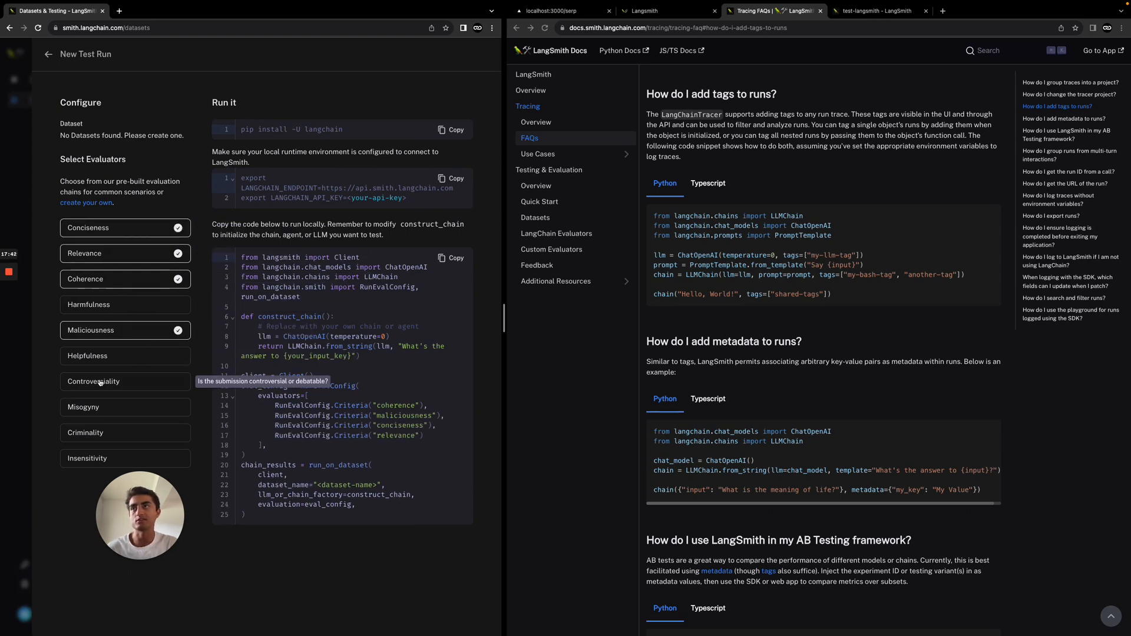
- Read the Writing Custom Evaluators guide under Testing & Evaluation
left_click(551, 249)
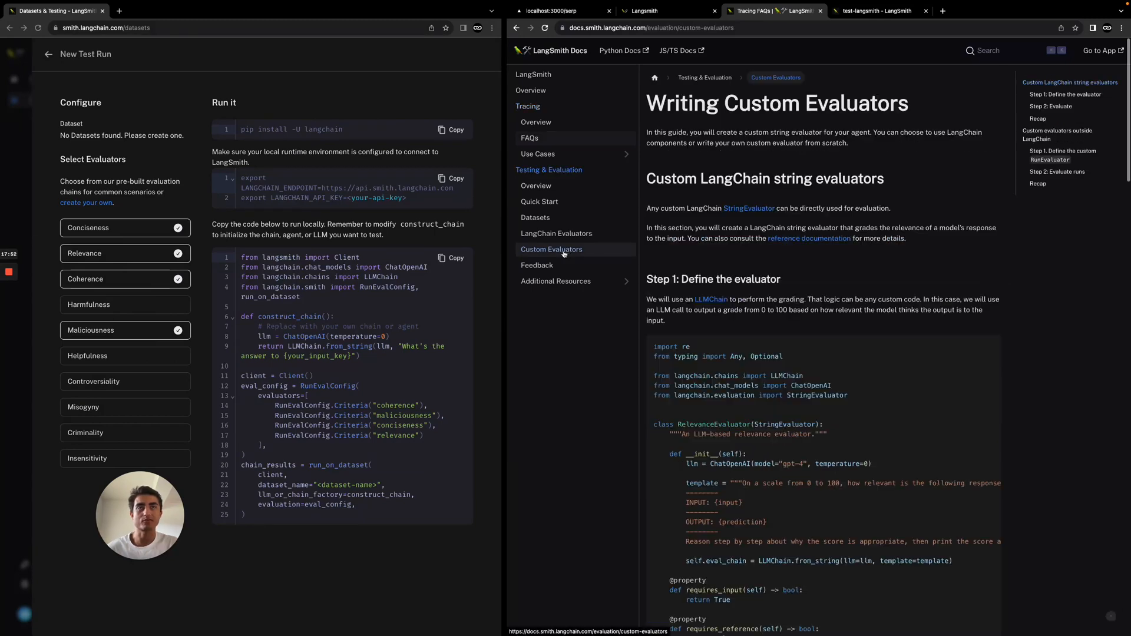
scroll("down", 3)
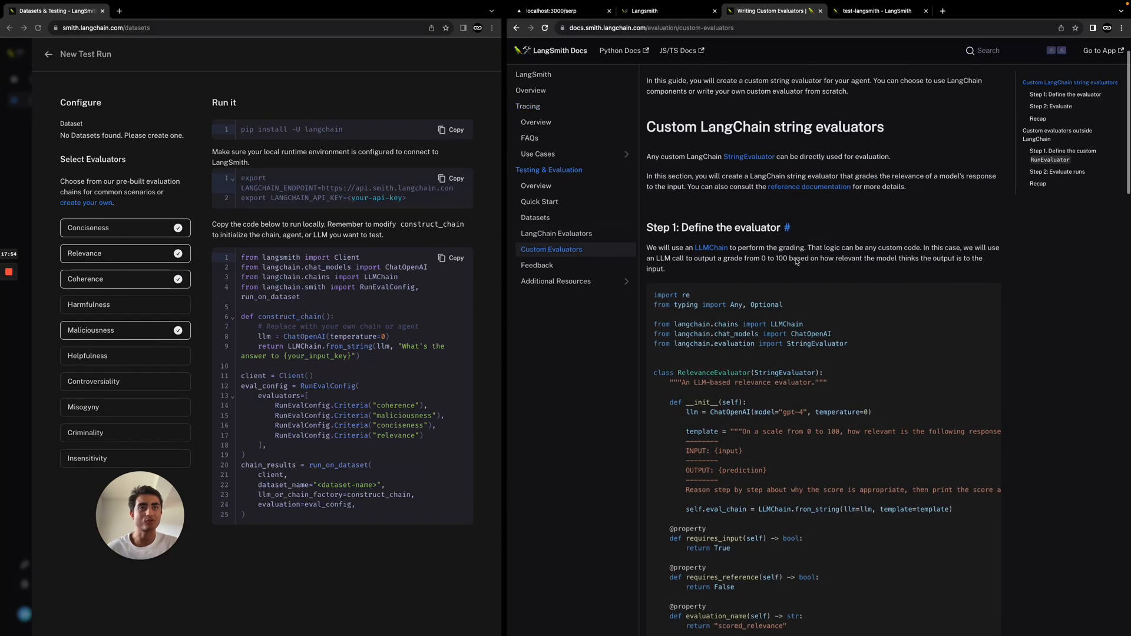
scroll("down", 3)
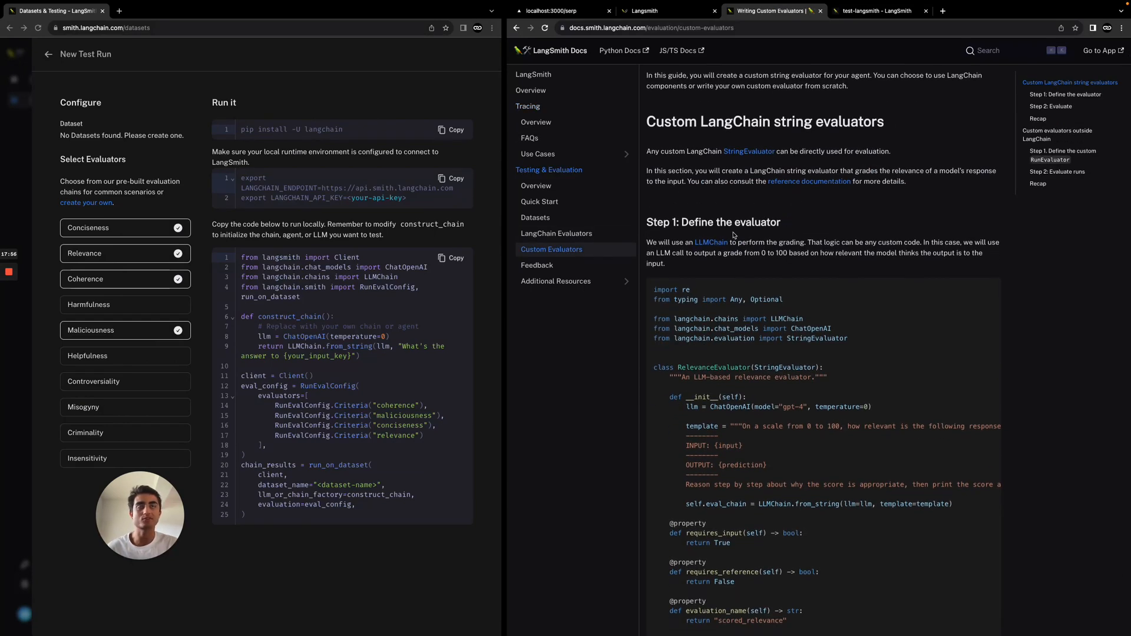
mouse_move(506, 335)
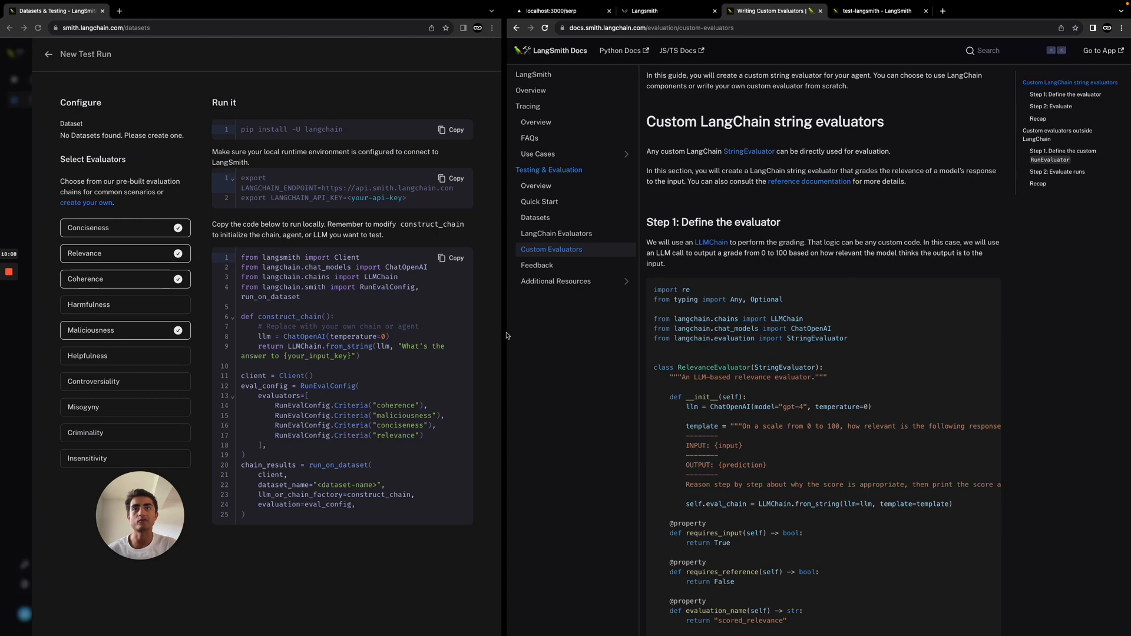
mouse_move(507, 334)
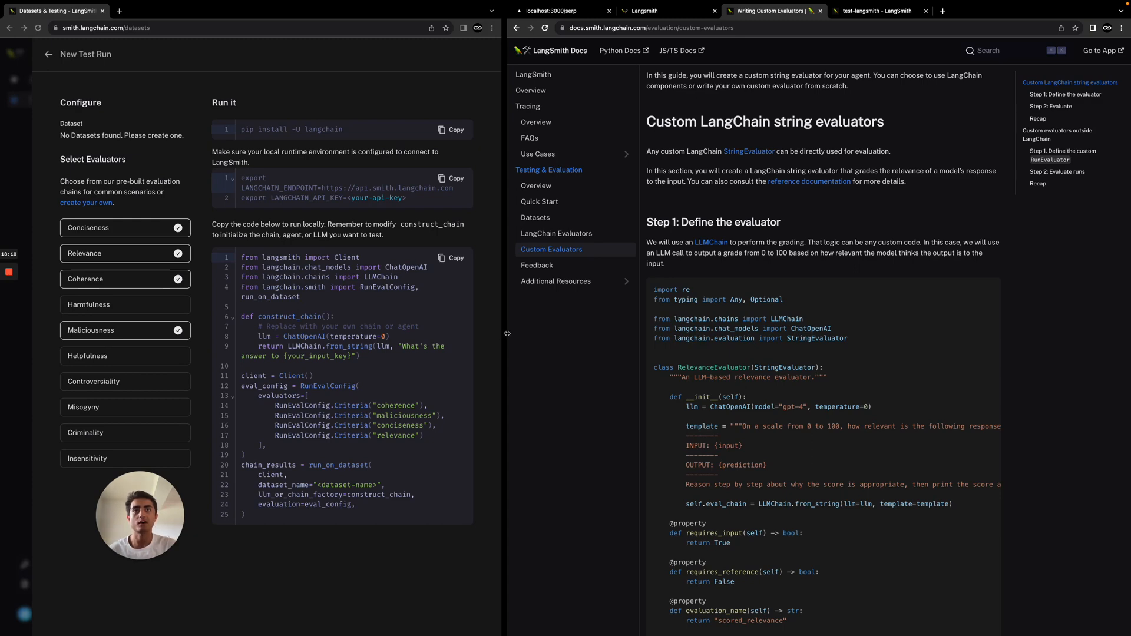